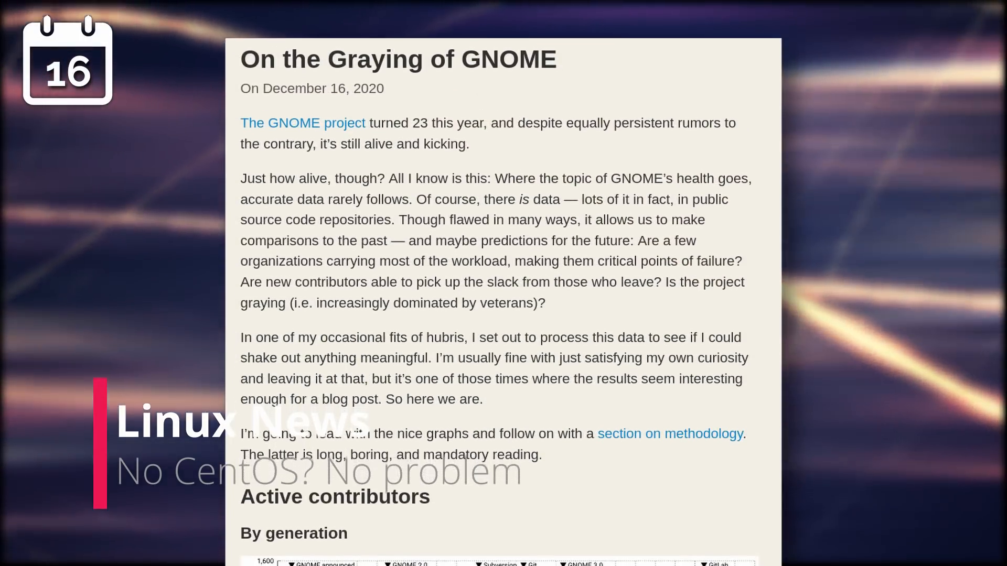
scroll(down, 3)
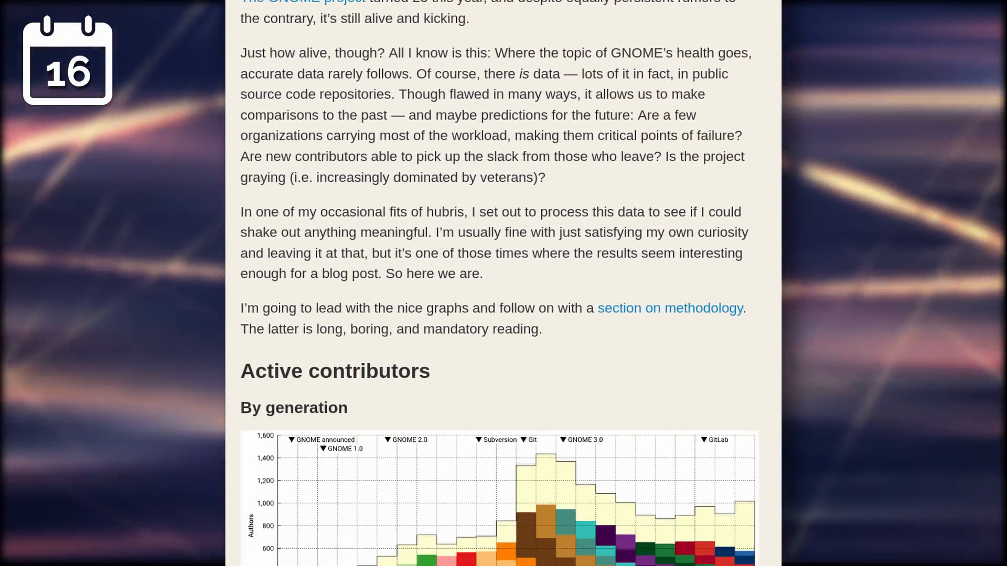
scroll(down, 3)
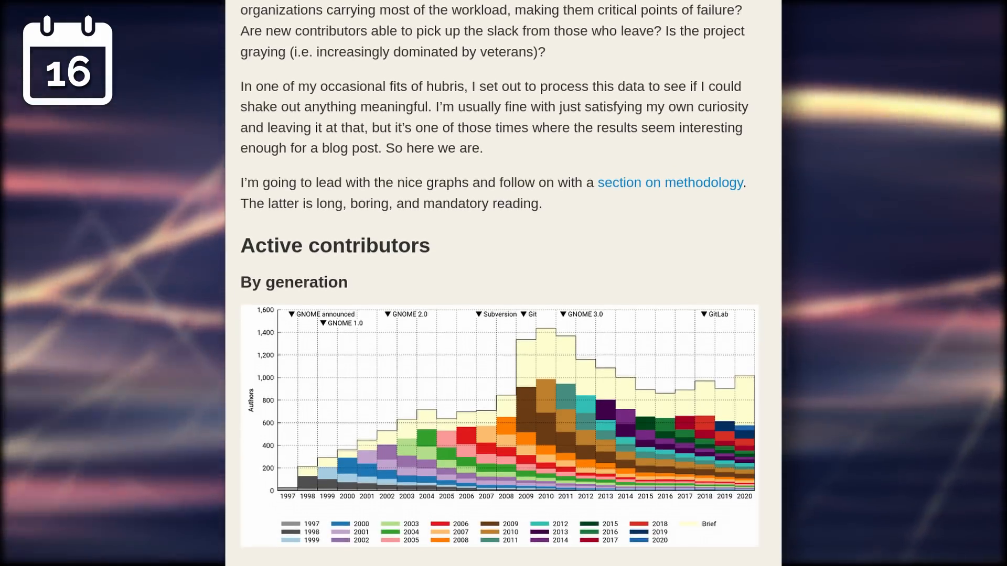
scroll(down, 3)
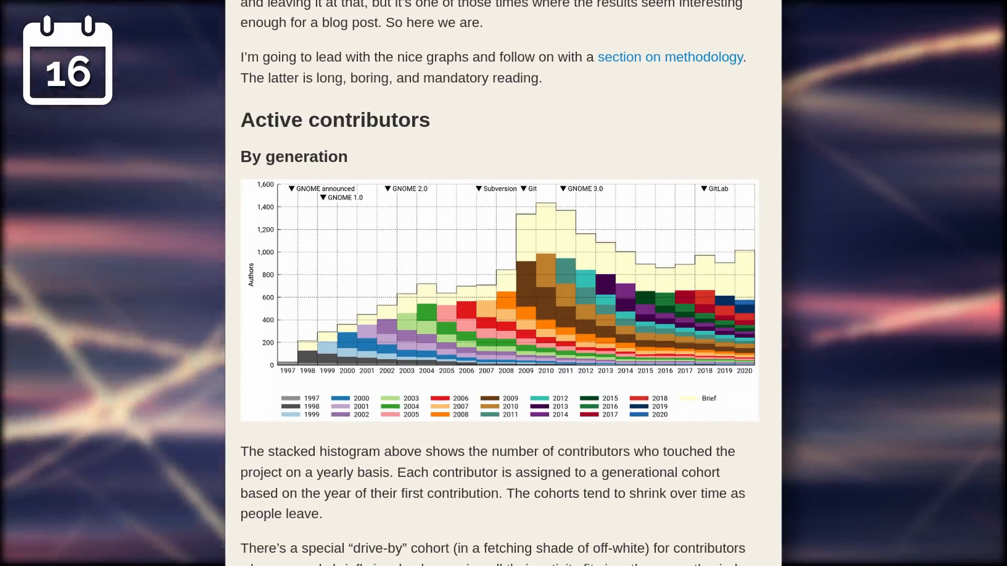
scroll(down, 3)
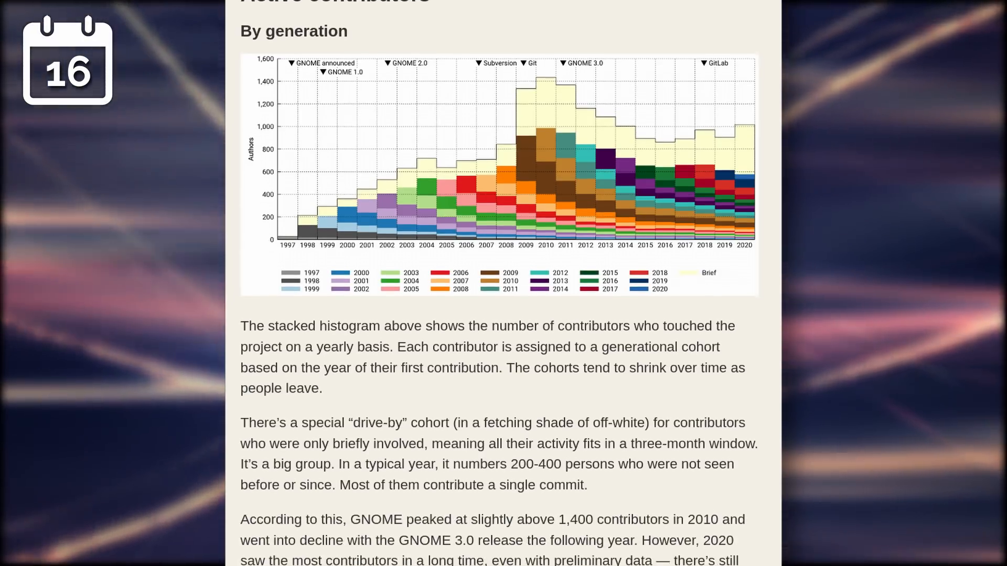
scroll(down, 3)
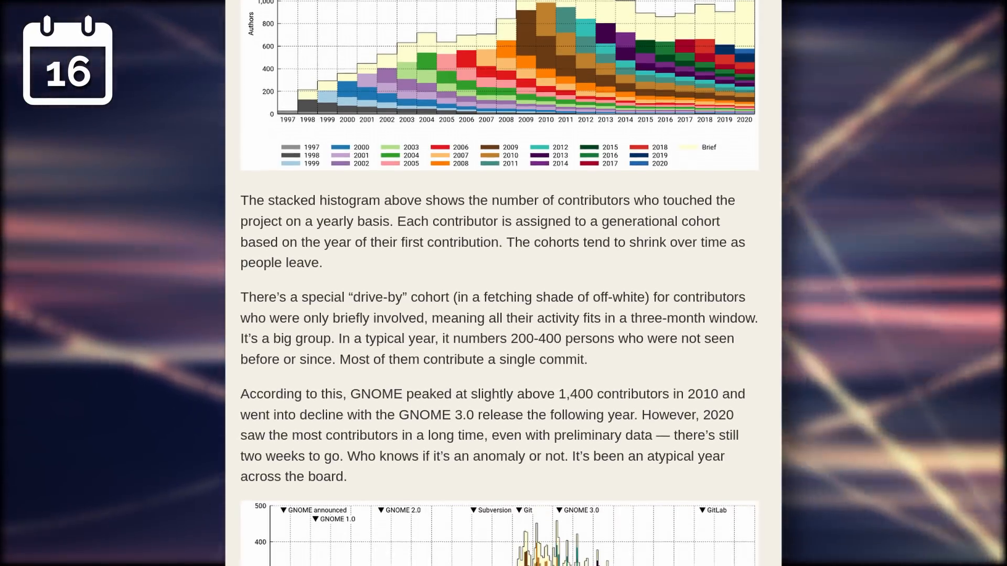
scroll(down, 3)
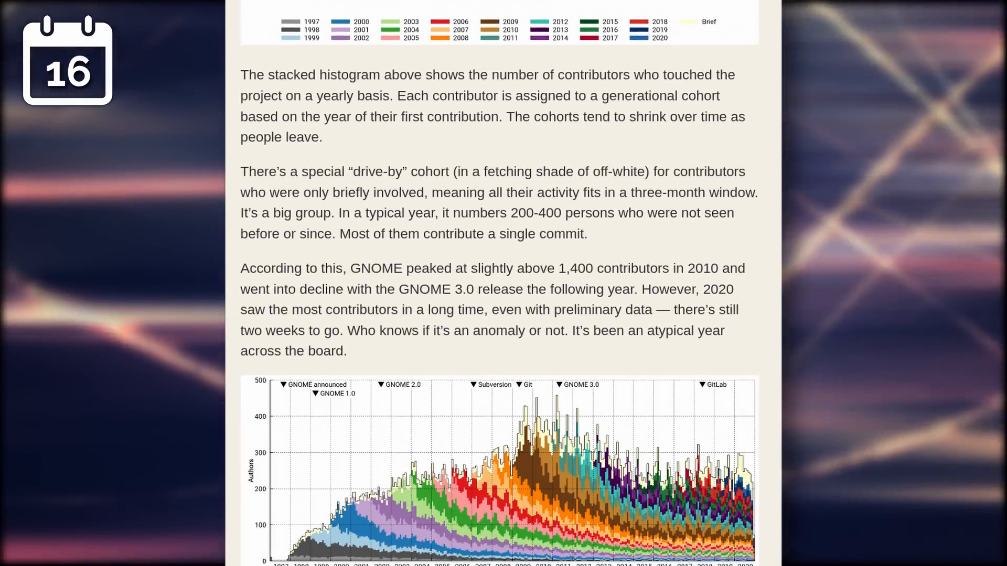
scroll(down, 3)
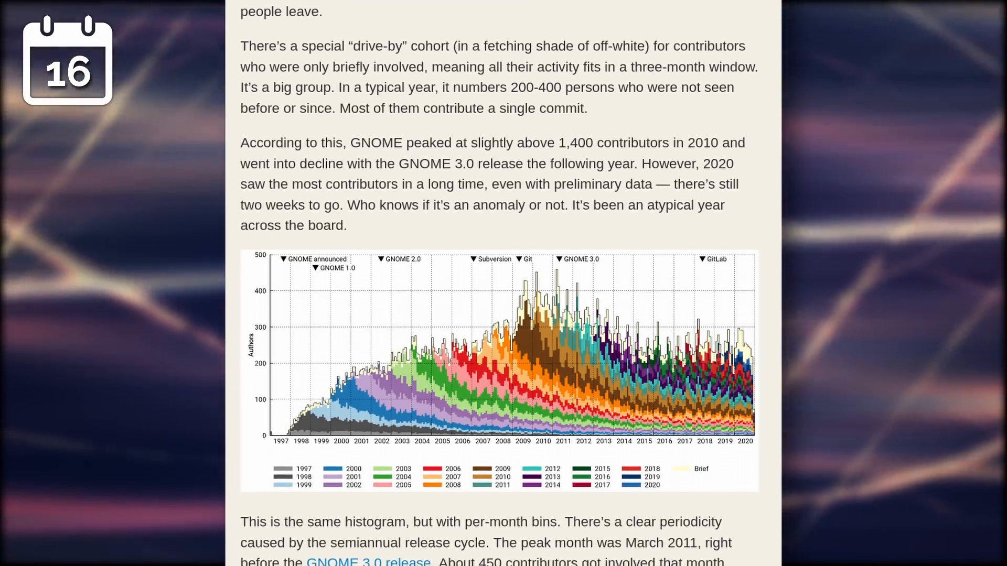
scroll(down, 3)
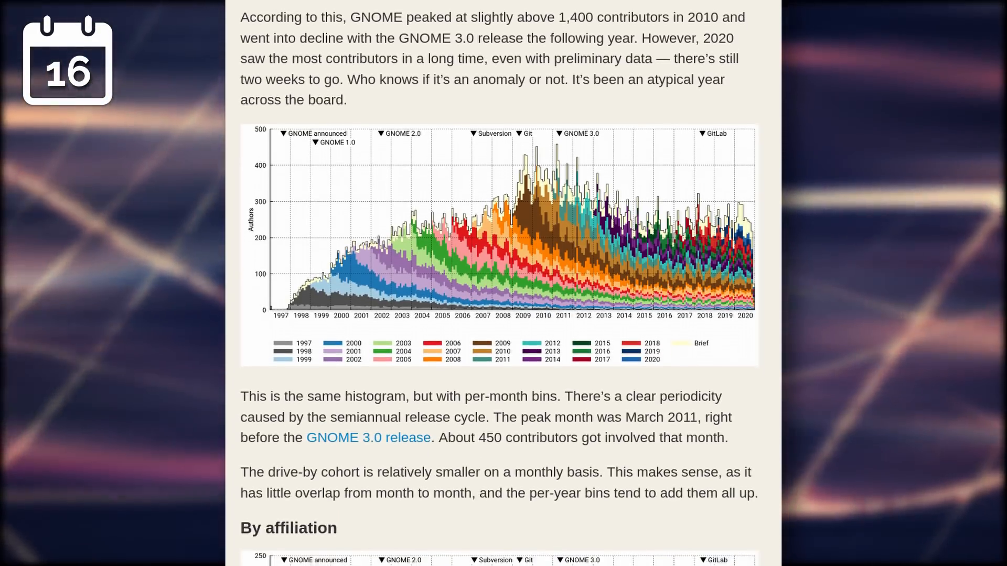
scroll(down, 3)
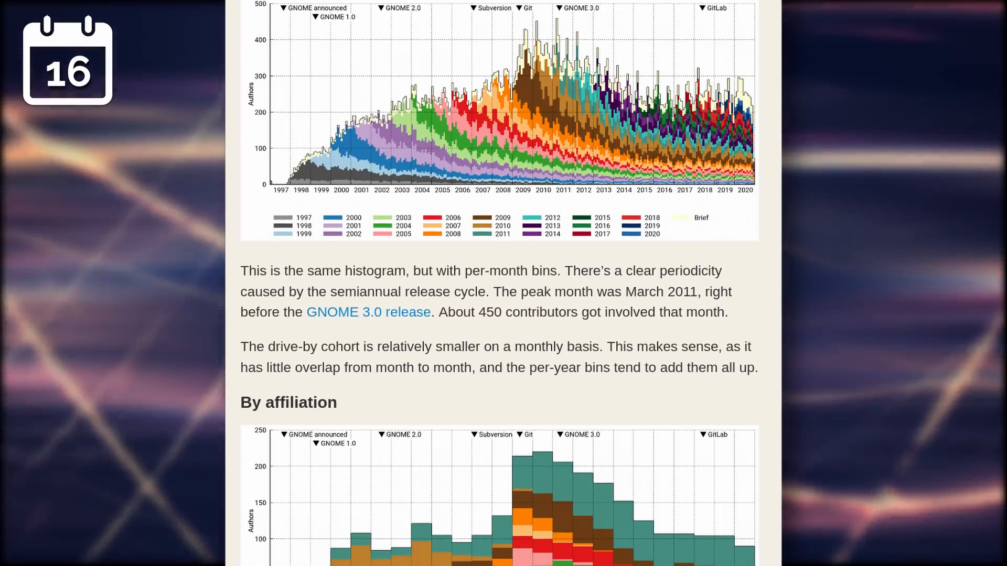
scroll(down, 3)
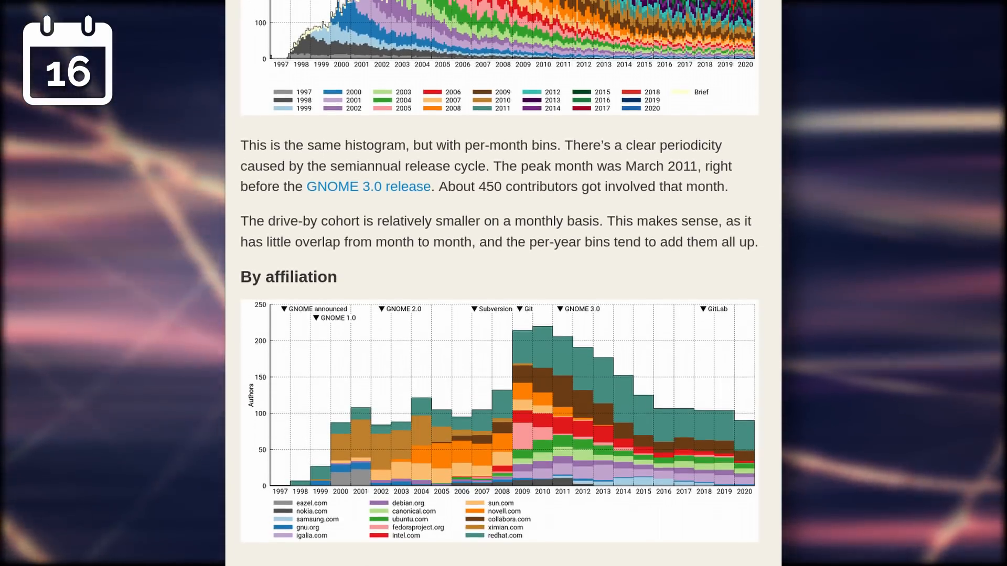
scroll(down, 3)
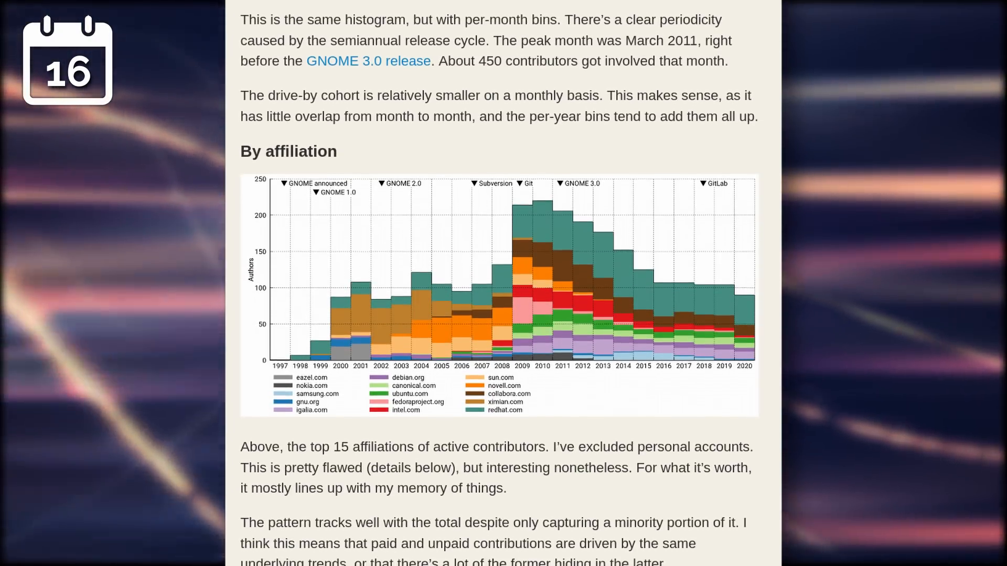
scroll(down, 3)
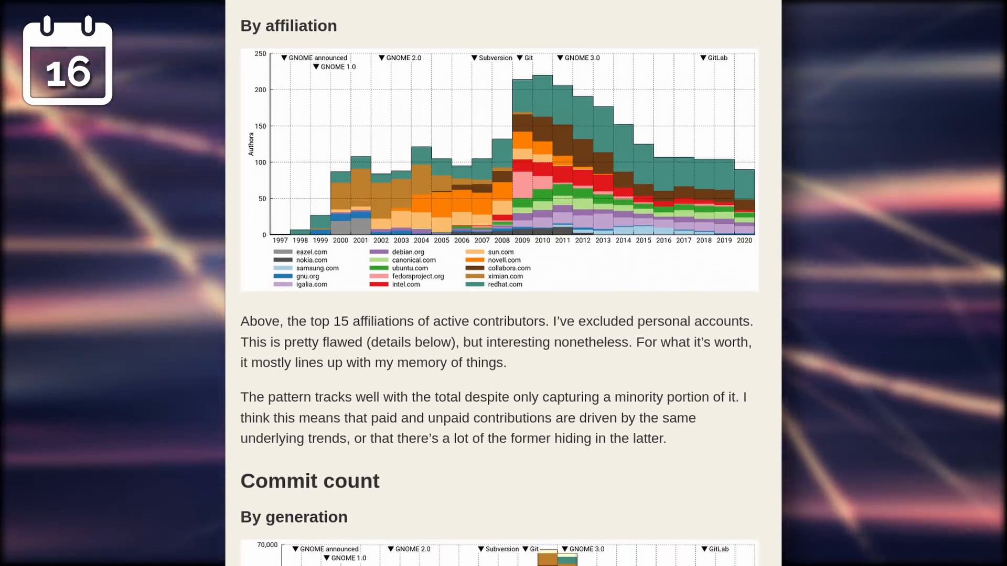
scroll(down, 3)
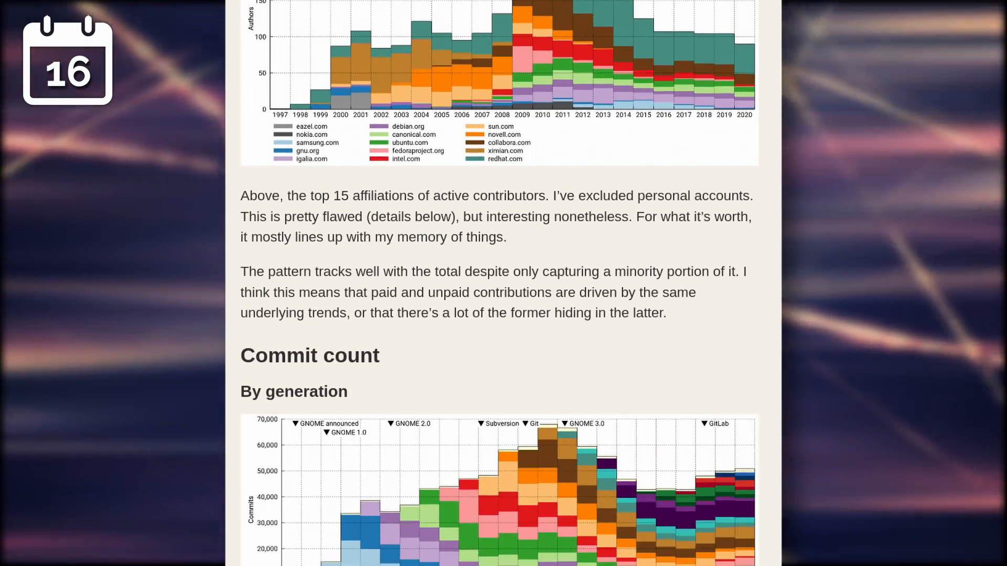
scroll(down, 3)
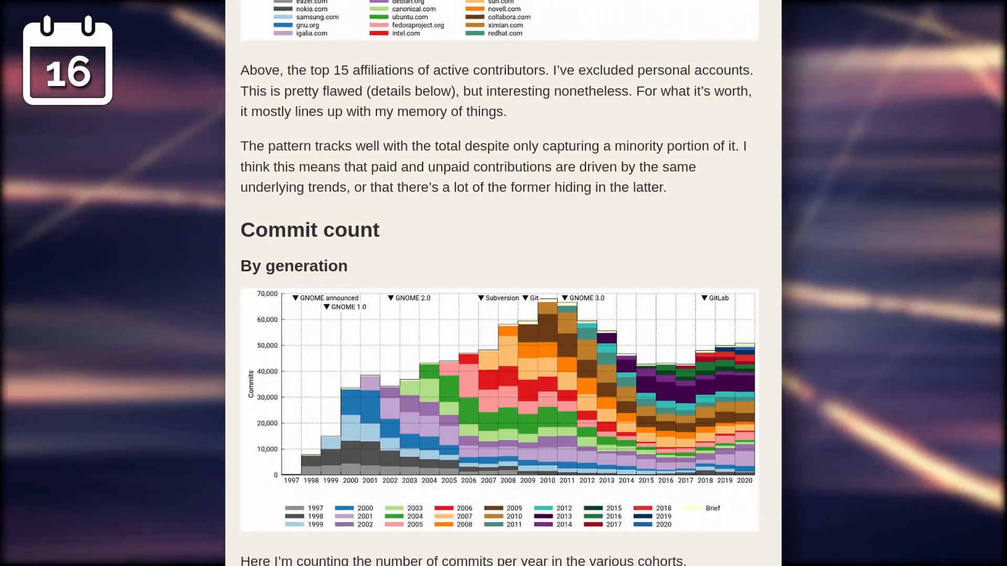
scroll(down, 3)
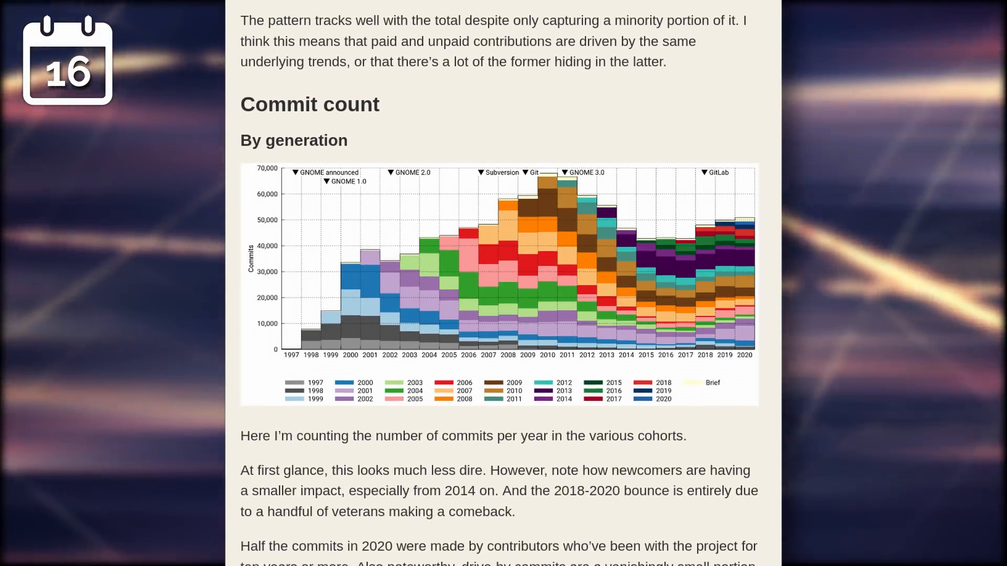
scroll(down, 3)
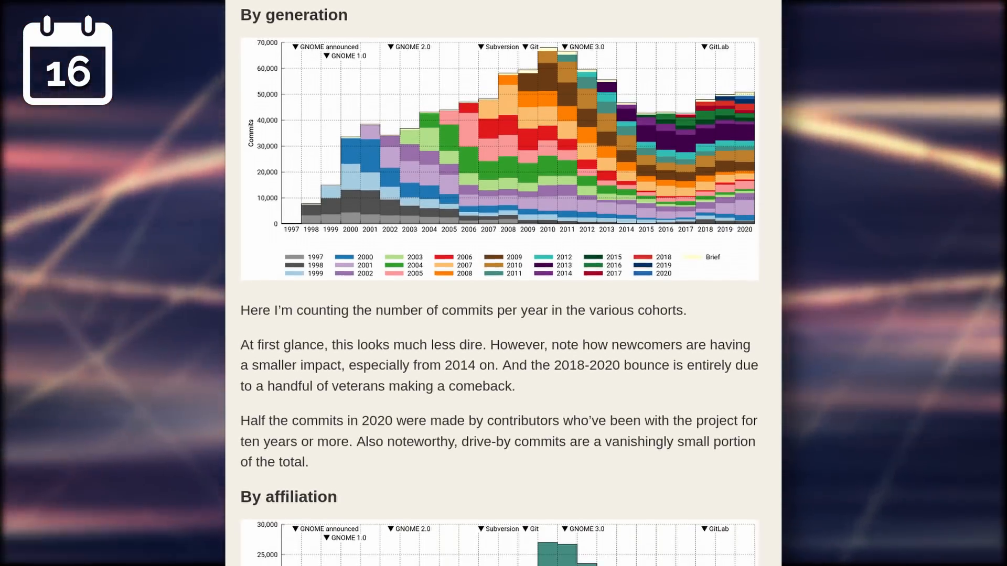
scroll(down, 3)
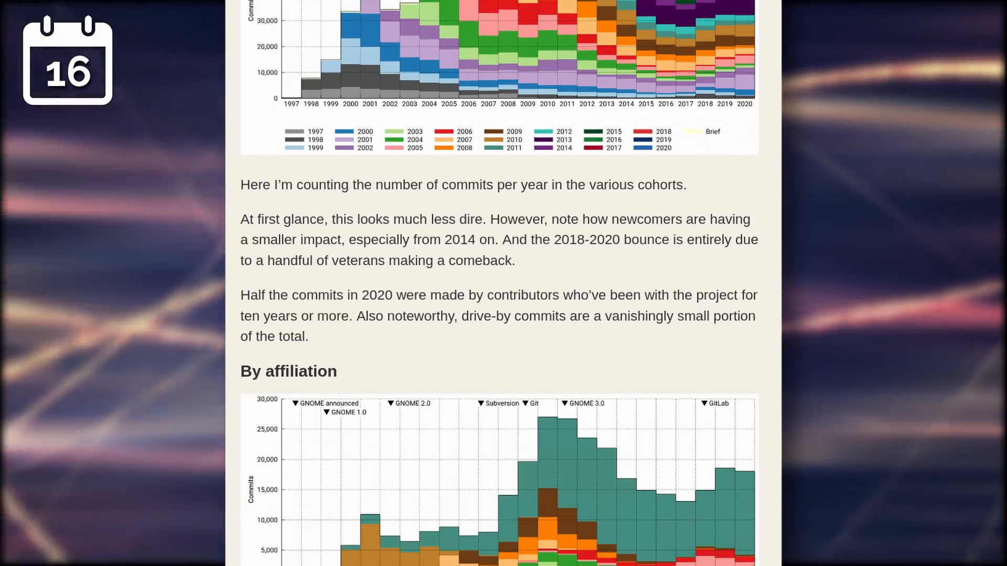
scroll(down, 3)
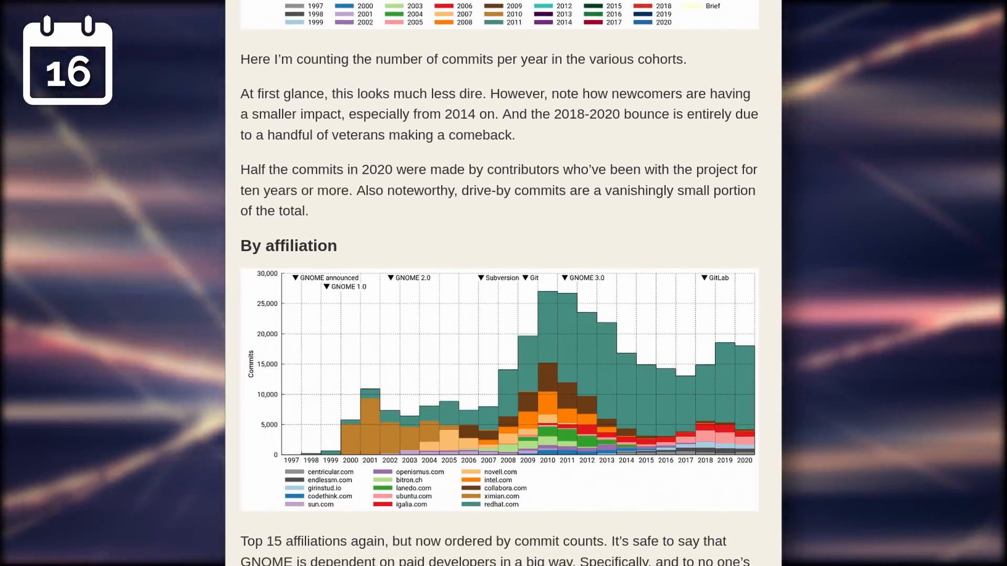
scroll(down, 3)
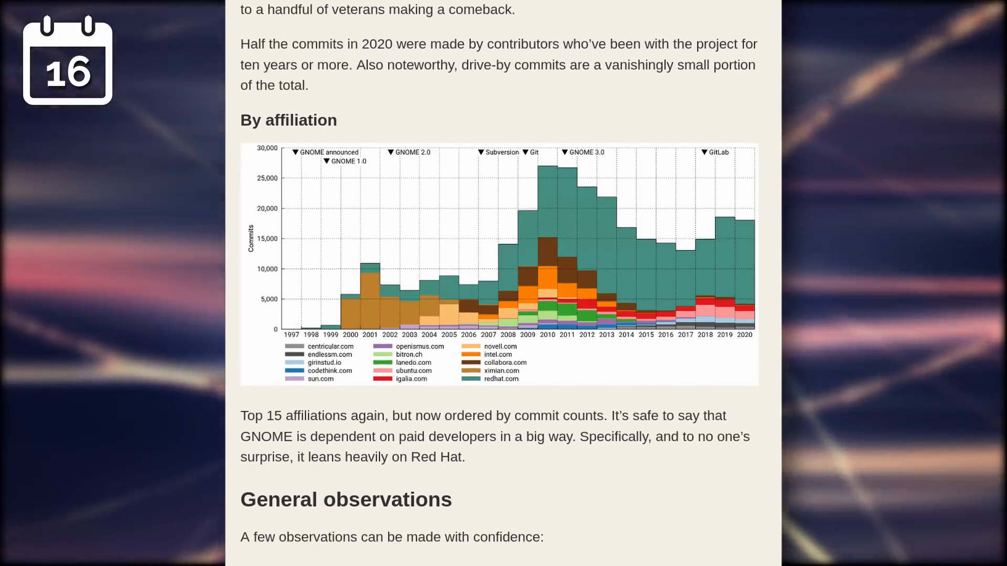
scroll(down, 3)
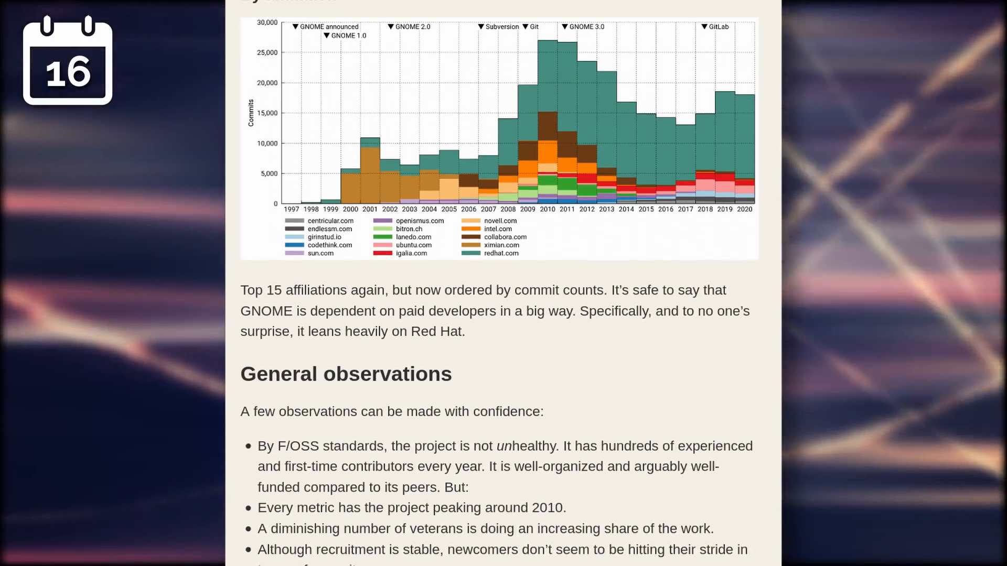
scroll(down, 3)
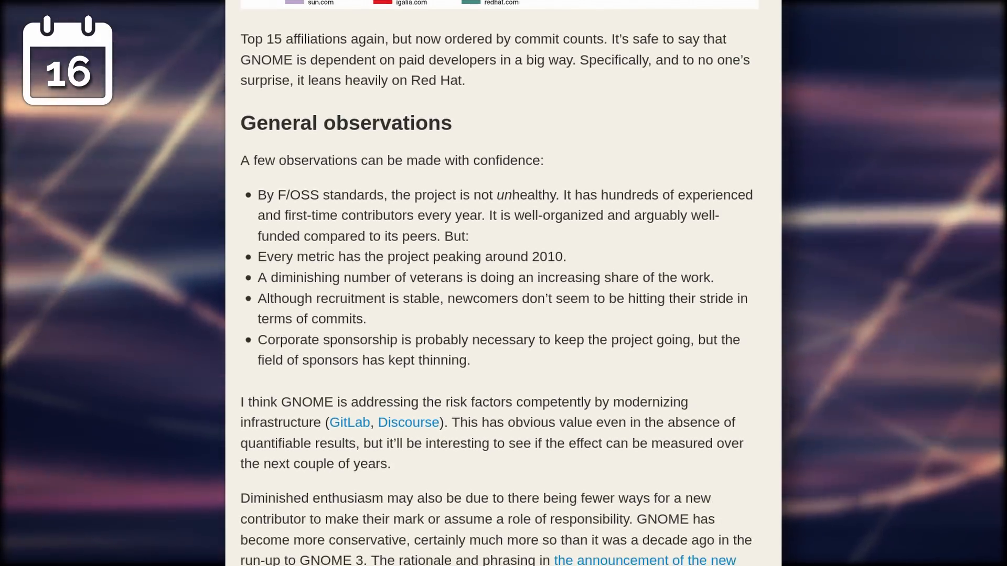
scroll(down, 3)
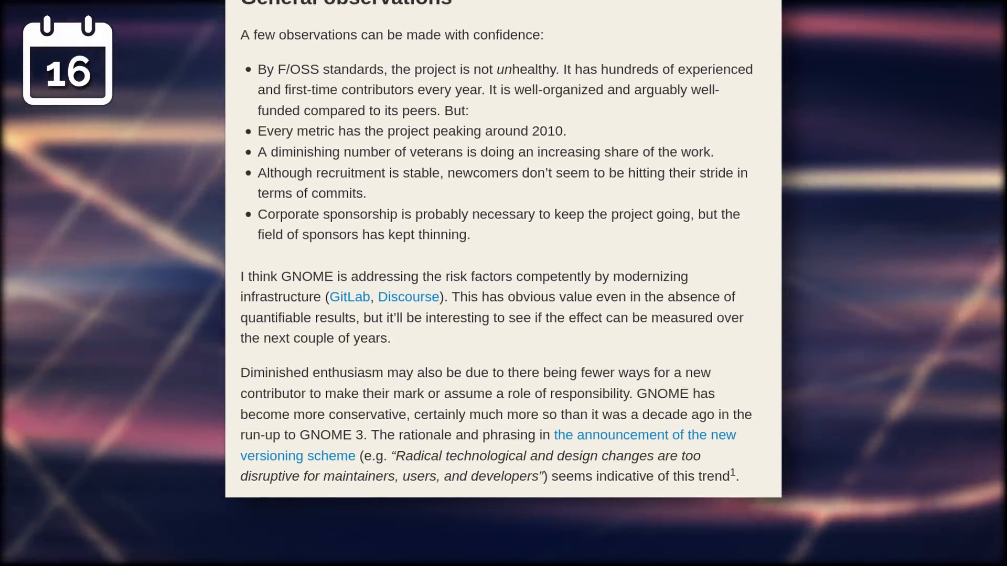
scroll(down, 3)
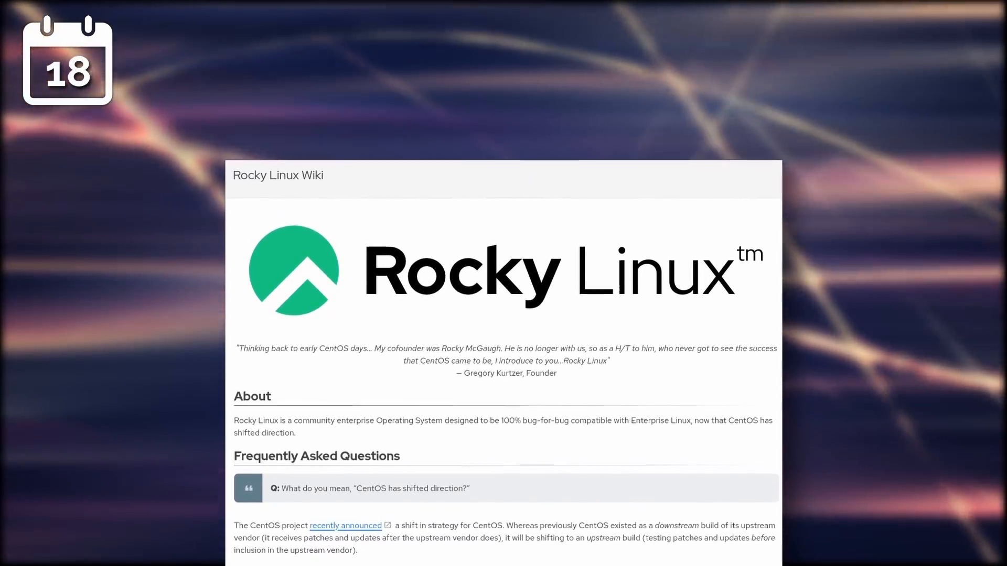
scroll(up, 3)
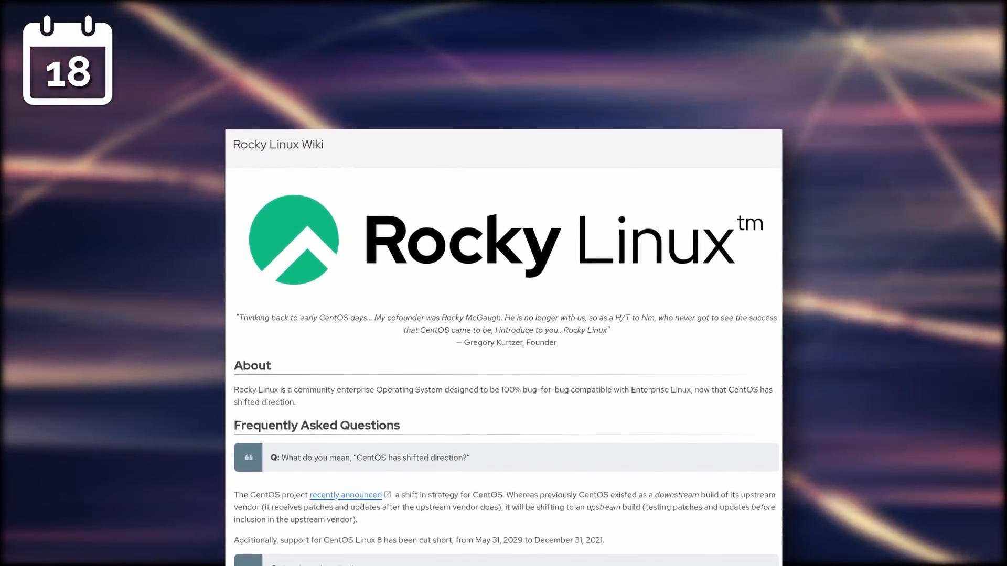
scroll(up, 3)
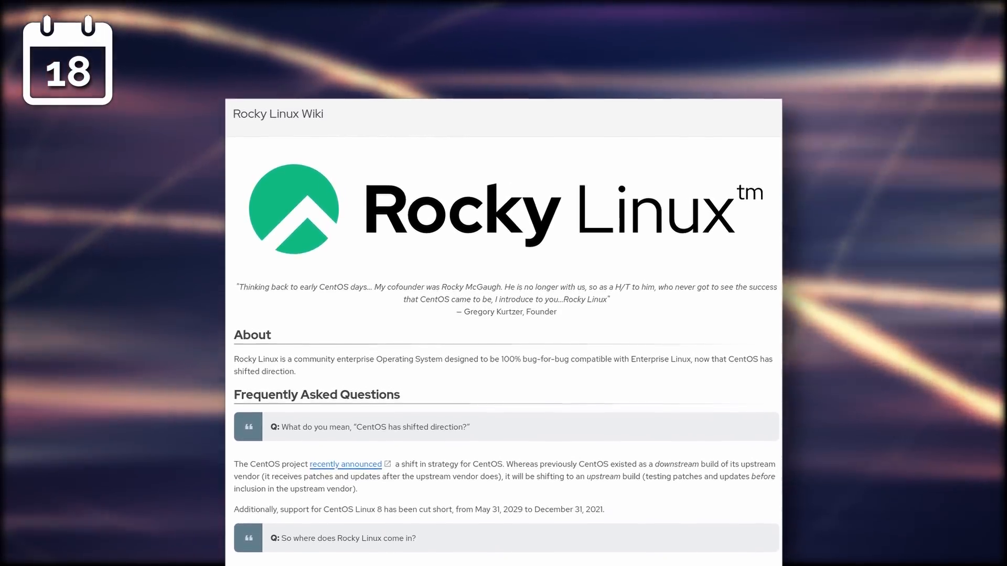
scroll(up, 3)
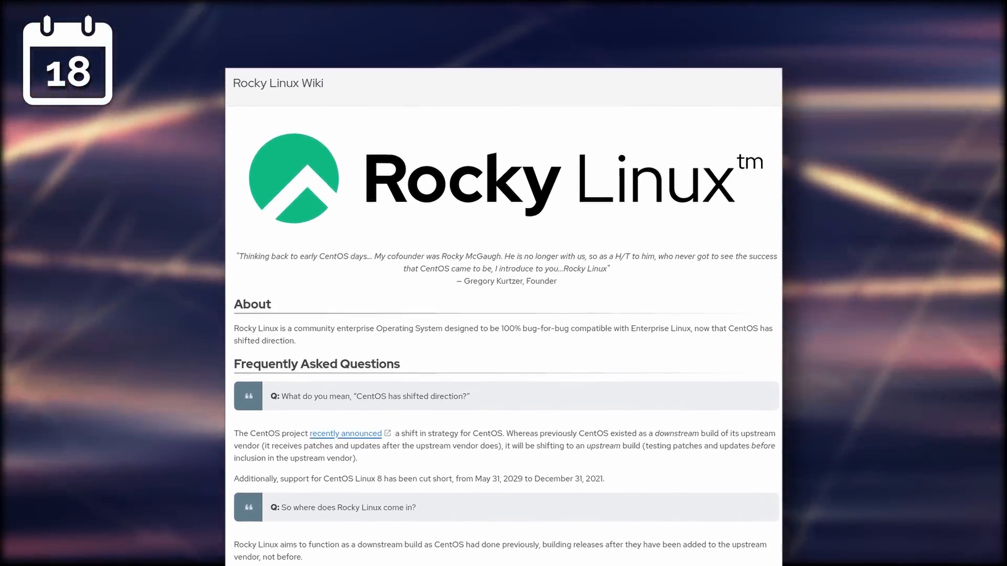
scroll(up, 3)
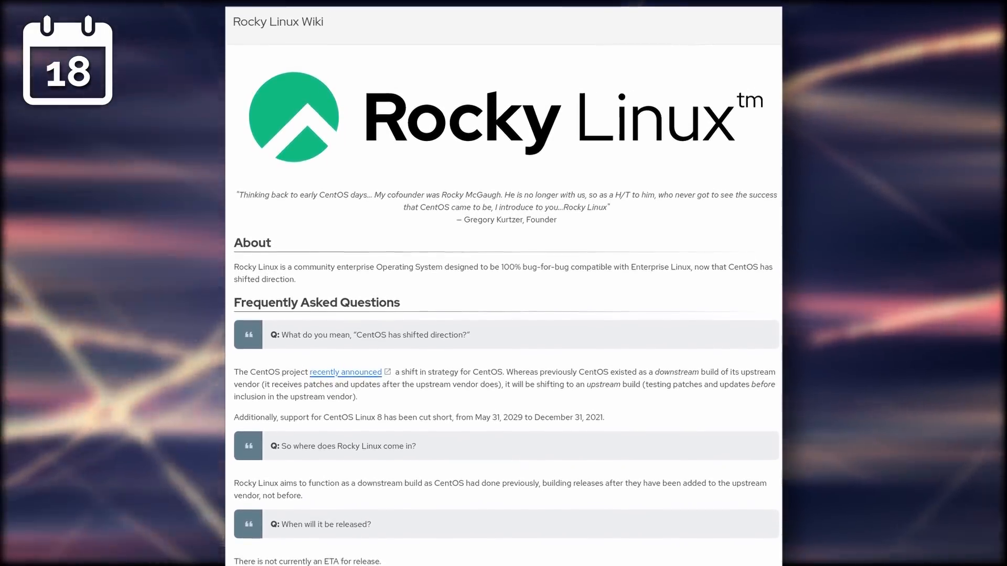
scroll(down, 3)
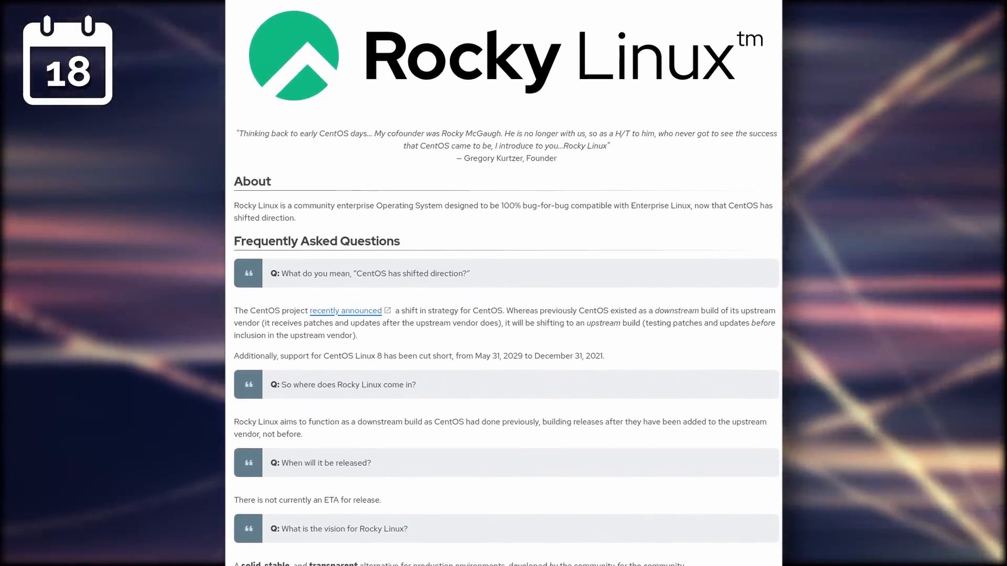
scroll(down, 3)
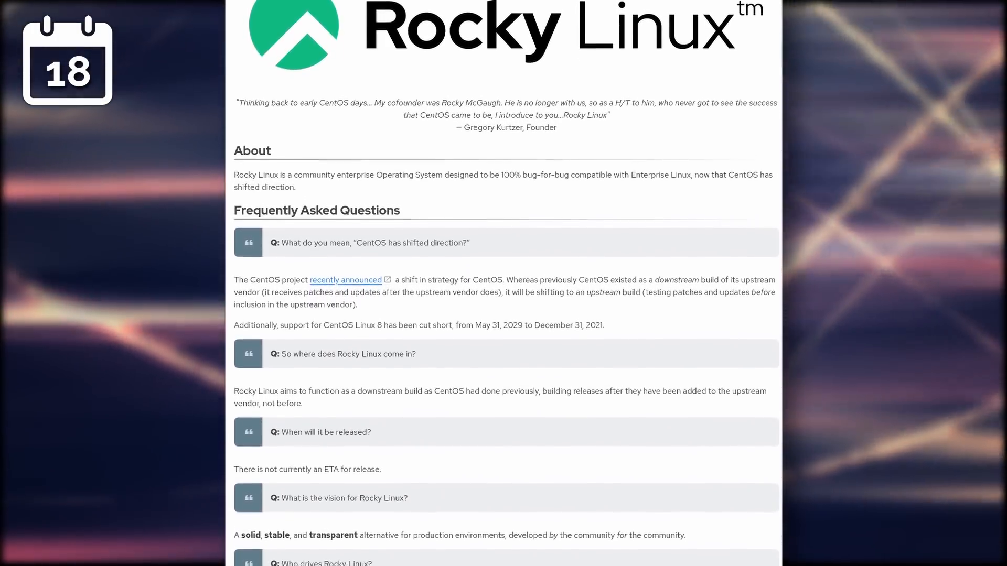
scroll(down, 3)
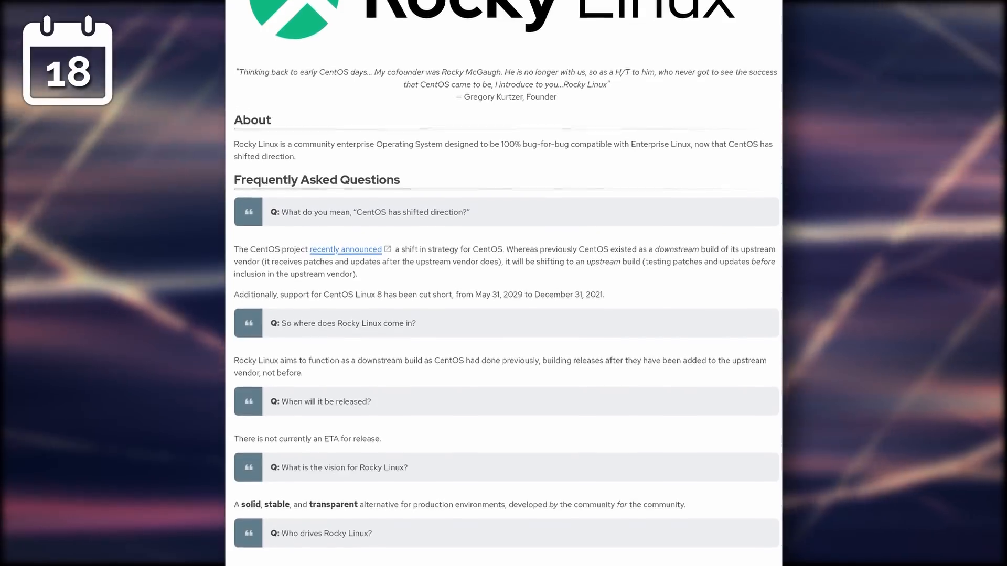
scroll(down, 3)
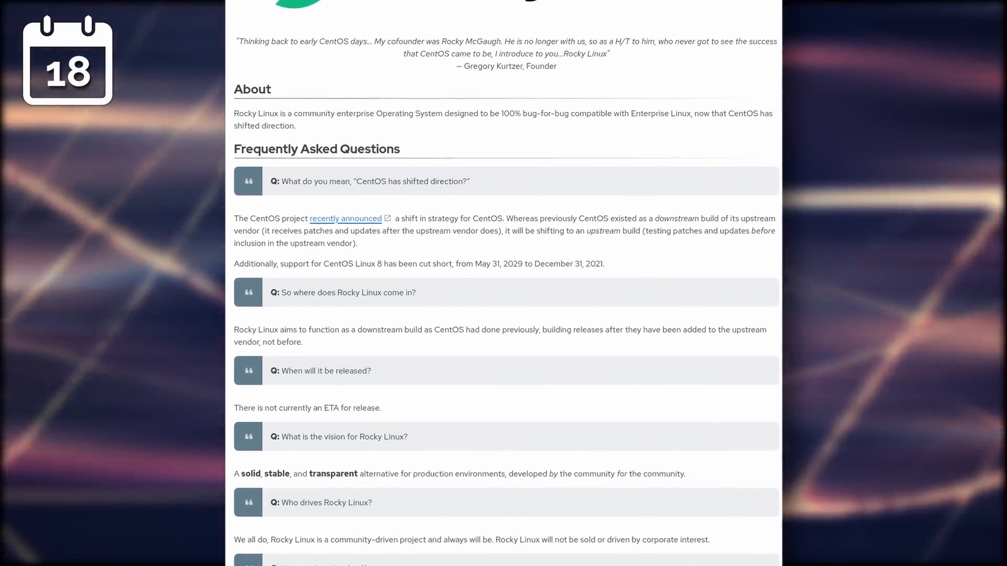
scroll(down, 3)
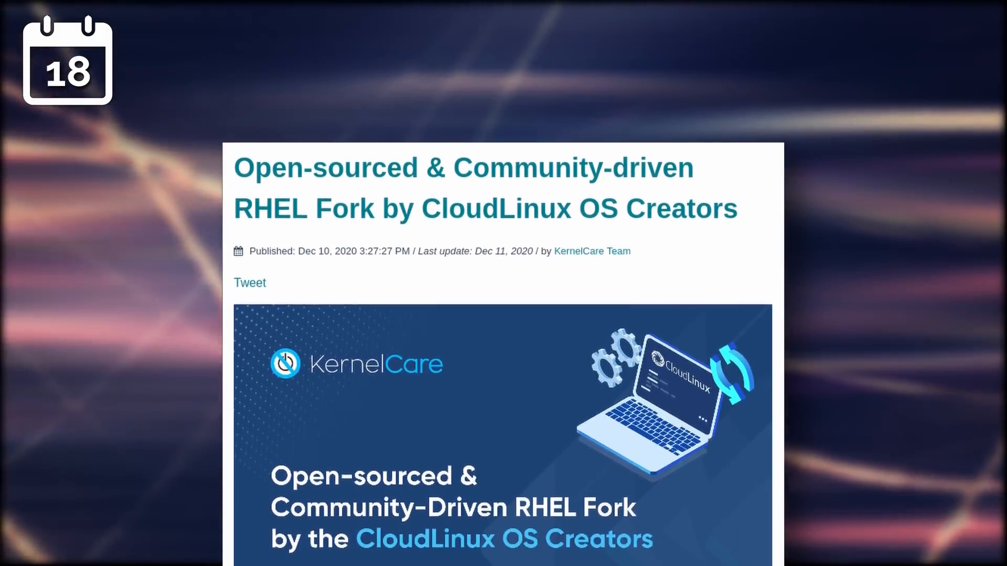
scroll(up, 3)
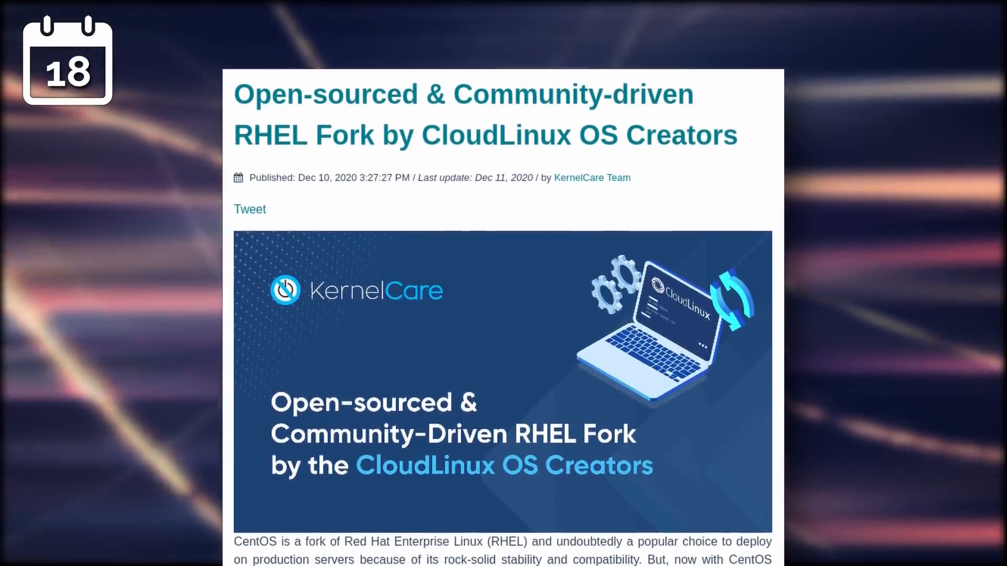
scroll(down, 3)
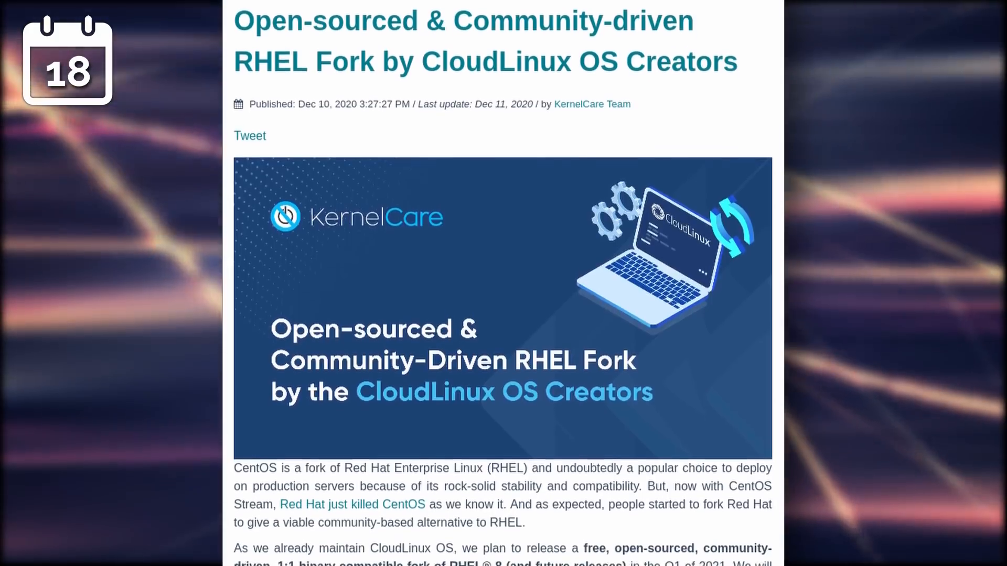
scroll(down, 3)
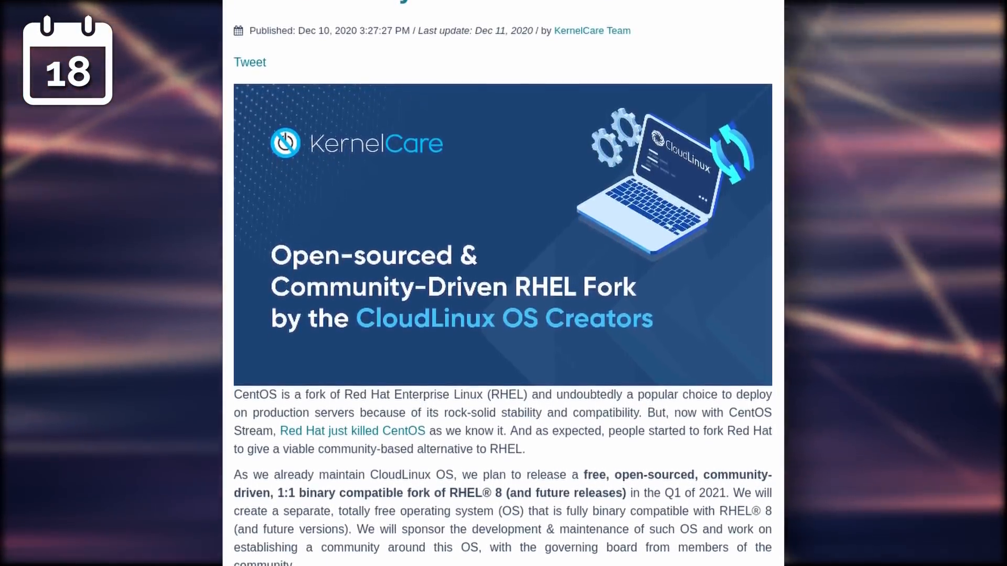
scroll(down, 3)
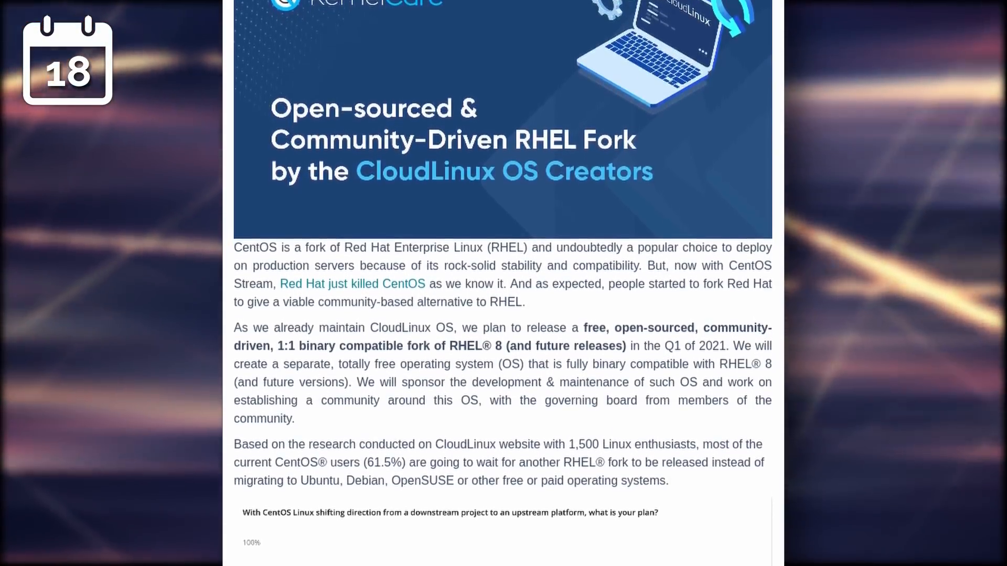
scroll(down, 3)
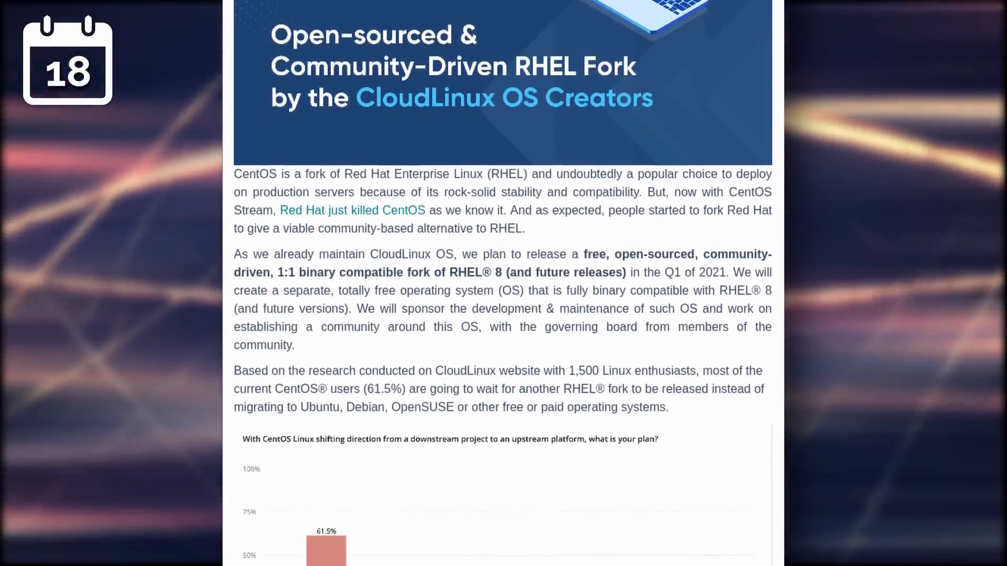
scroll(down, 3)
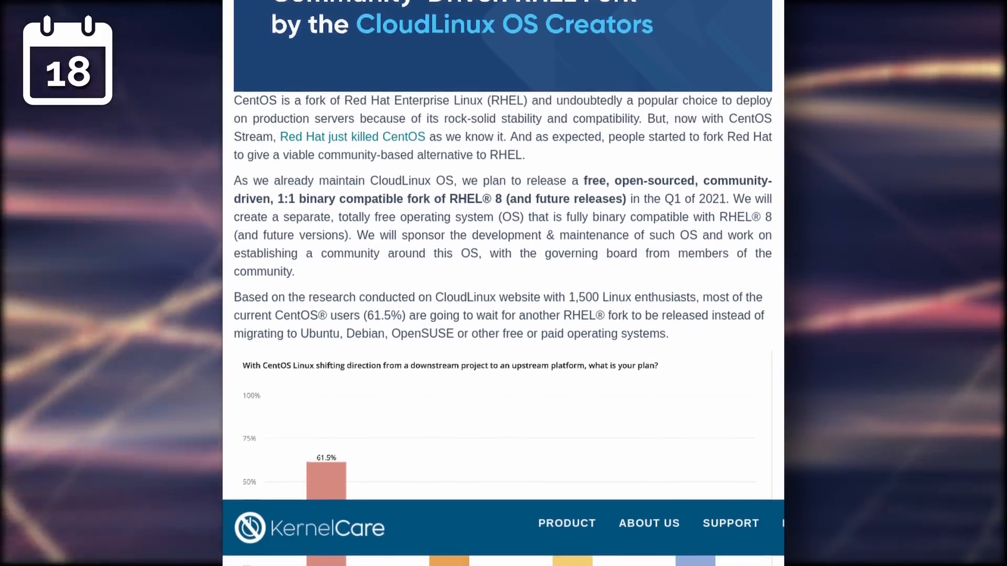
scroll(down, 3)
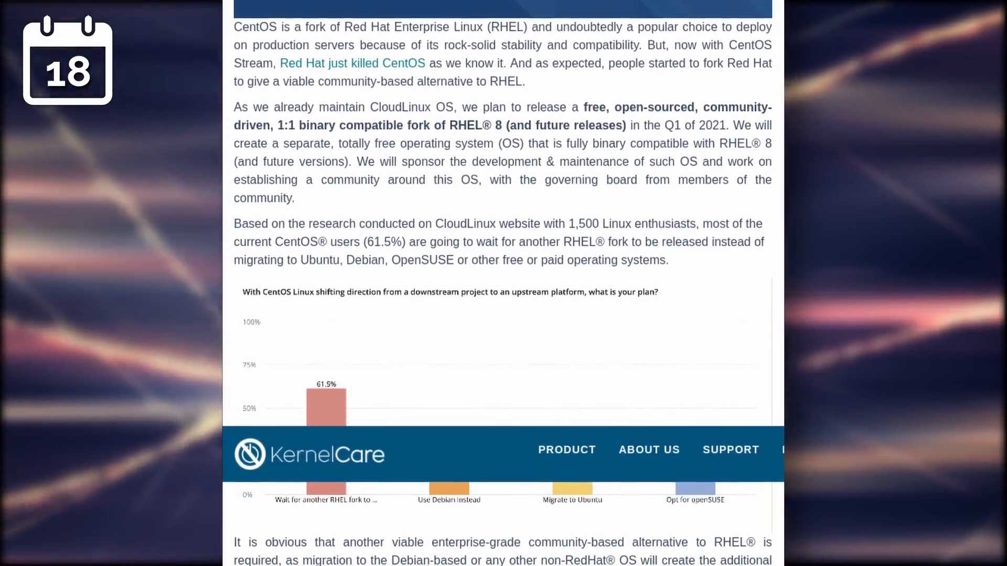
scroll(down, 3)
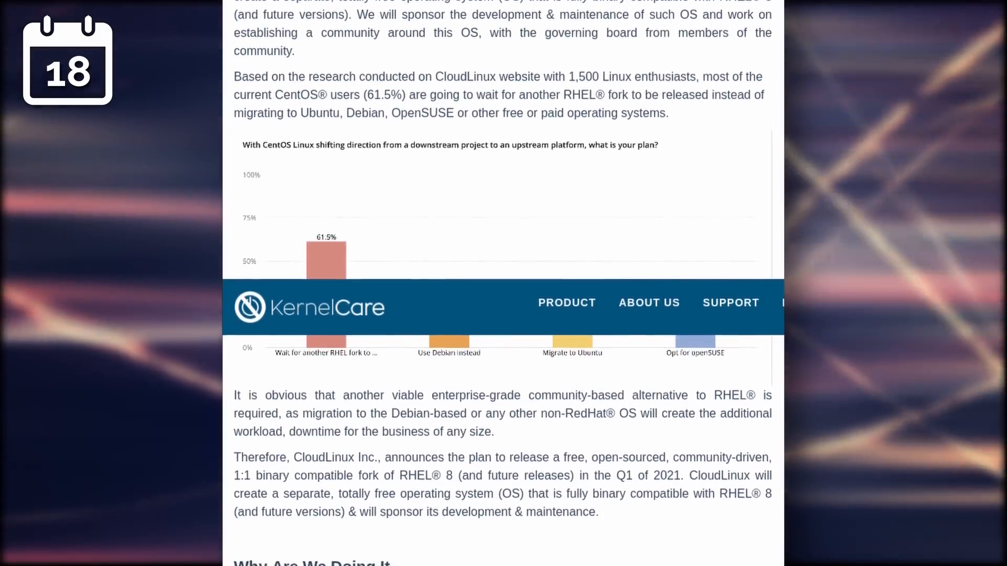
scroll(down, 3)
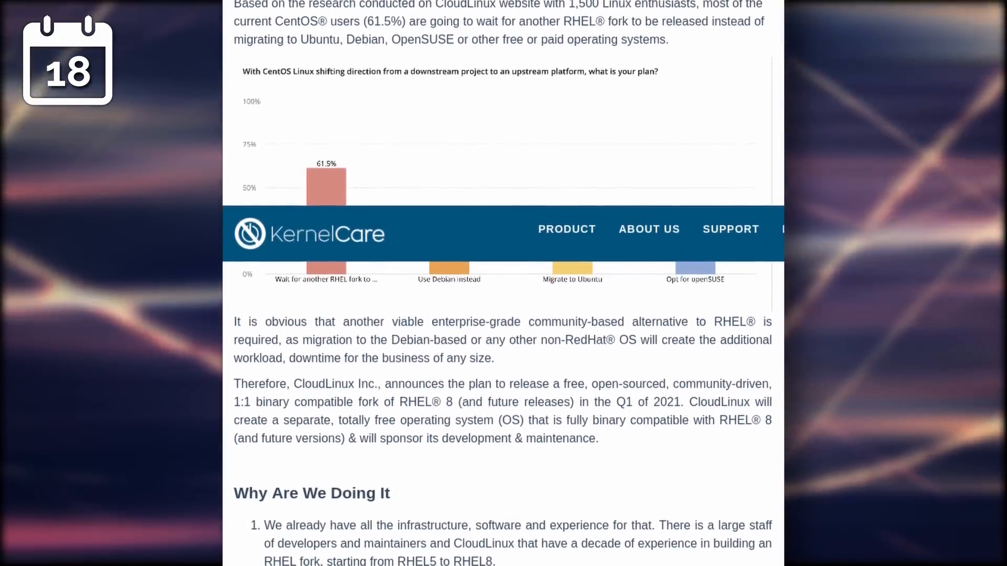
scroll(down, 3)
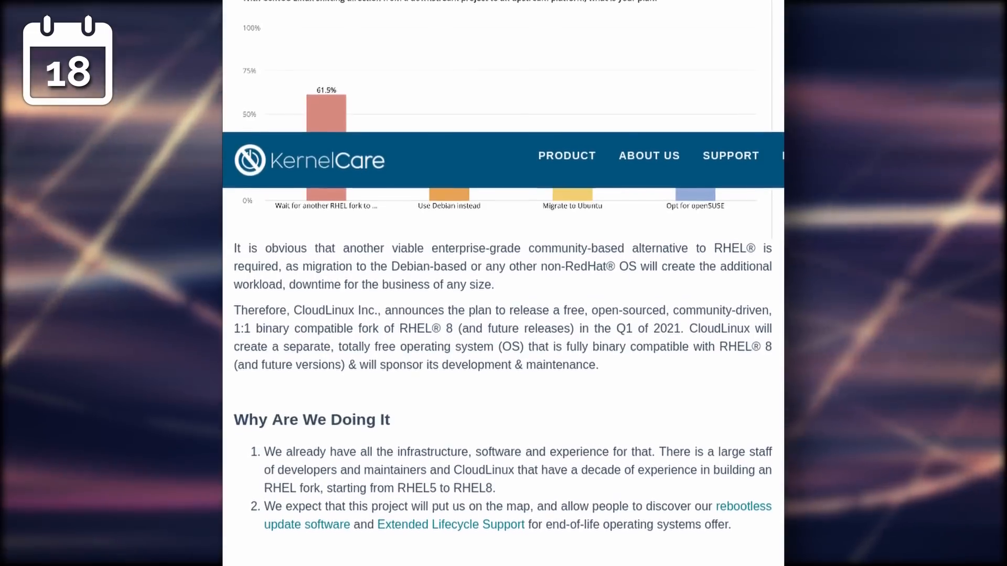
scroll(down, 3)
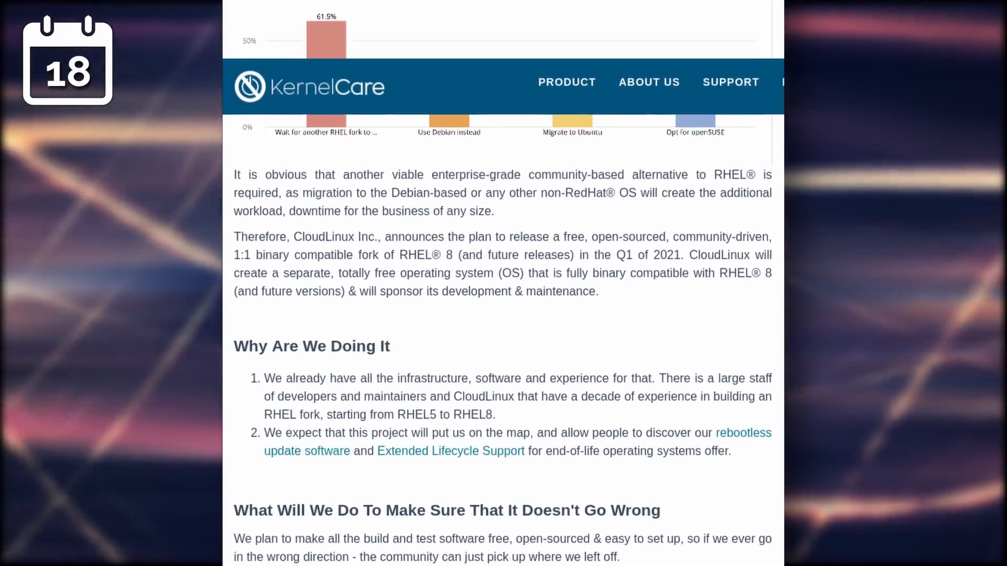
scroll(down, 3)
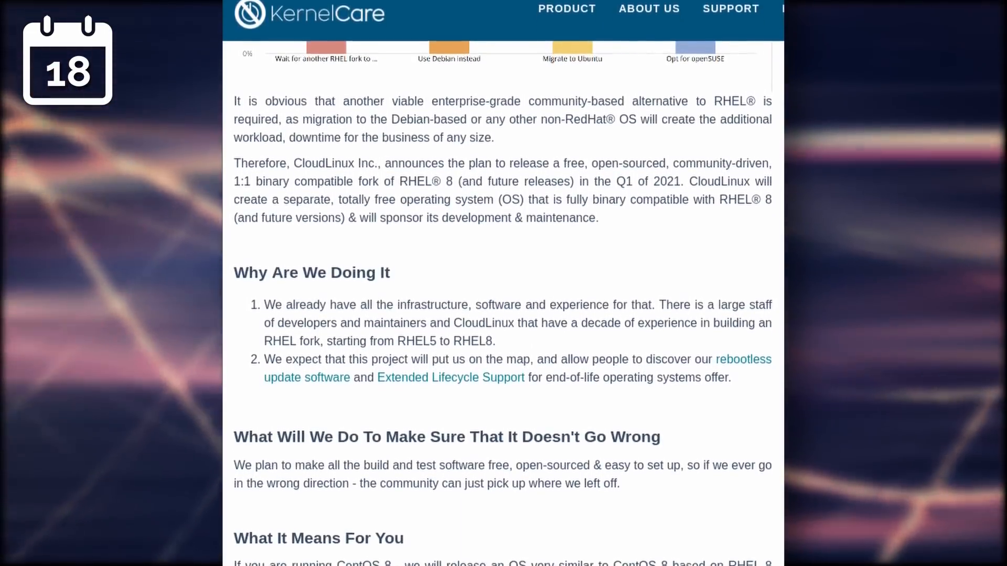
scroll(down, 3)
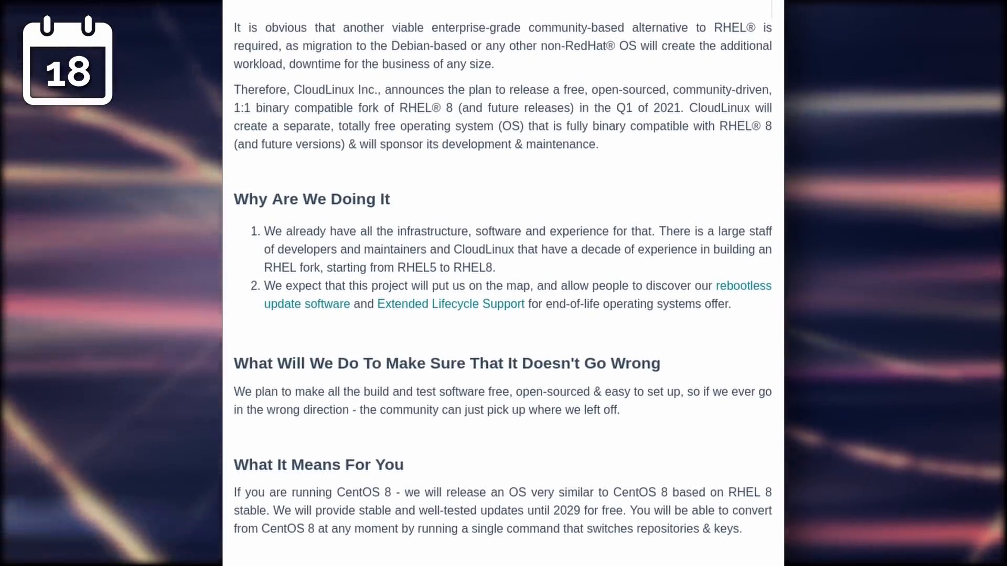
scroll(down, 3)
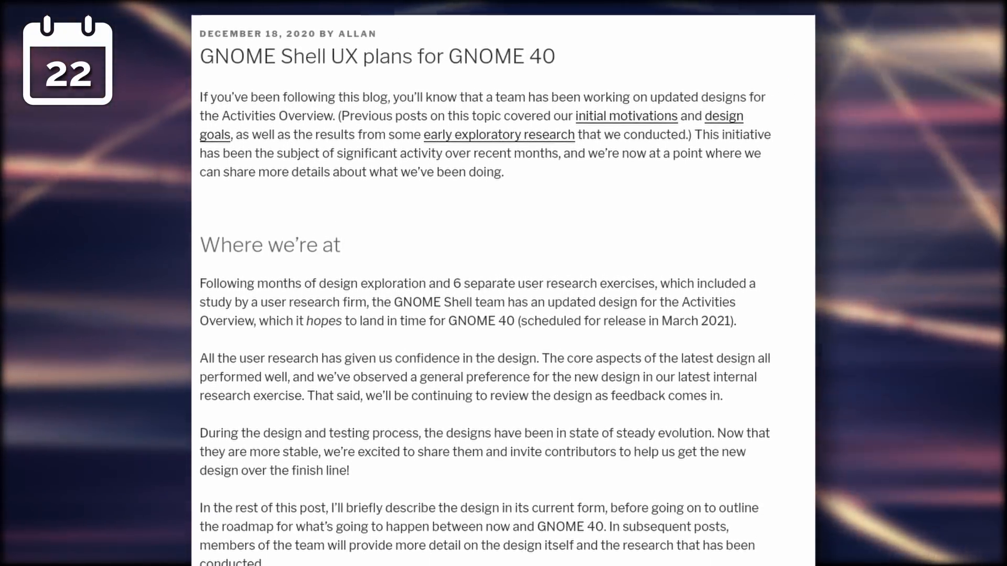
scroll(down, 3)
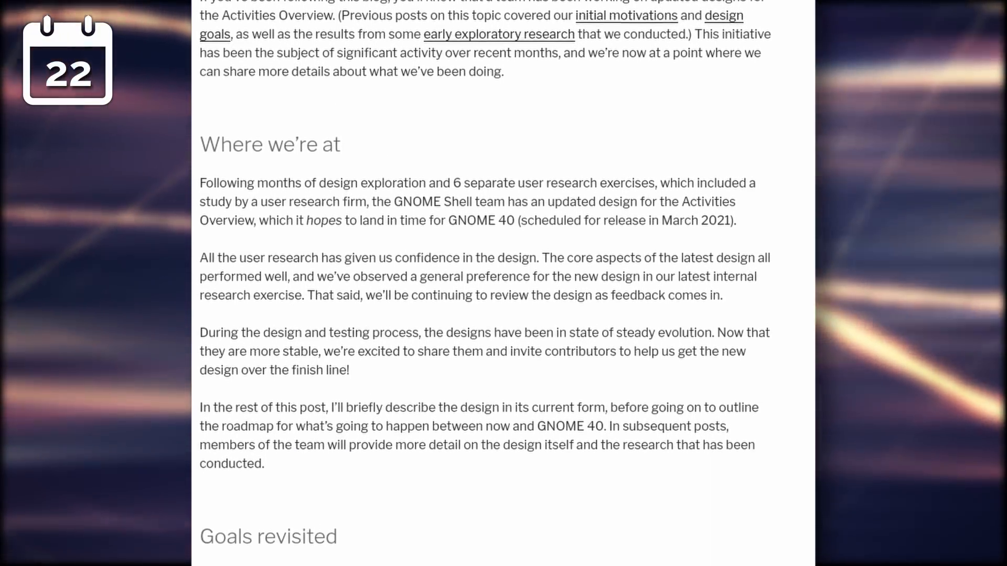
scroll(down, 3)
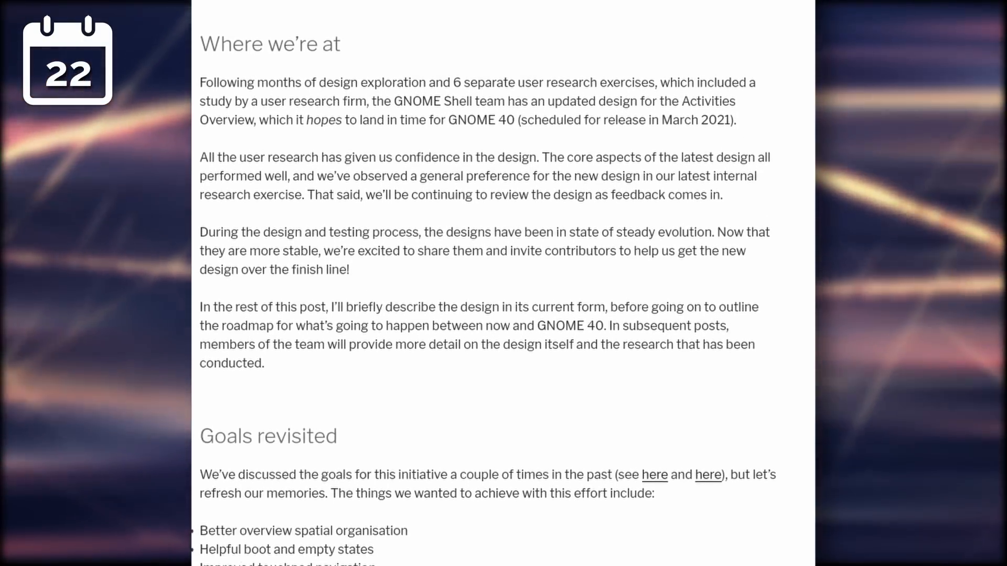
scroll(down, 3)
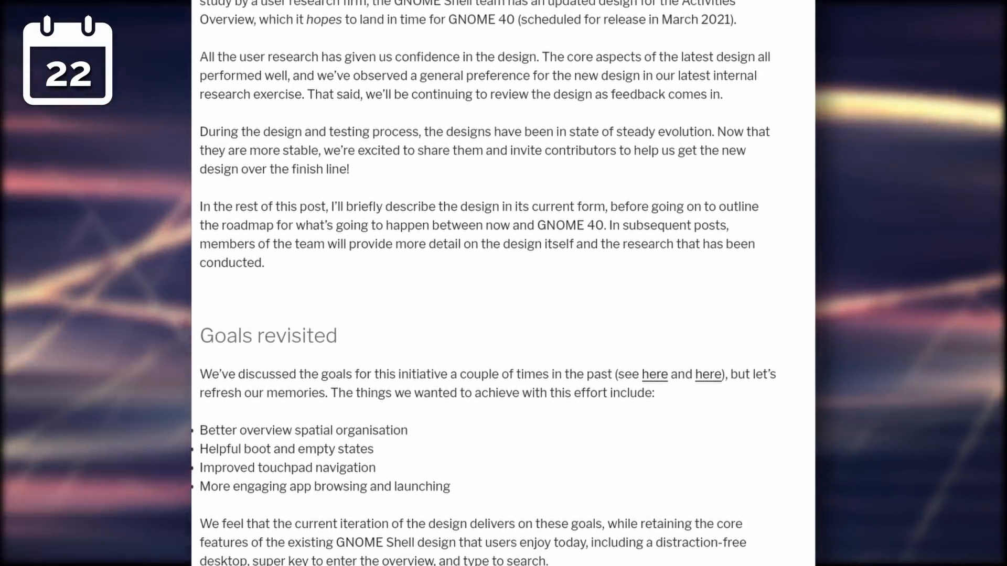
scroll(down, 3)
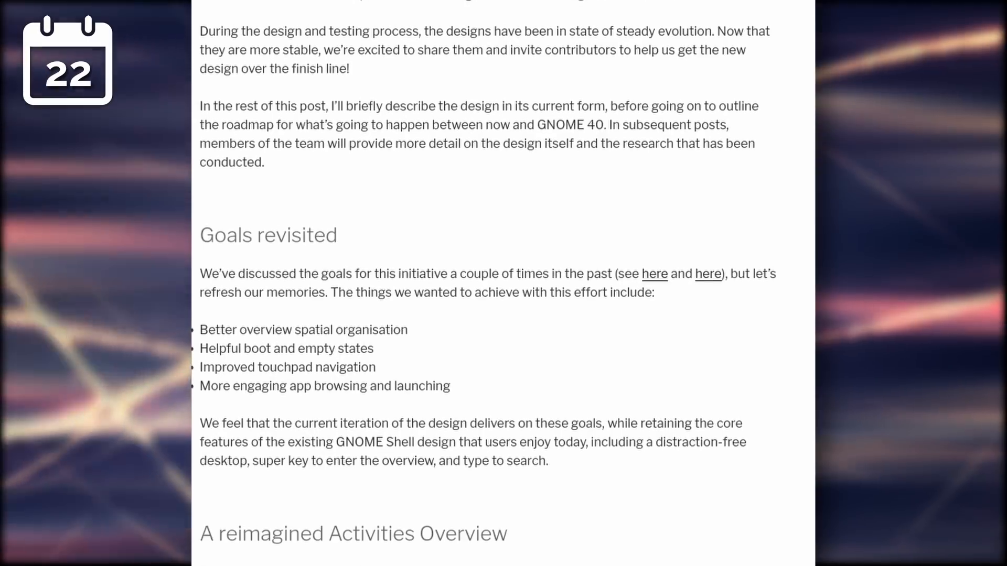
scroll(down, 3)
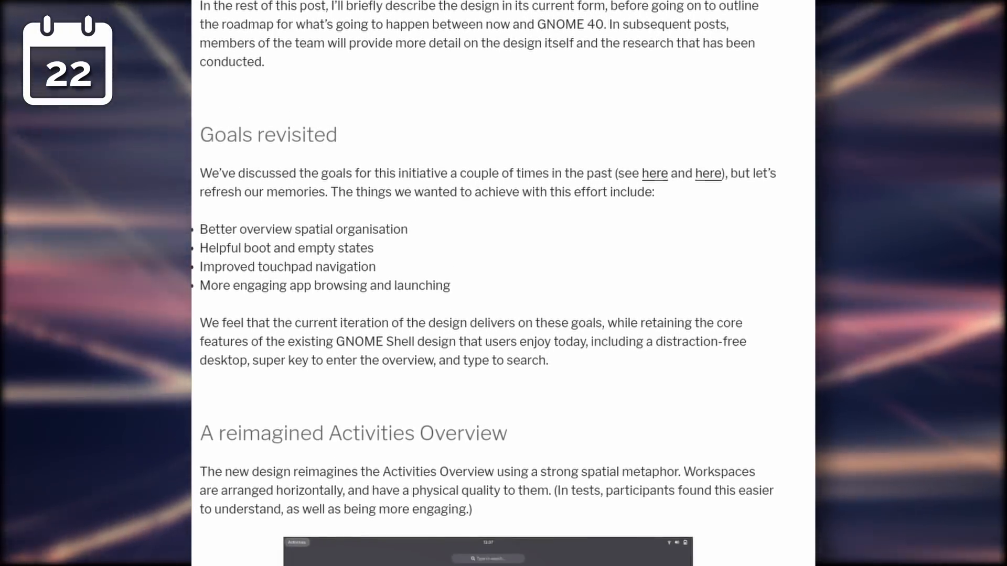
scroll(down, 3)
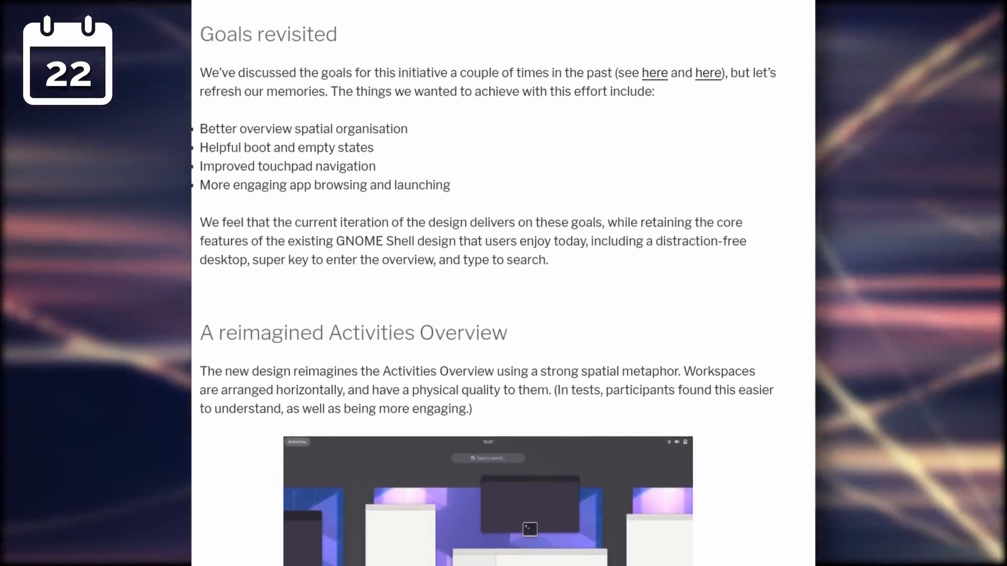
scroll(down, 3)
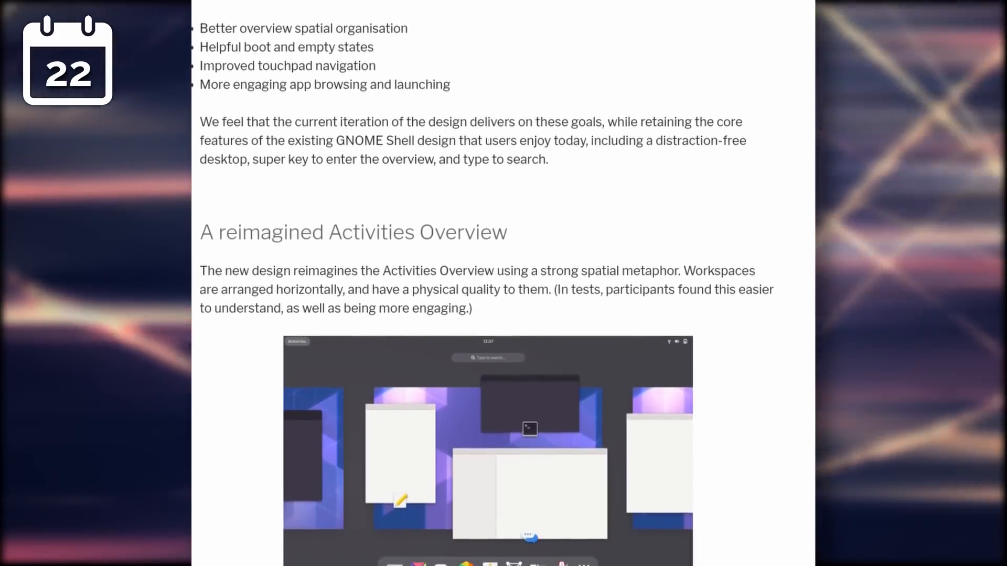
scroll(down, 3)
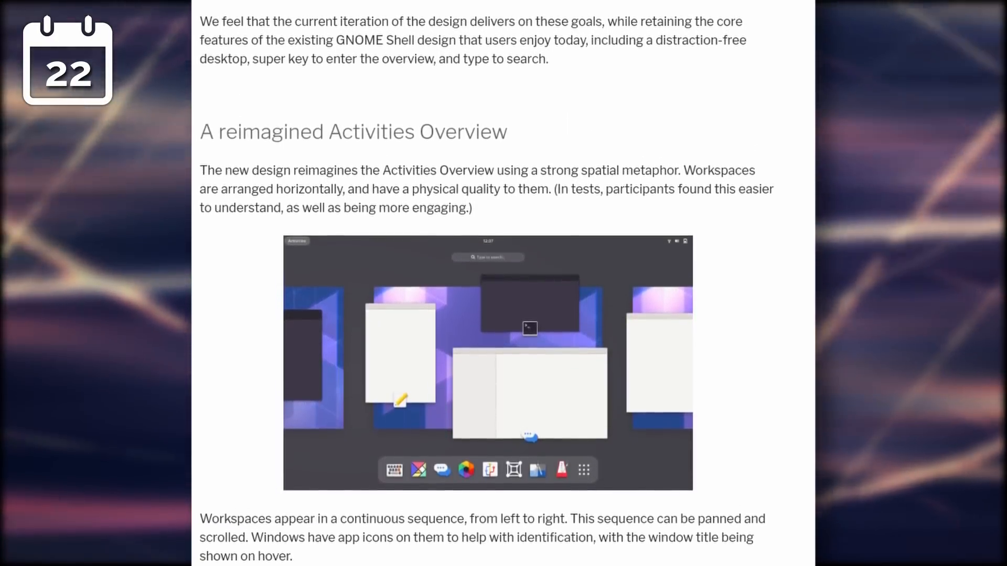
scroll(down, 3)
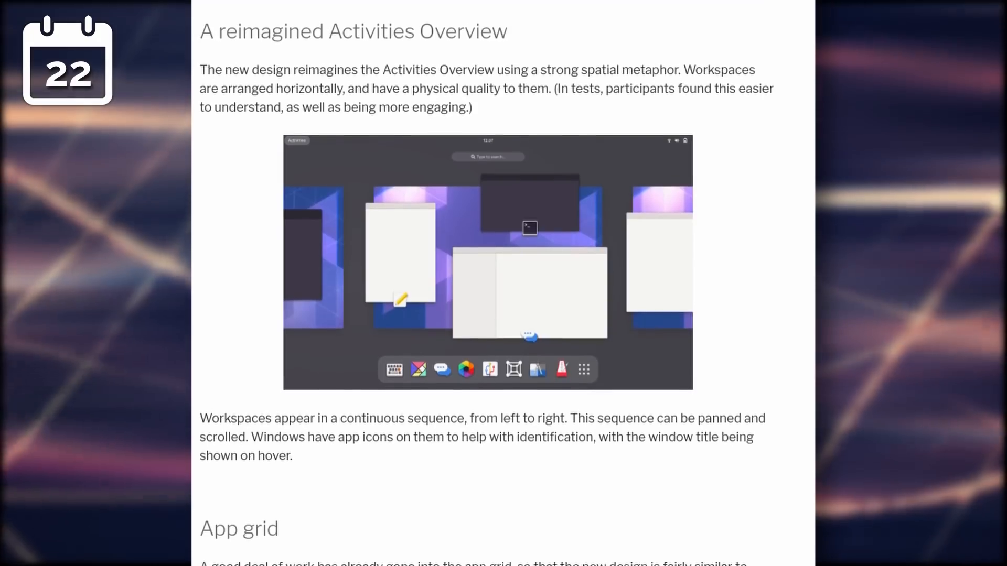
scroll(down, 3)
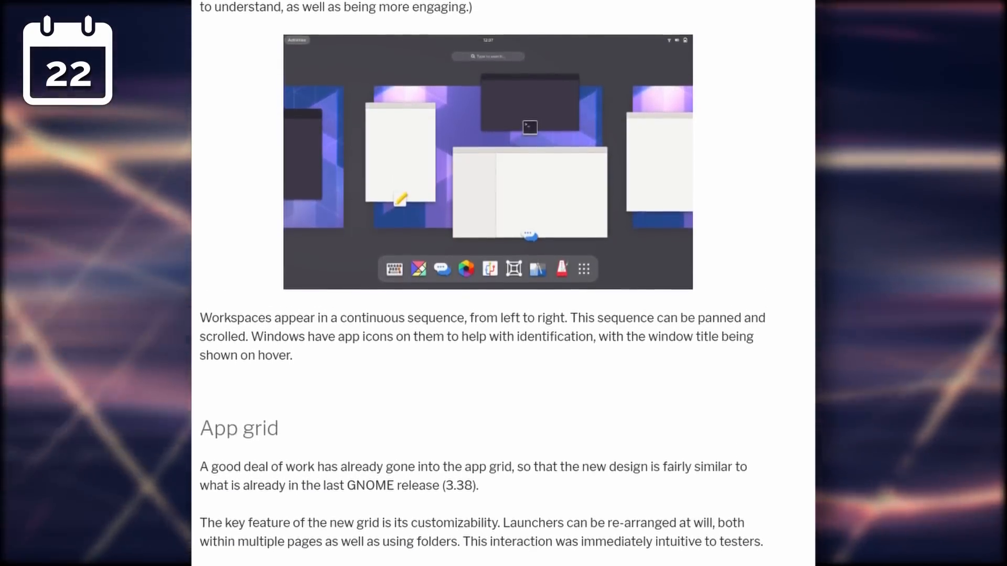
scroll(down, 3)
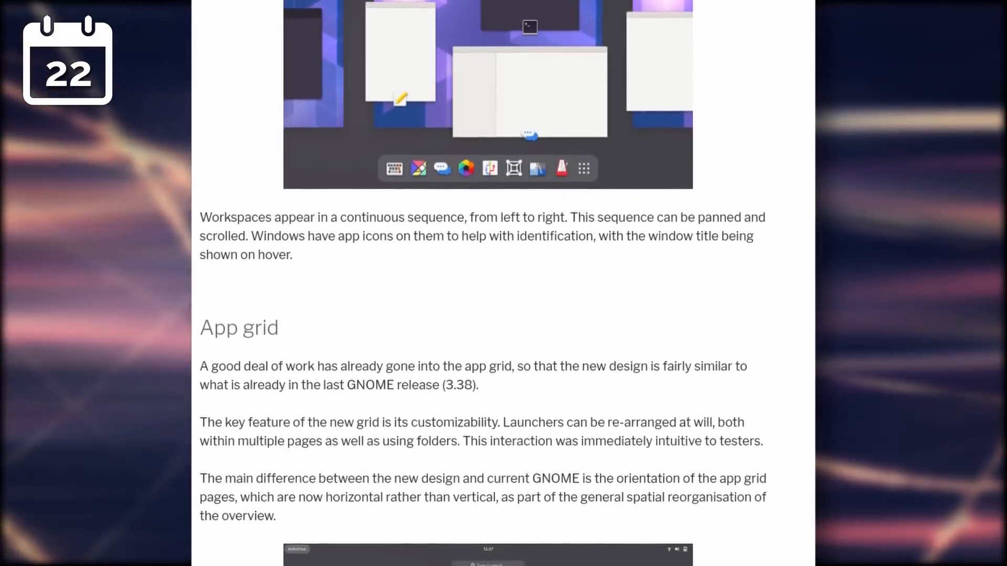
scroll(down, 3)
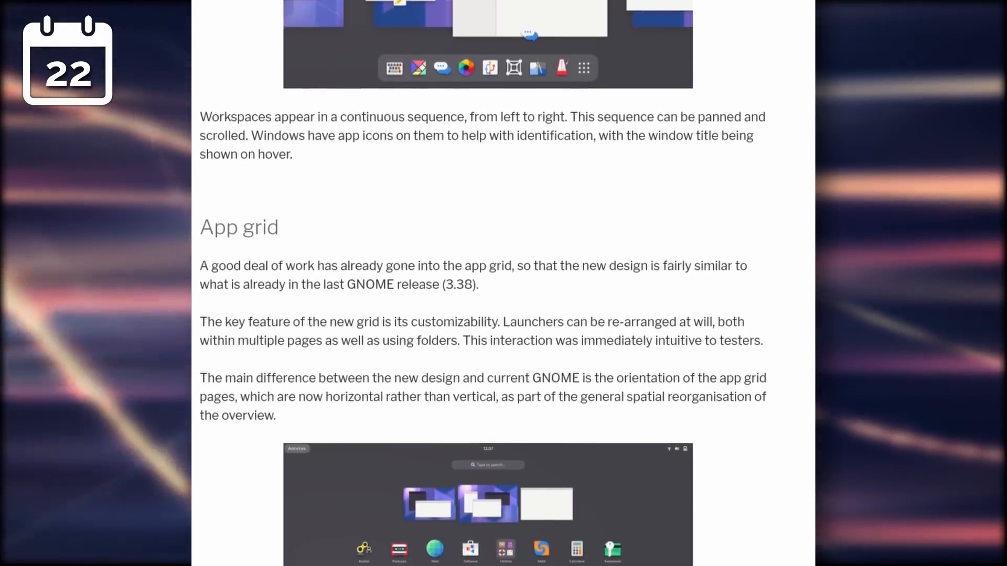
scroll(down, 3)
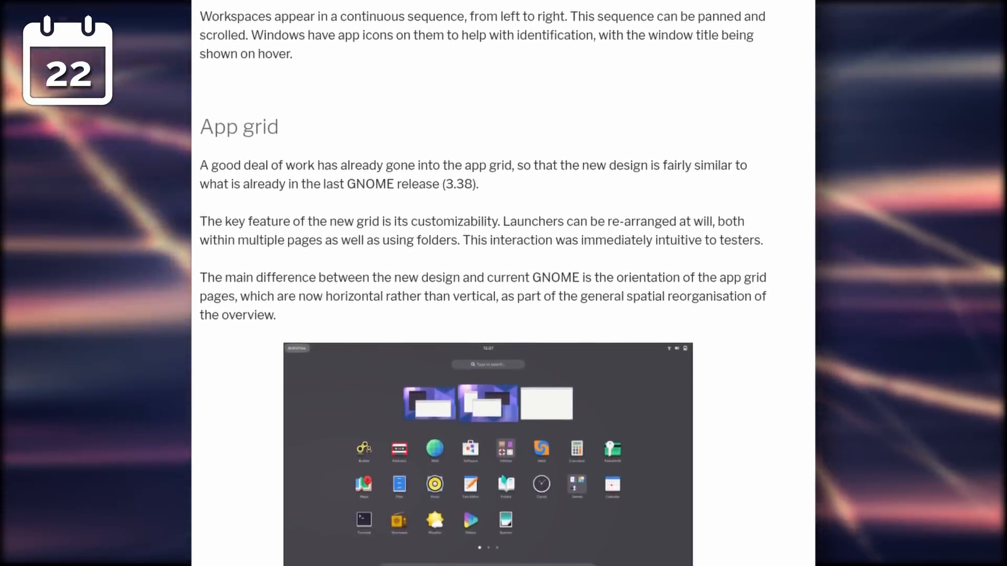
scroll(down, 3)
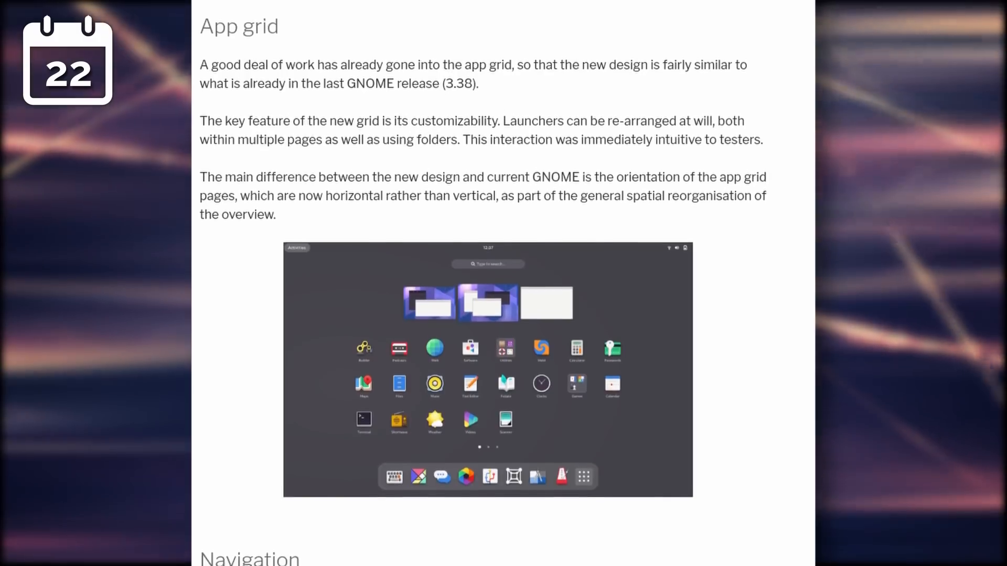
scroll(down, 3)
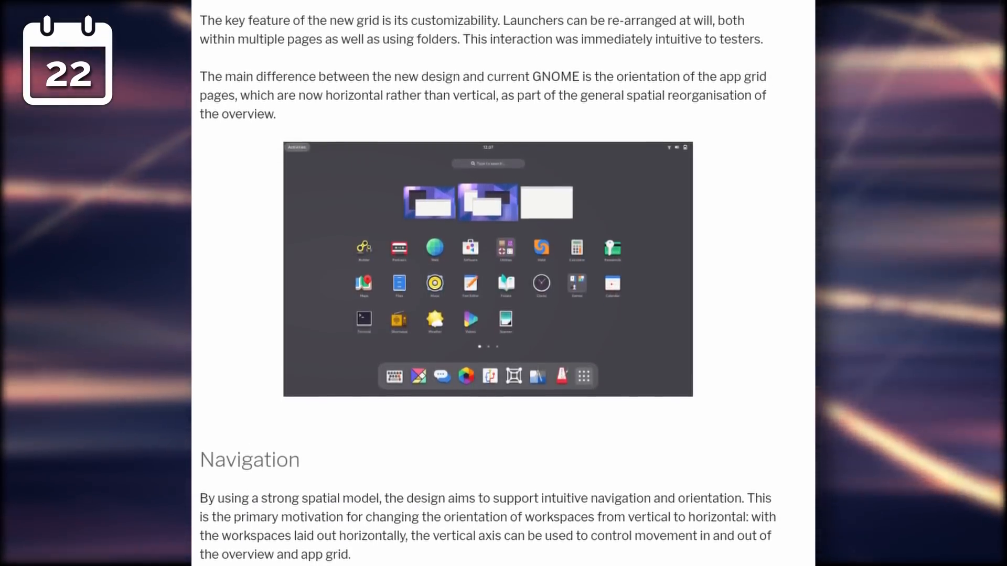
scroll(down, 3)
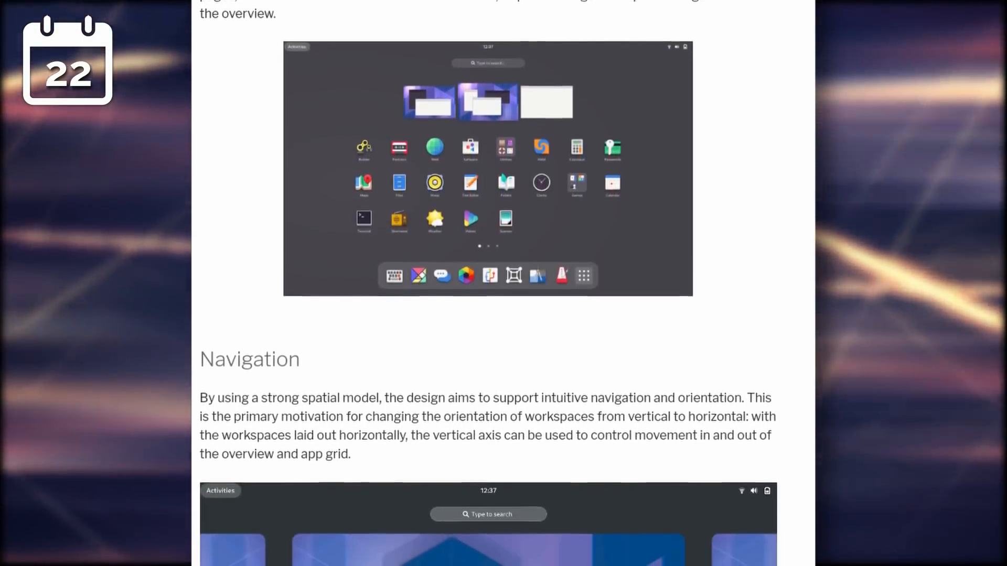
scroll(down, 3)
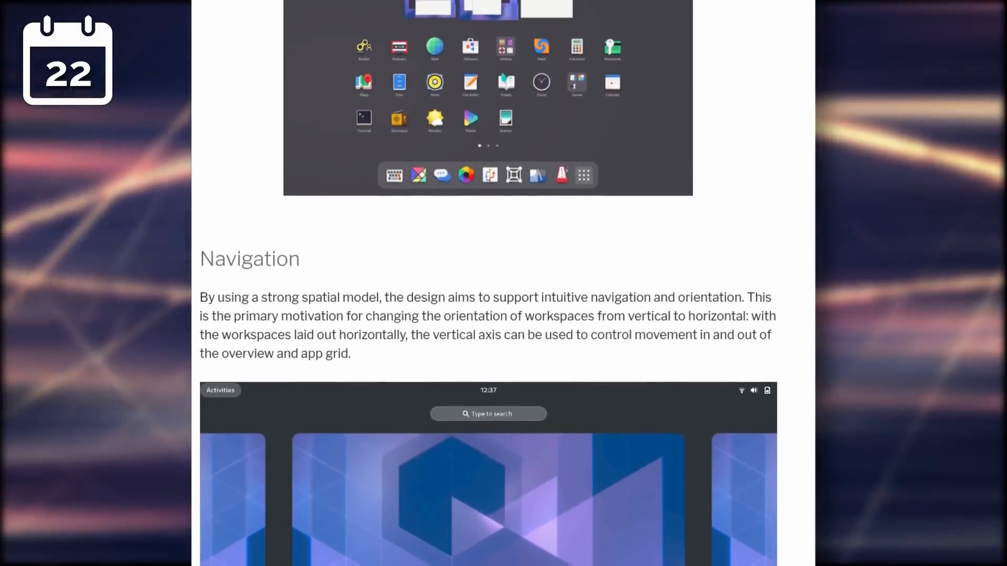
scroll(down, 3)
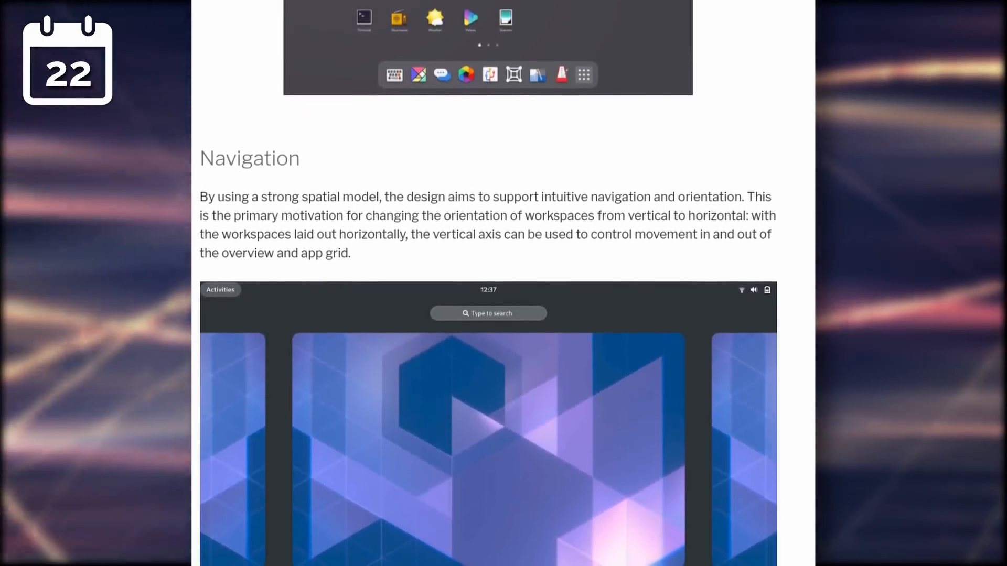
scroll(down, 3)
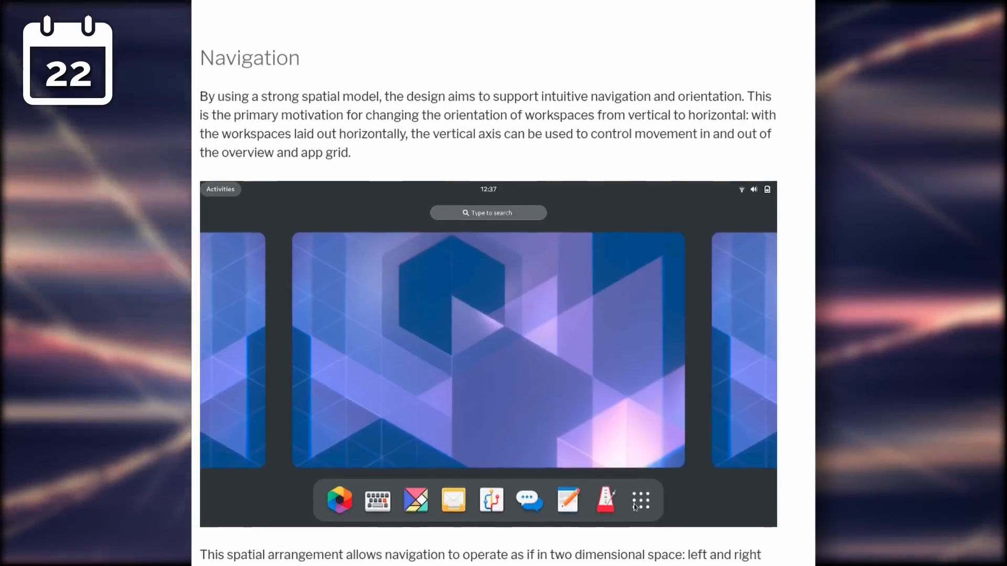
scroll(down, 3)
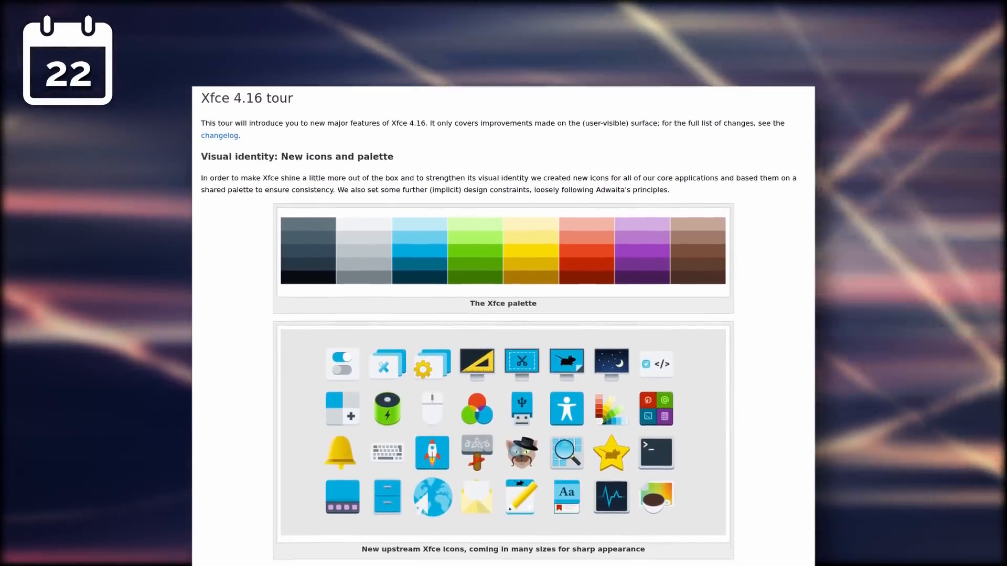
scroll(down, 3)
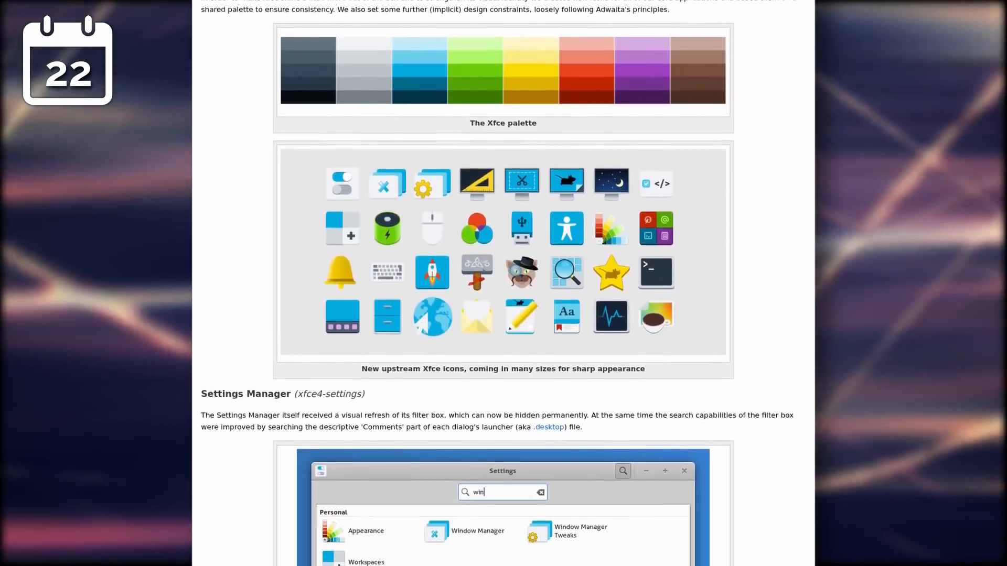
scroll(down, 3)
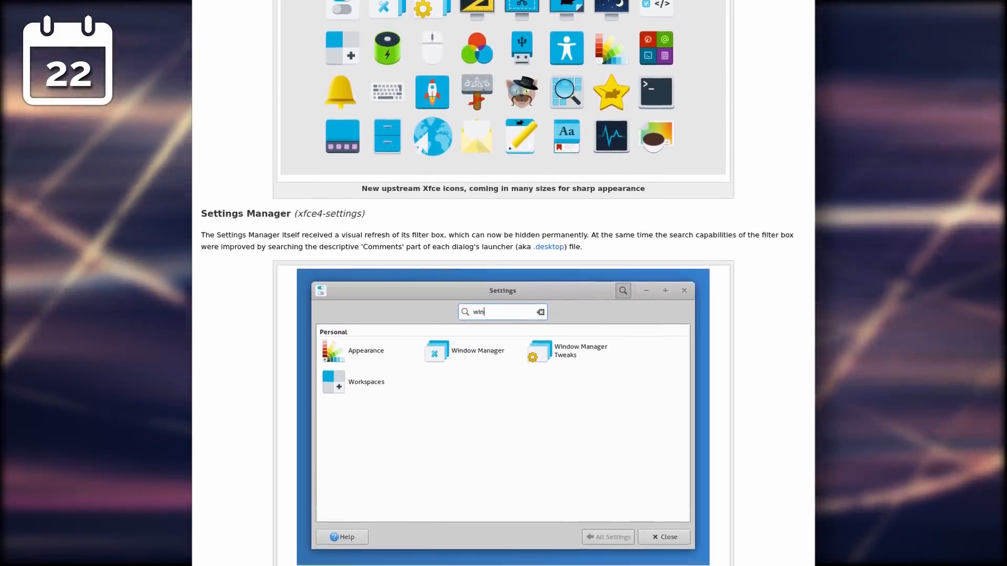
scroll(down, 3)
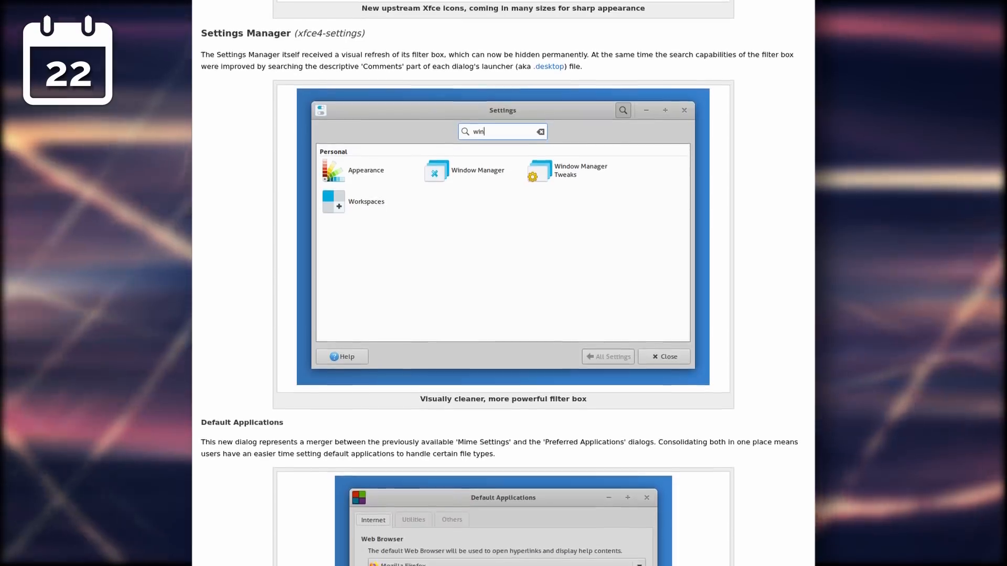
scroll(down, 3)
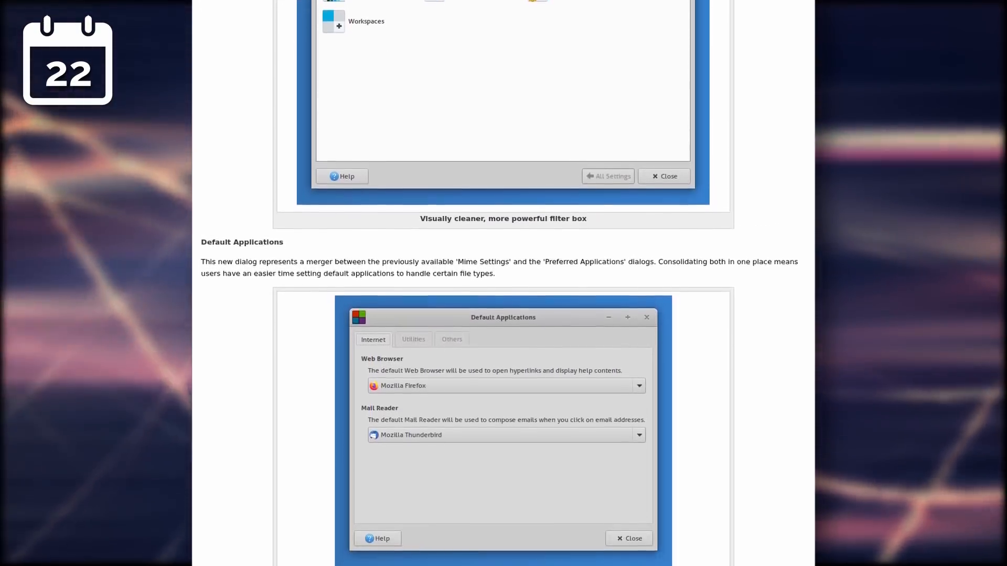
scroll(down, 3)
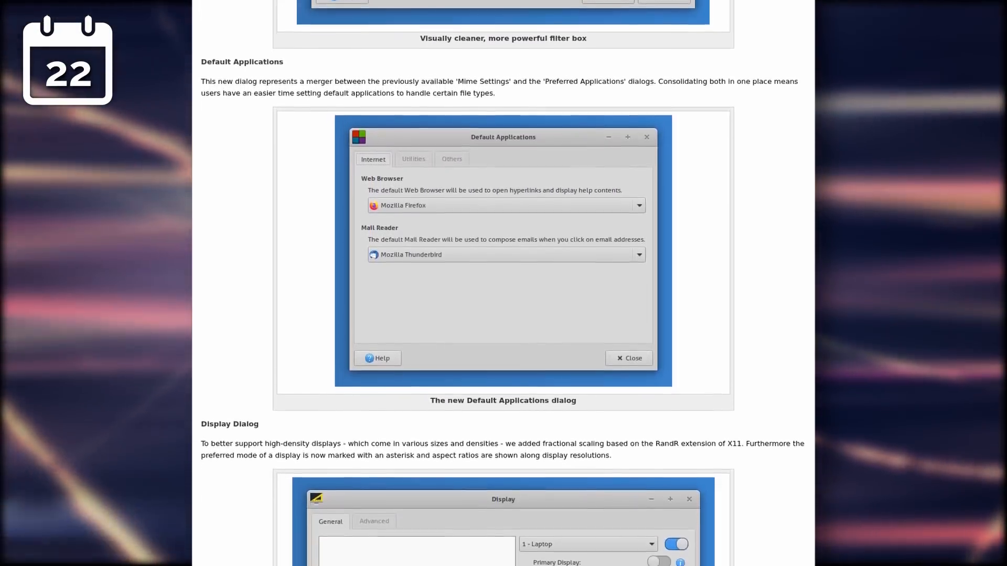
scroll(down, 3)
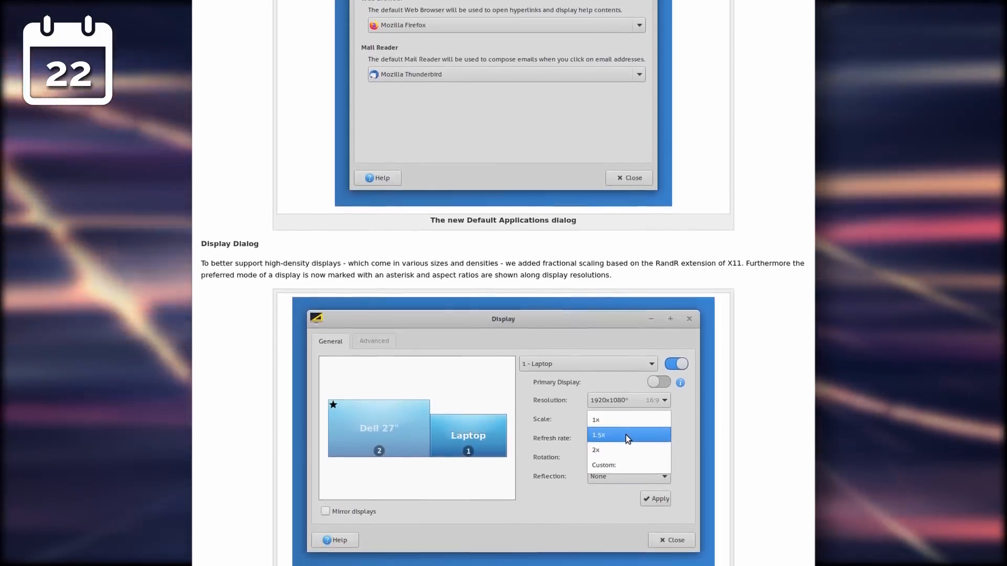
scroll(down, 3)
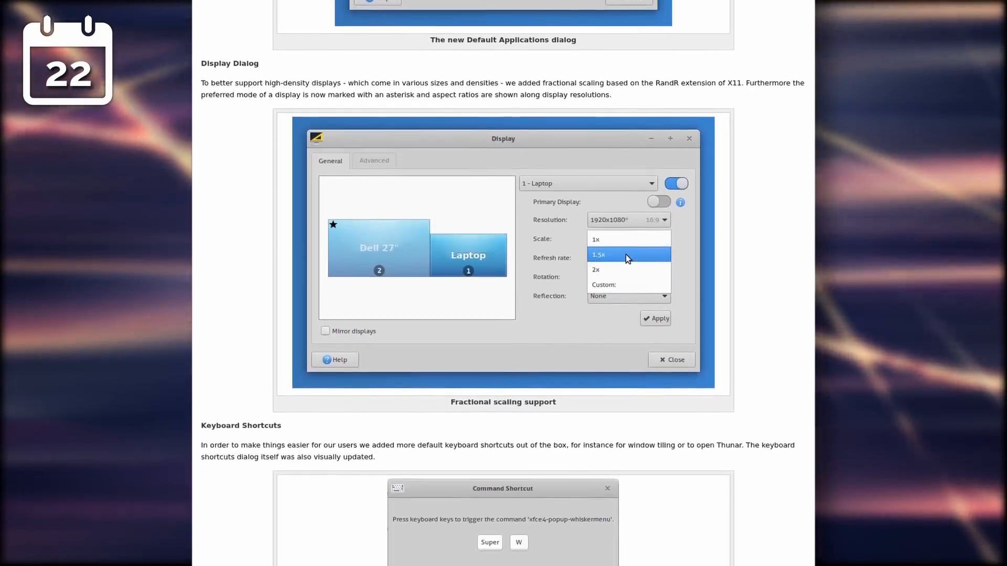
scroll(down, 3)
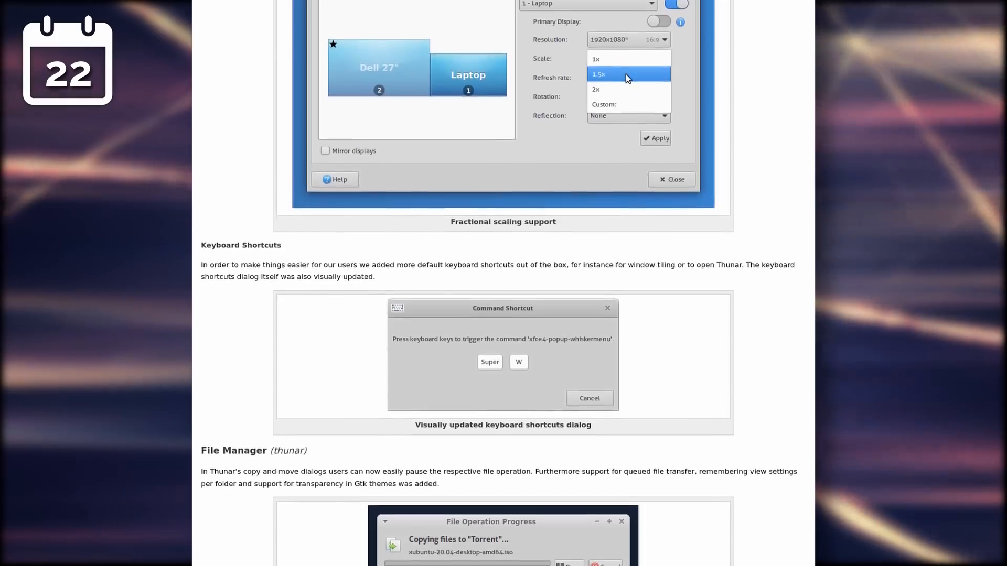
scroll(down, 3)
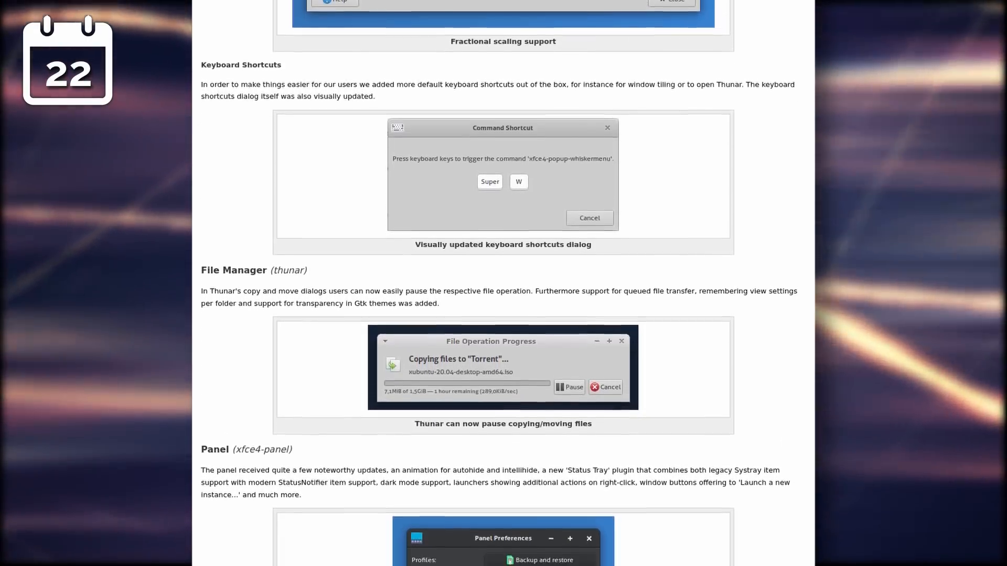
scroll(down, 3)
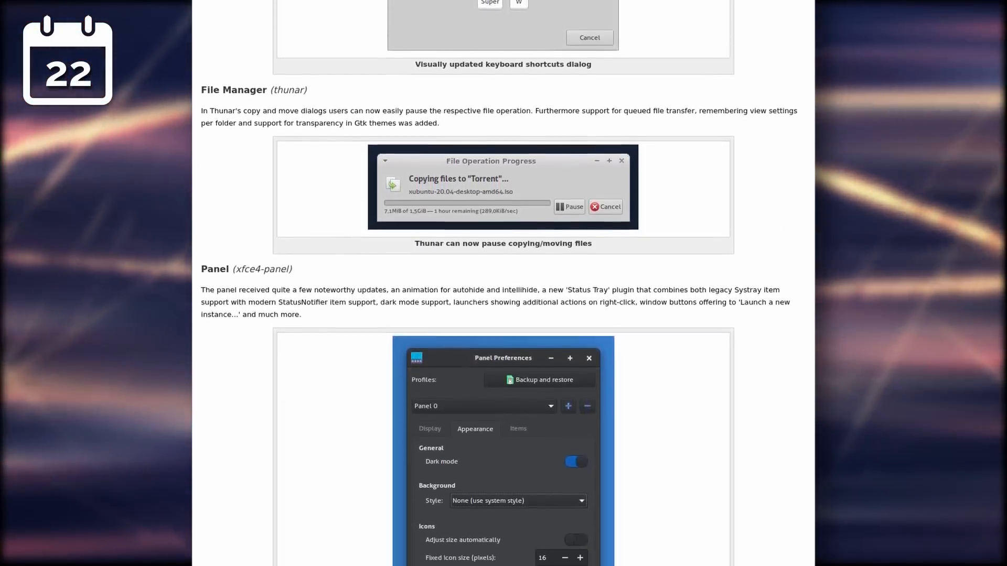
scroll(down, 3)
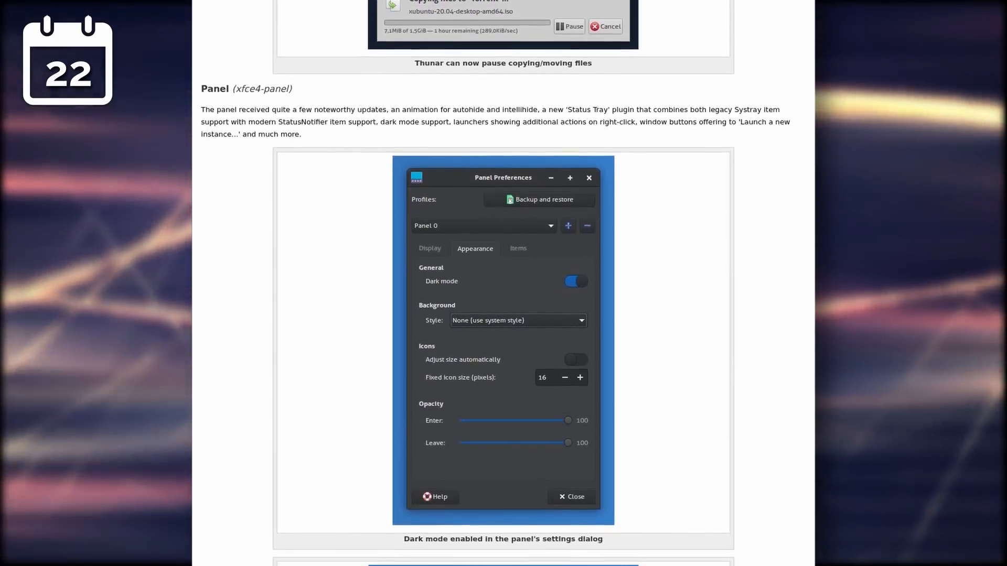
scroll(down, 3)
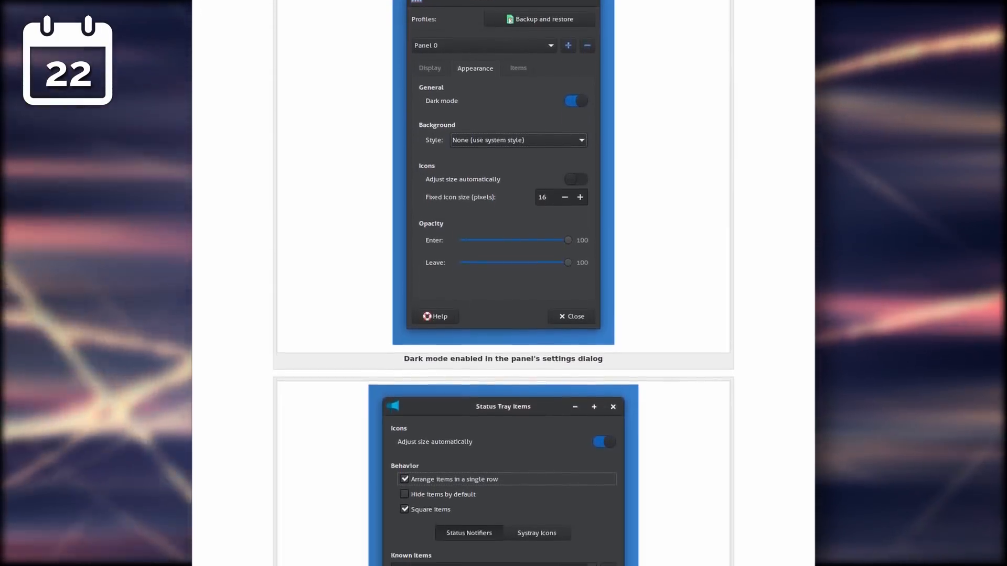
scroll(down, 3)
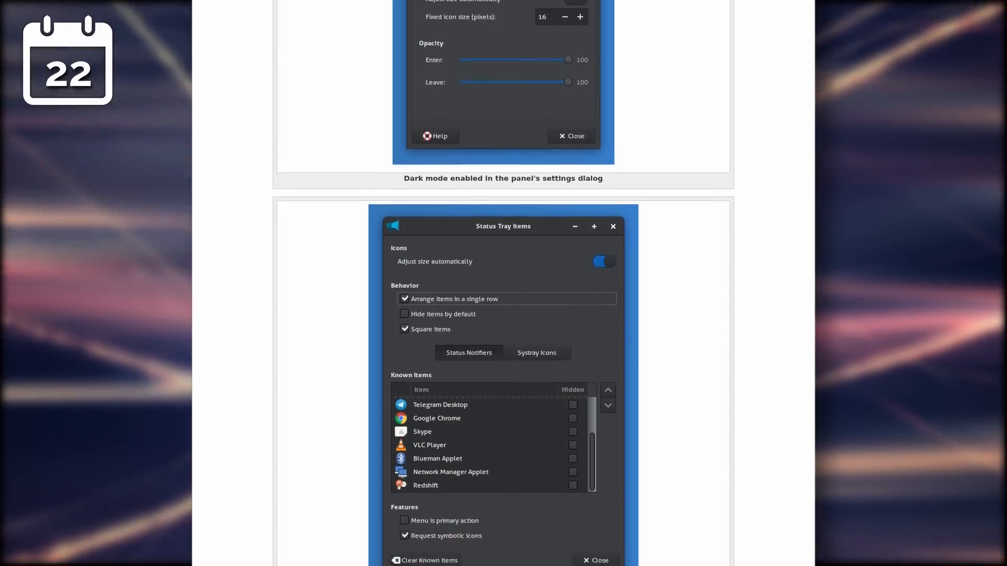
scroll(down, 3)
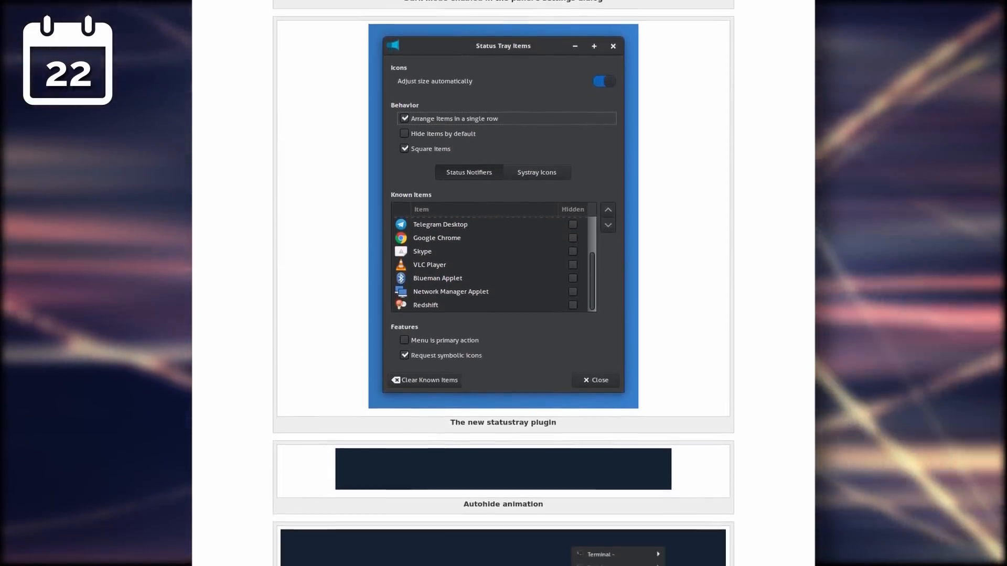
scroll(down, 3)
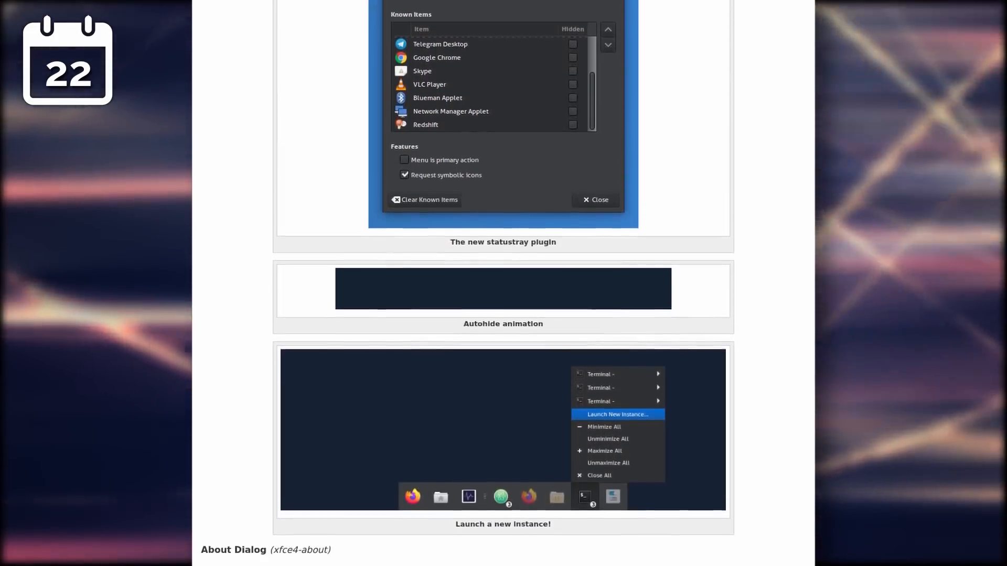
scroll(down, 3)
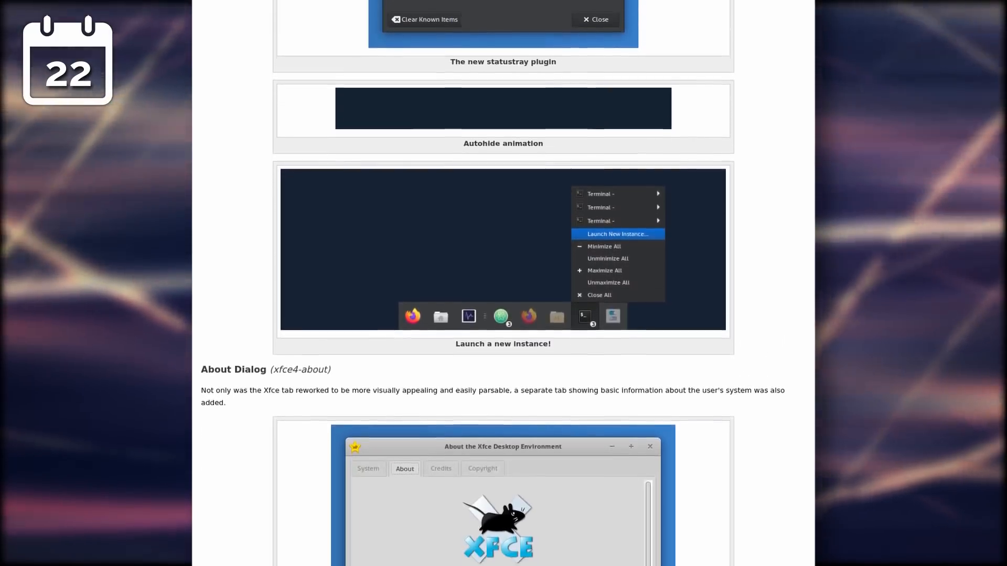
scroll(down, 3)
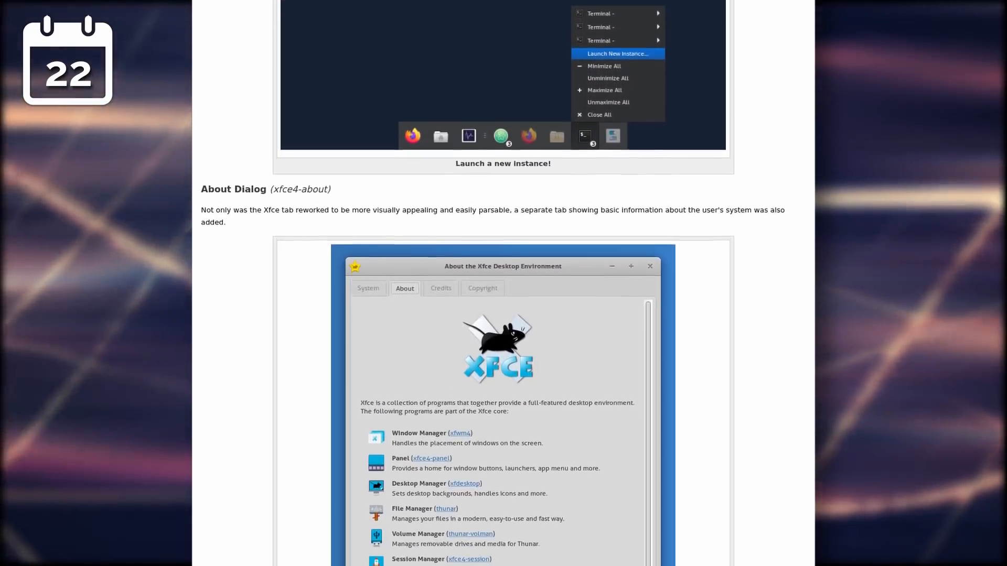
scroll(down, 3)
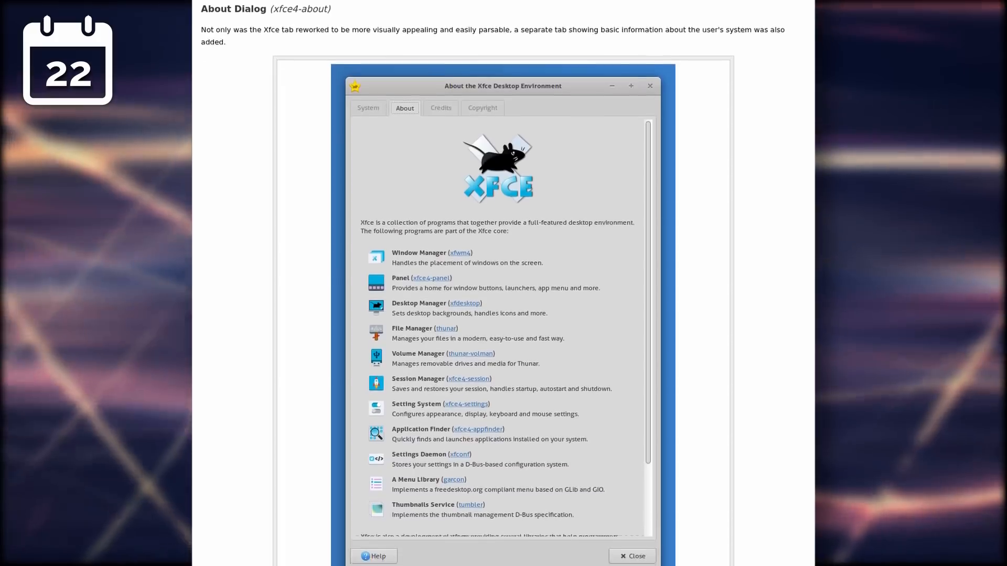
scroll(down, 3)
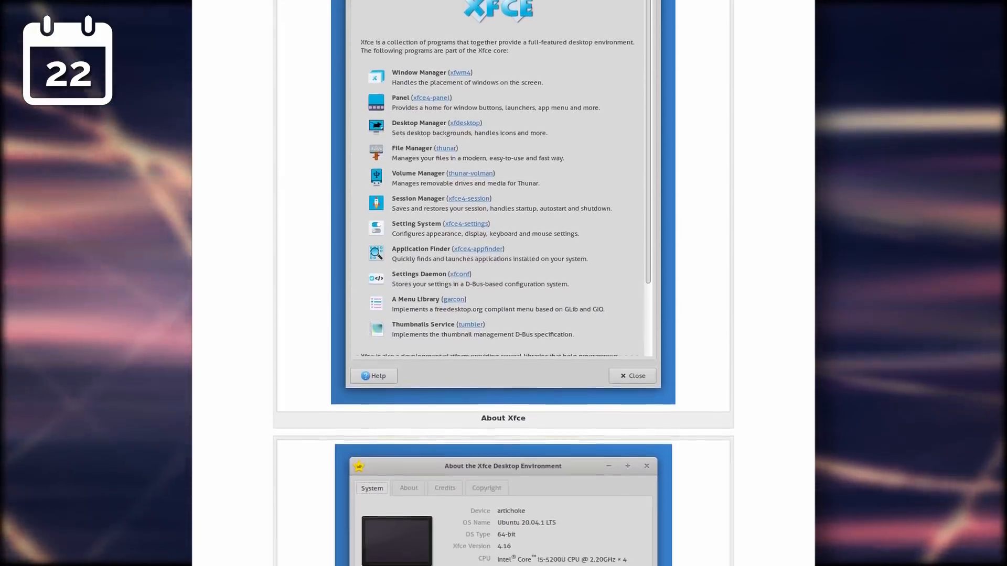
scroll(down, 3)
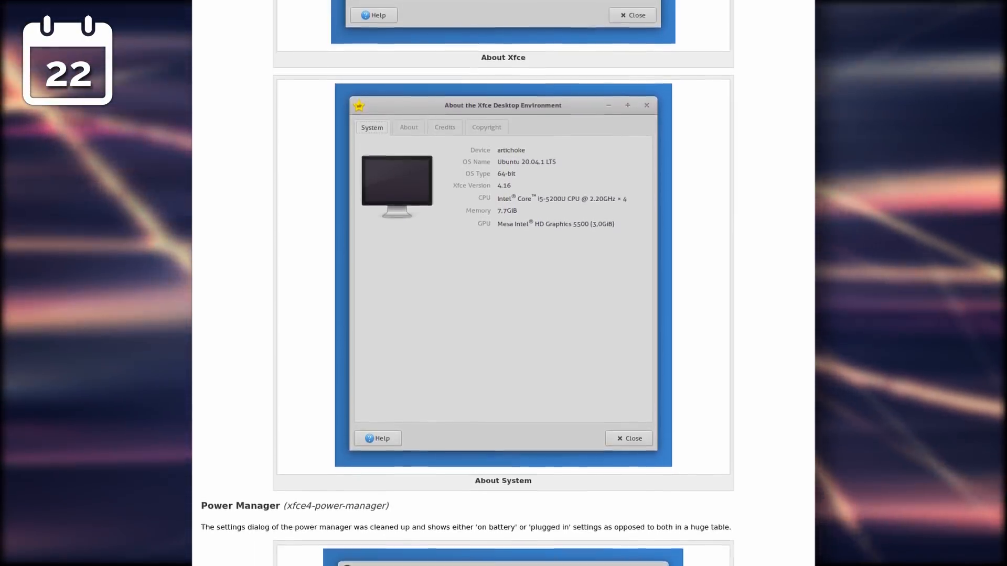
scroll(down, 3)
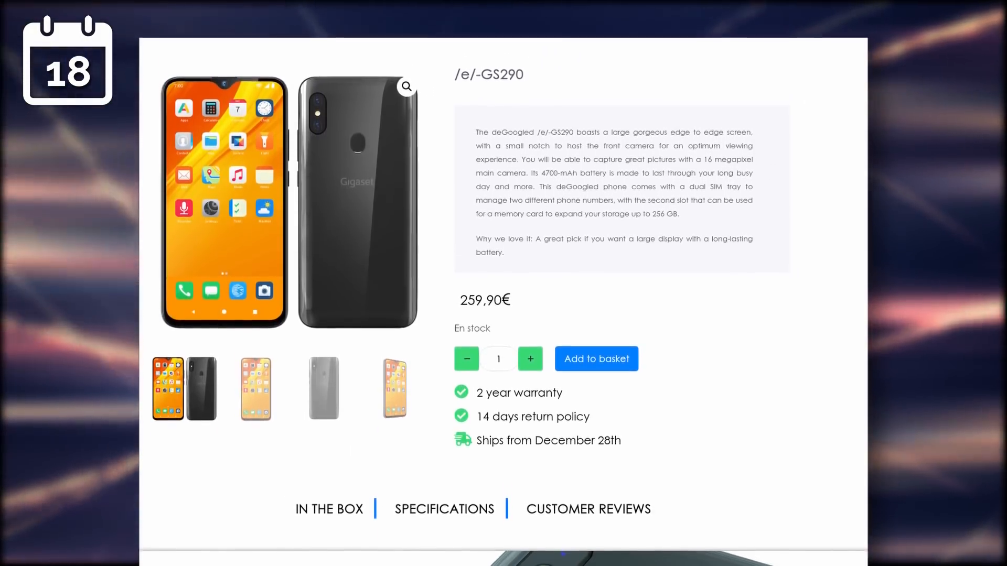
scroll(down, 3)
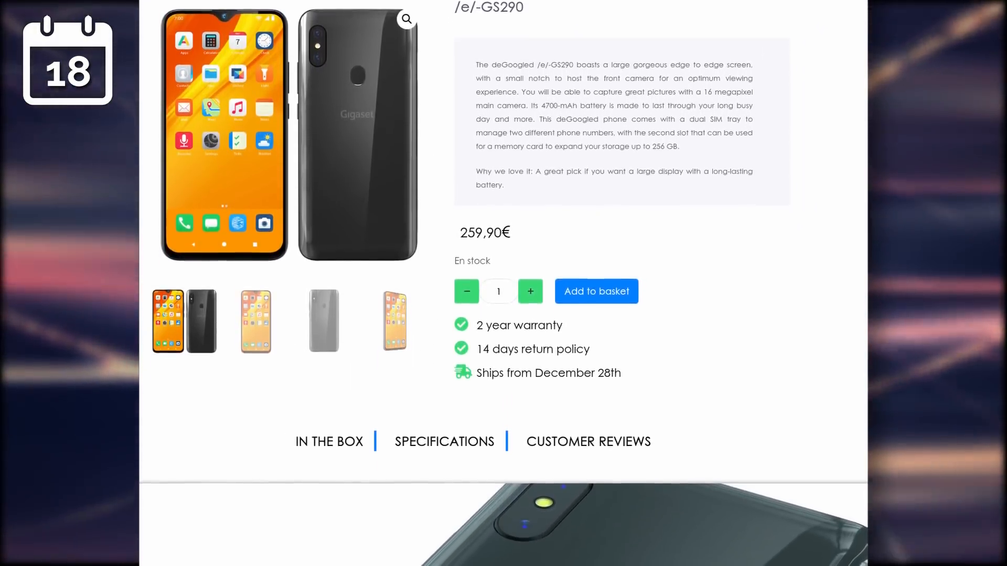
scroll(down, 3)
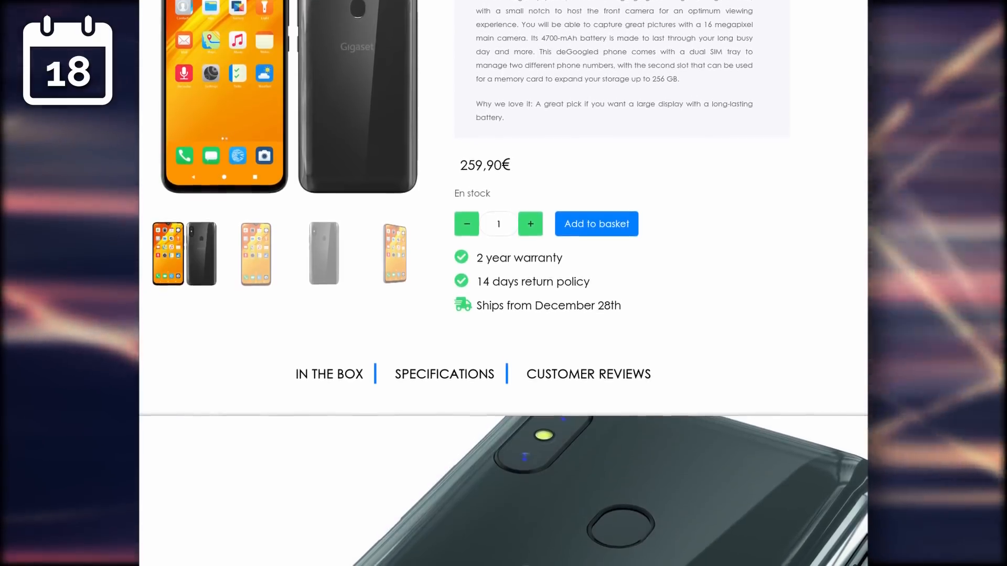
scroll(down, 3)
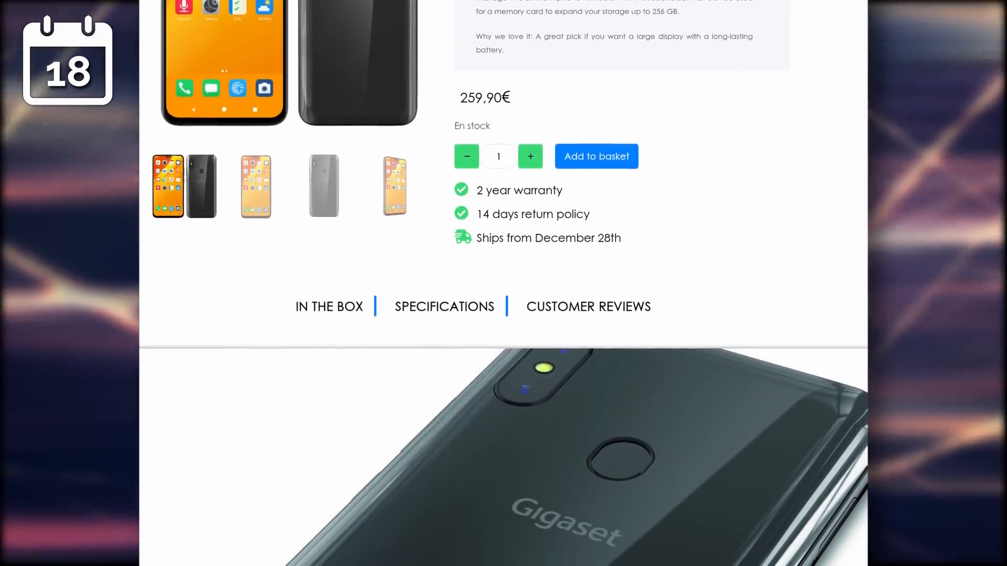
scroll(down, 3)
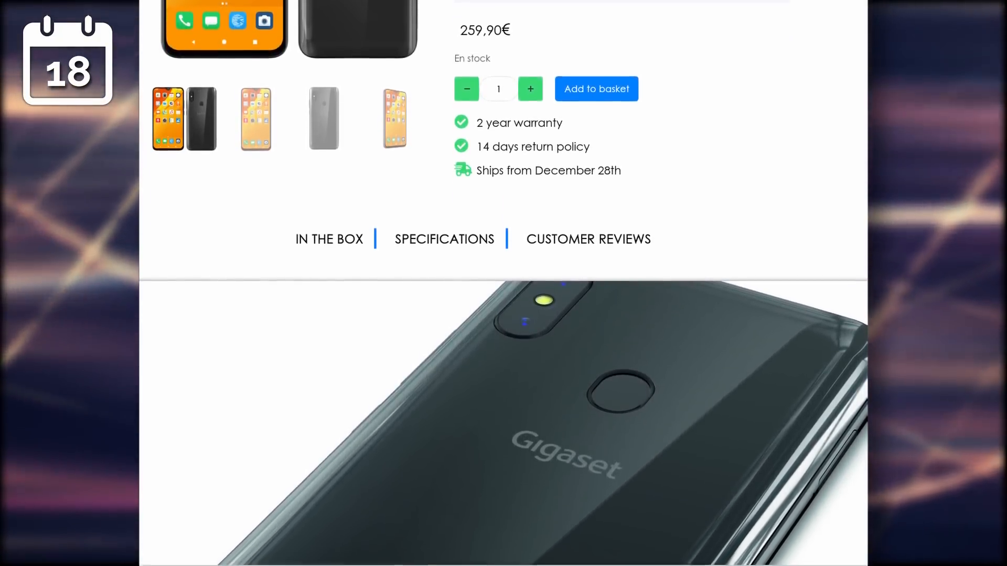
scroll(down, 3)
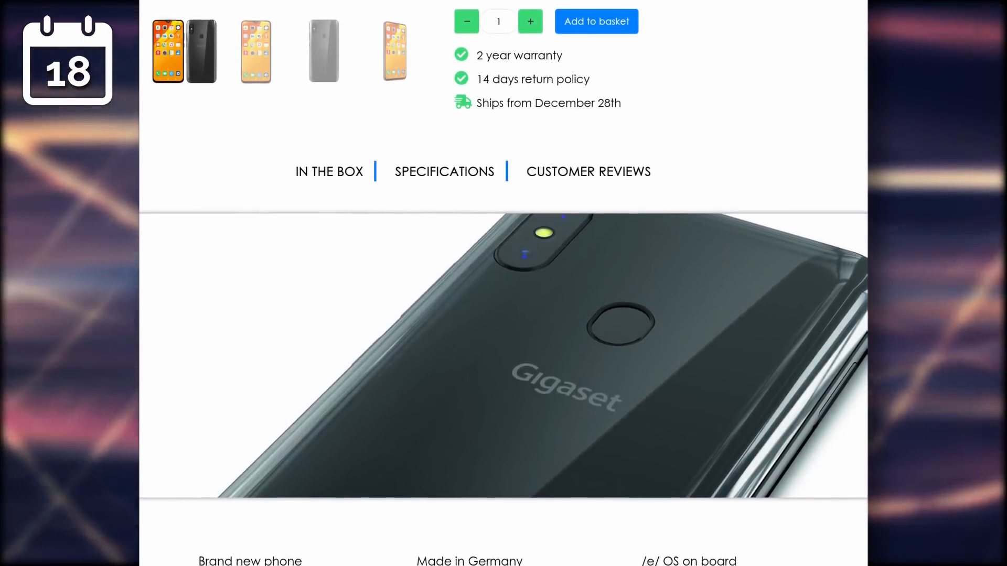
scroll(down, 3)
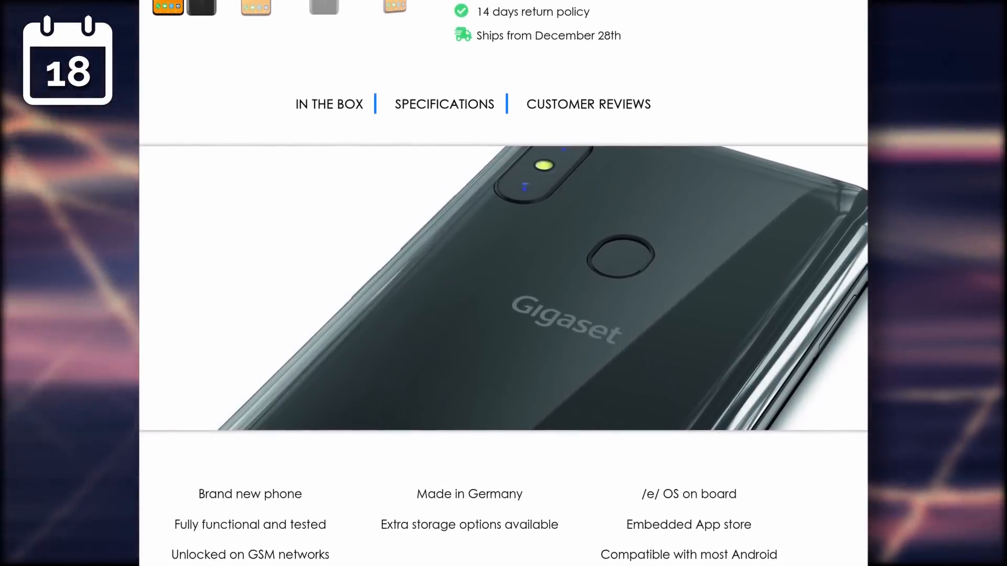
scroll(down, 3)
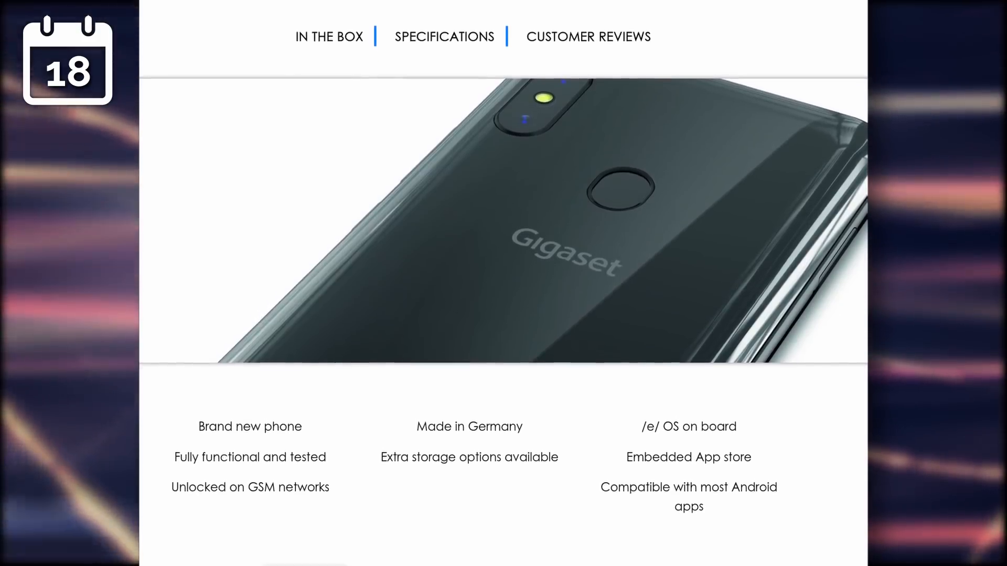
scroll(down, 3)
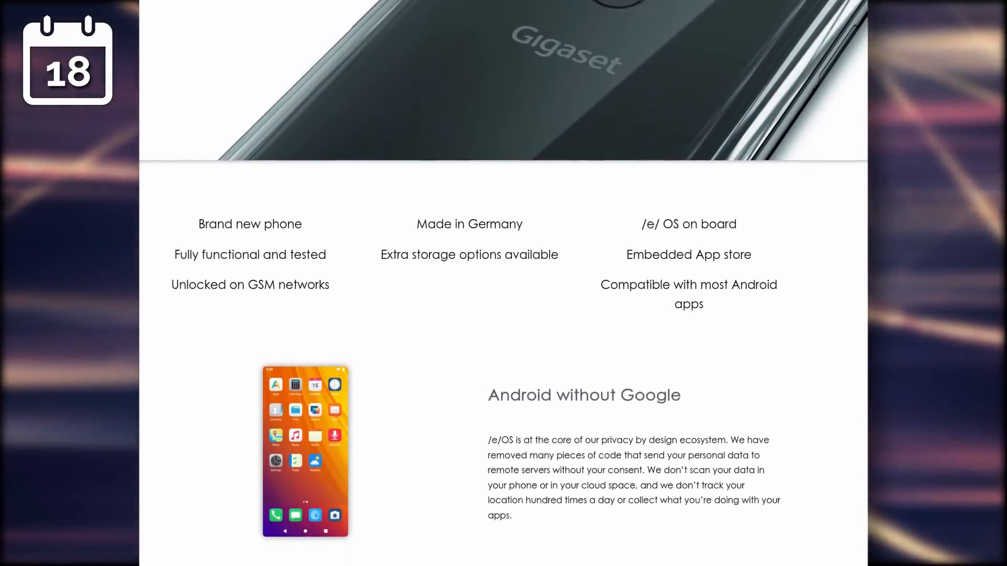
scroll(down, 3)
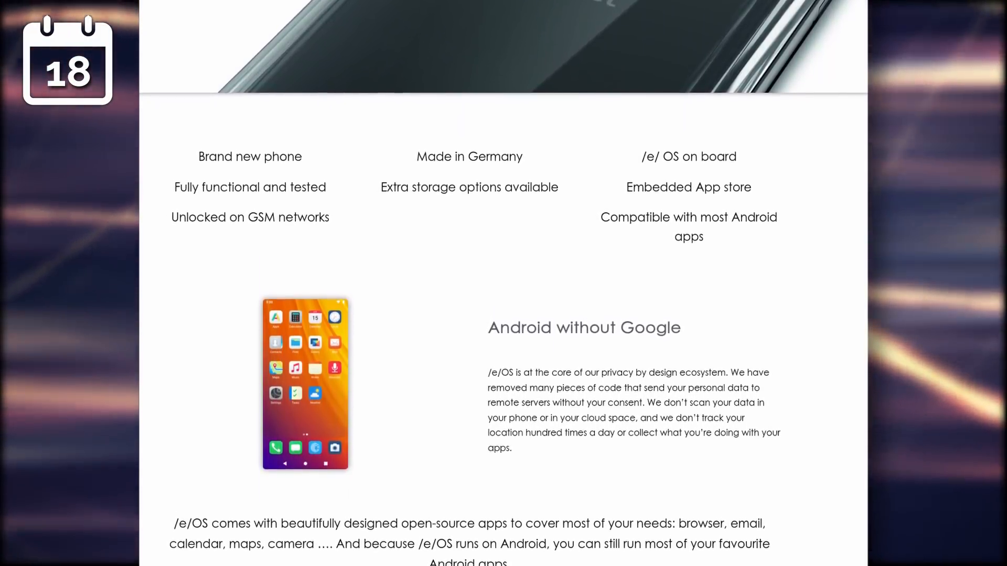
scroll(down, 3)
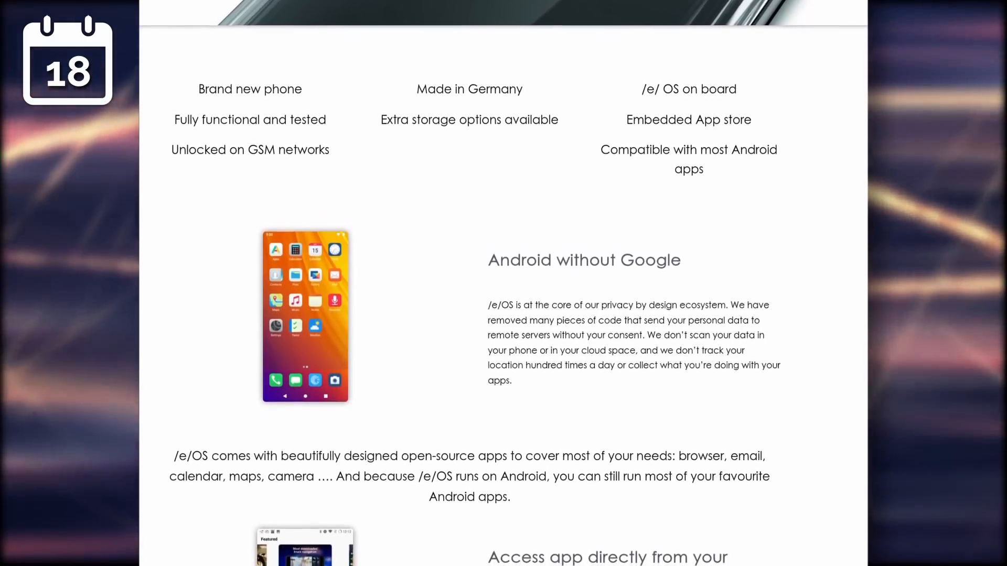
scroll(down, 3)
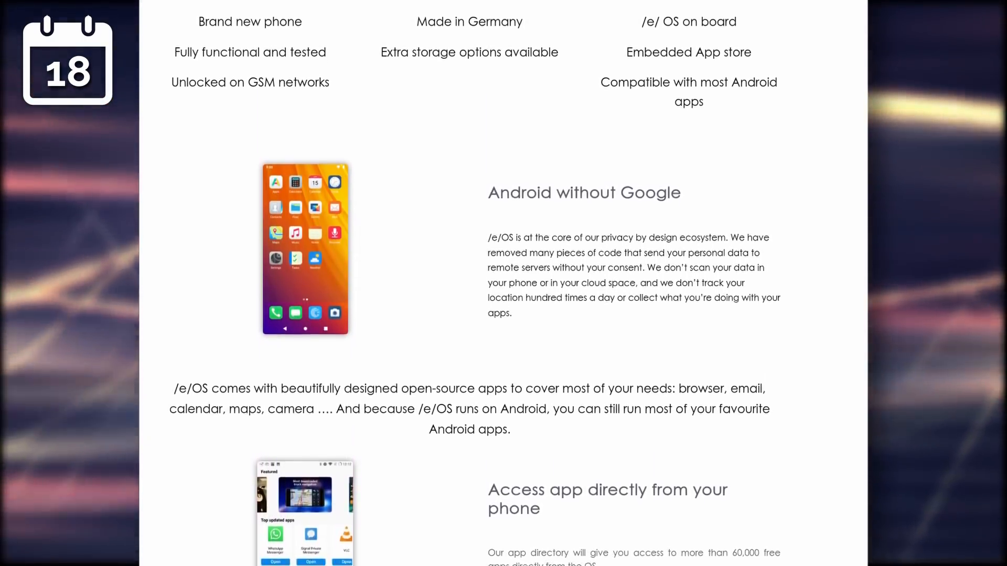
scroll(down, 3)
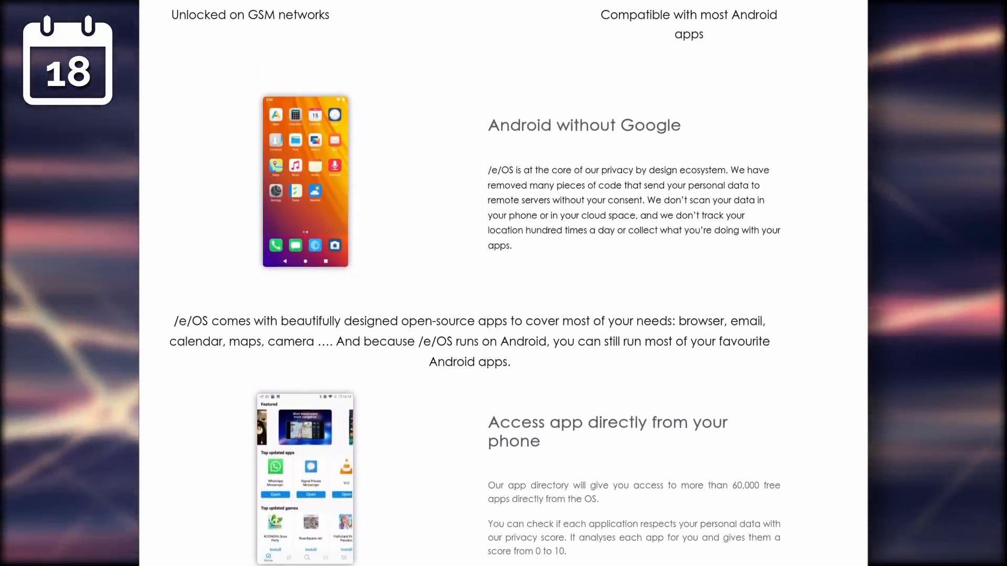
scroll(down, 3)
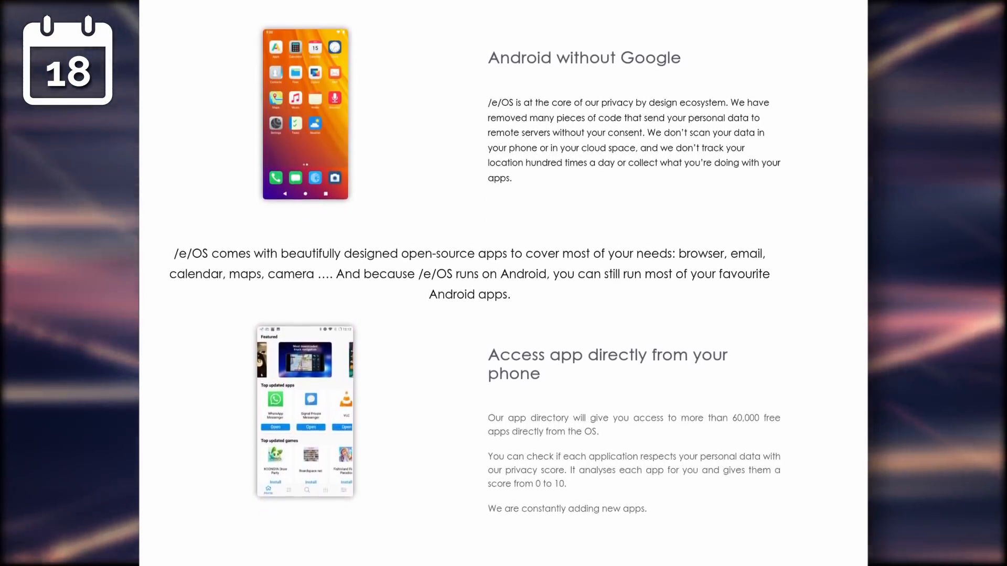
scroll(down, 3)
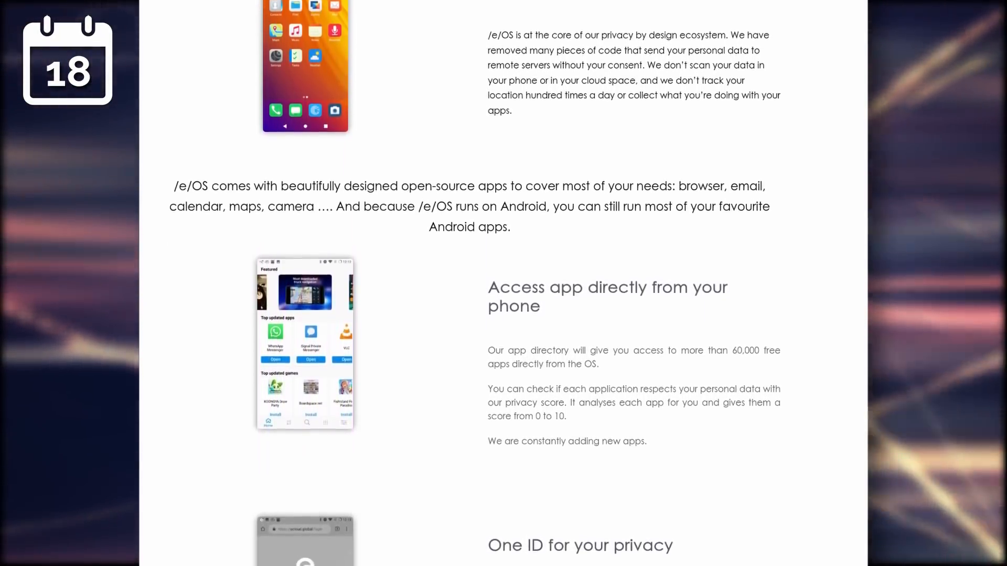
scroll(down, 3)
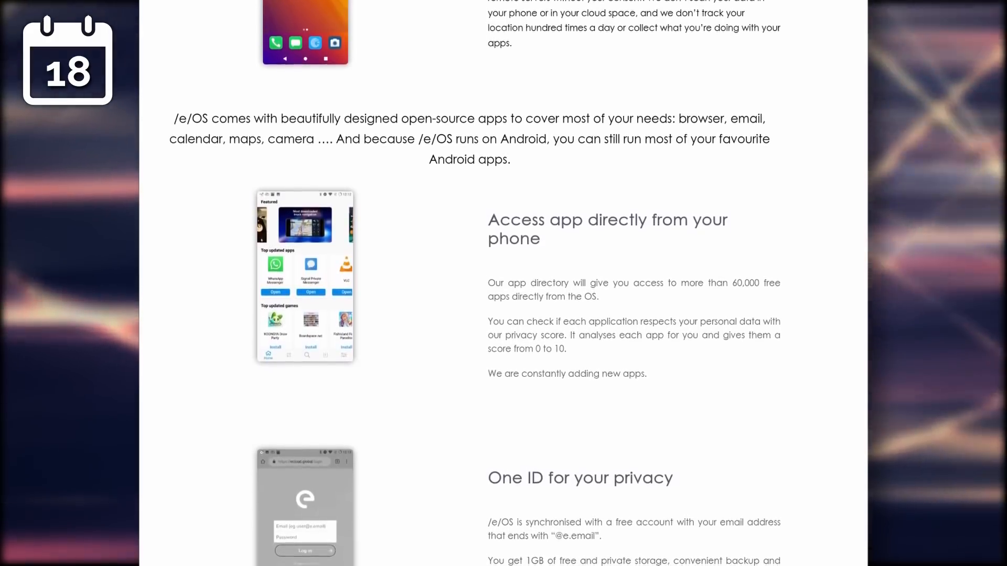
scroll(up, 3)
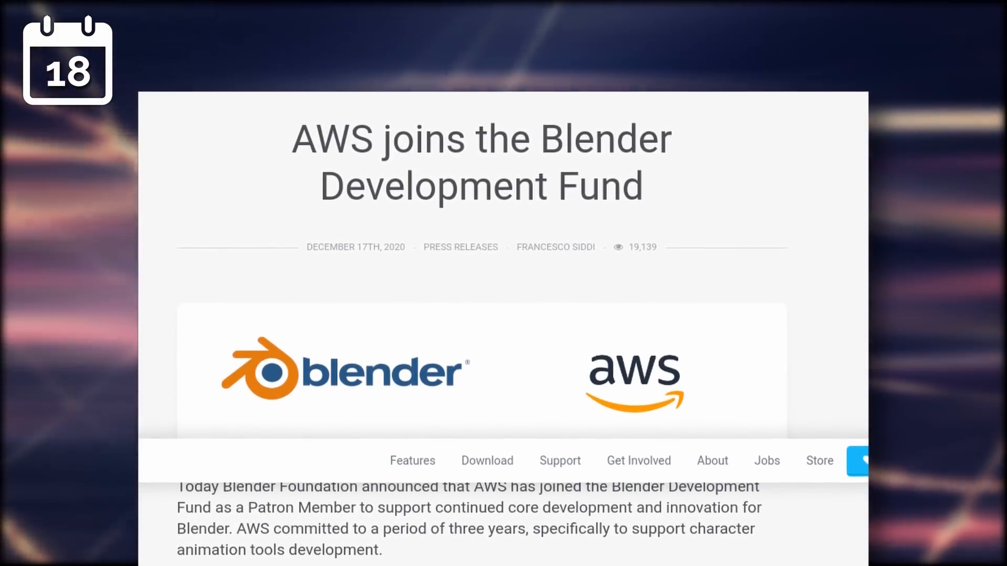
scroll(down, 3)
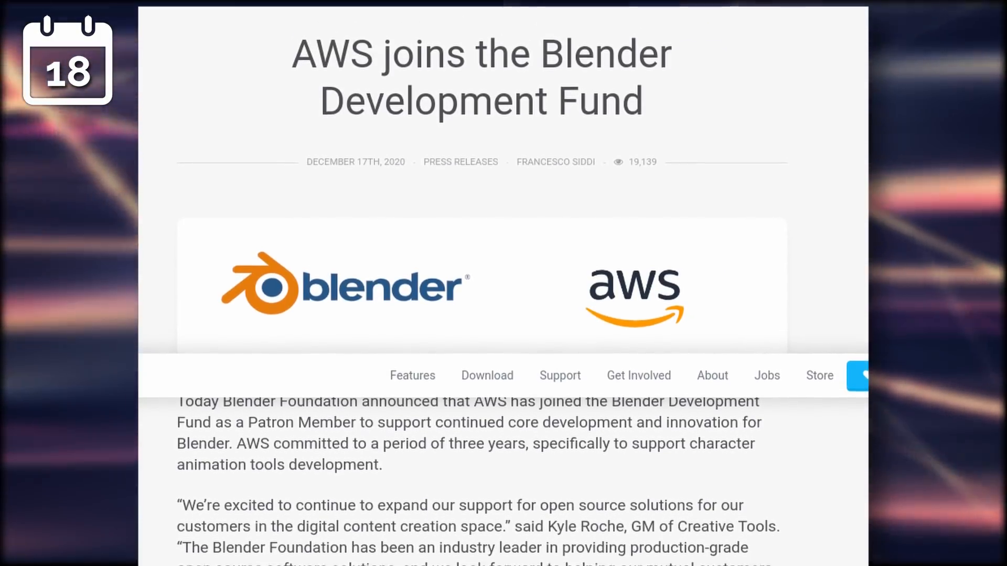
scroll(down, 3)
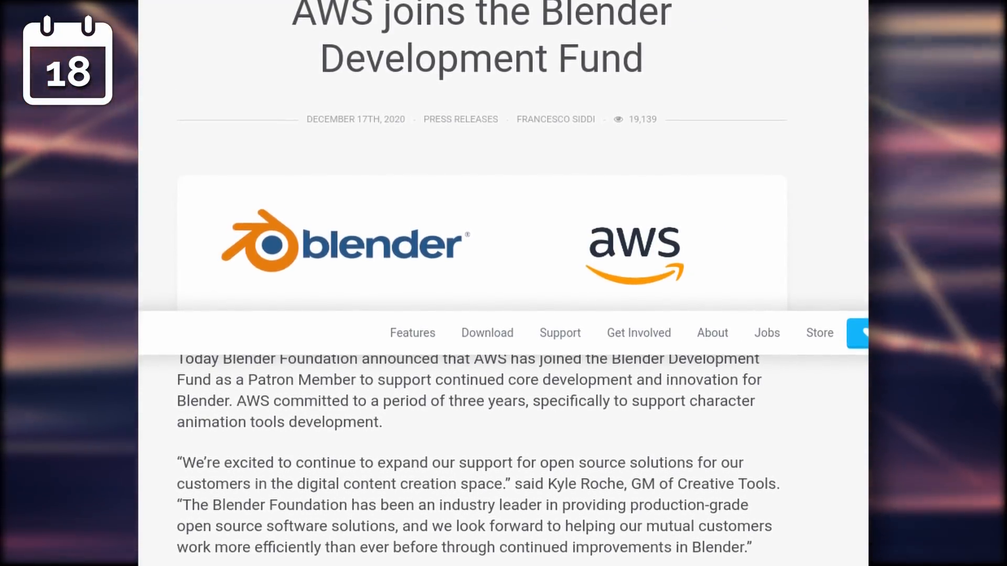
scroll(down, 3)
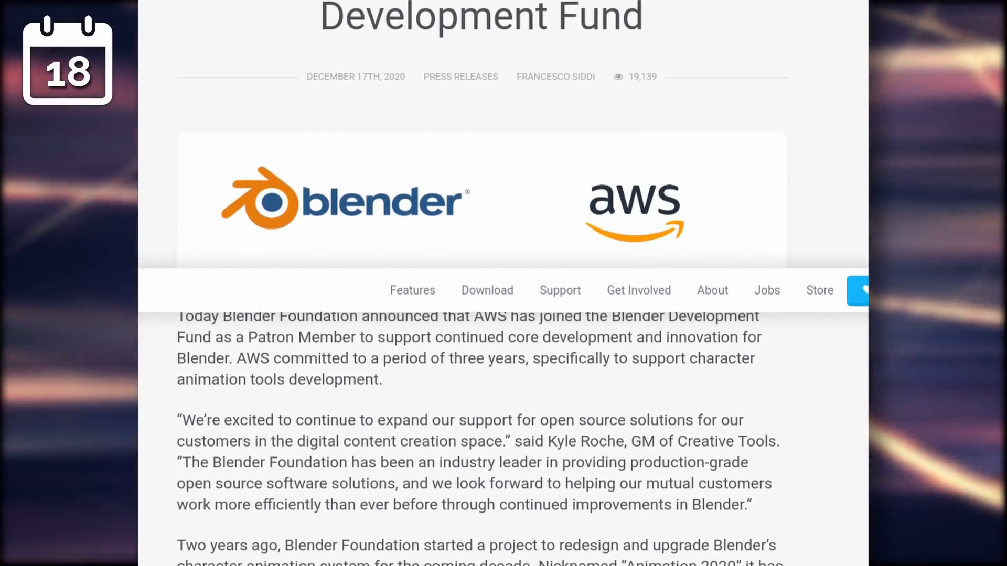
scroll(down, 3)
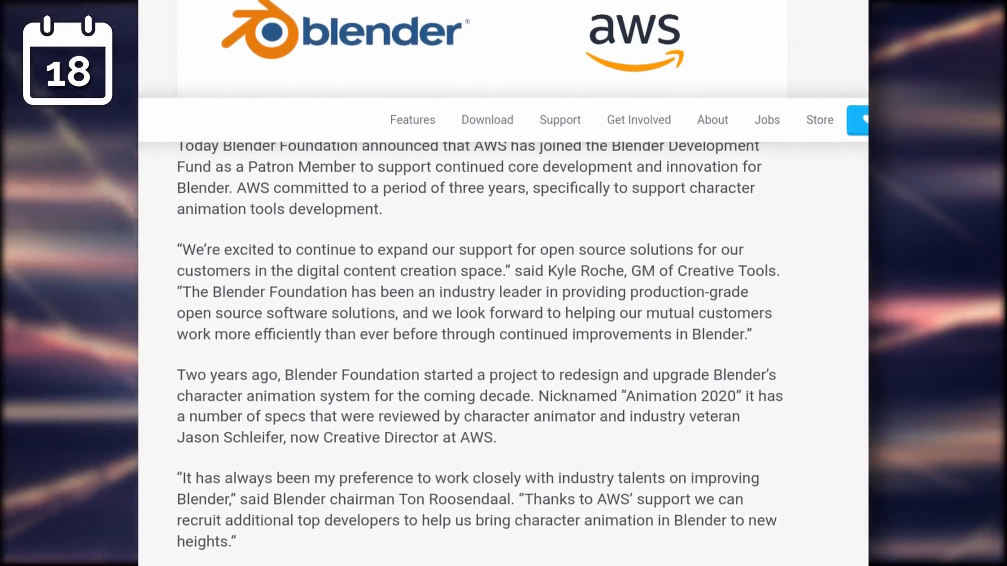
scroll(down, 3)
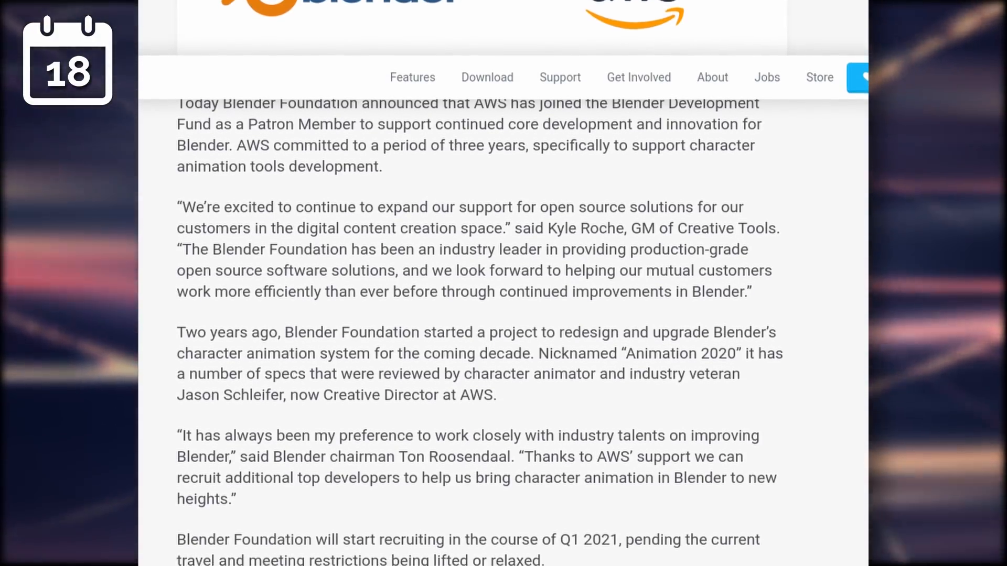
scroll(down, 3)
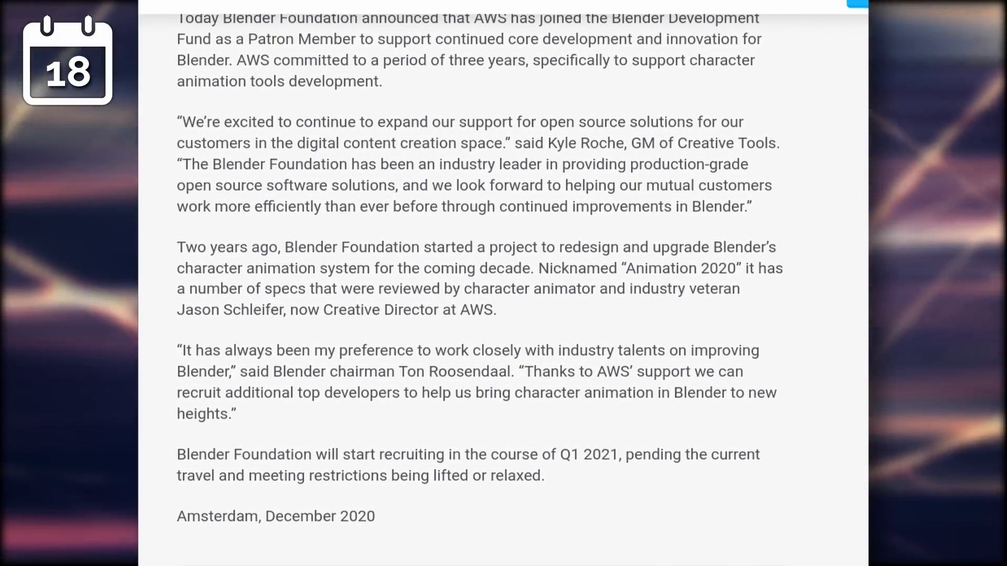
scroll(down, 3)
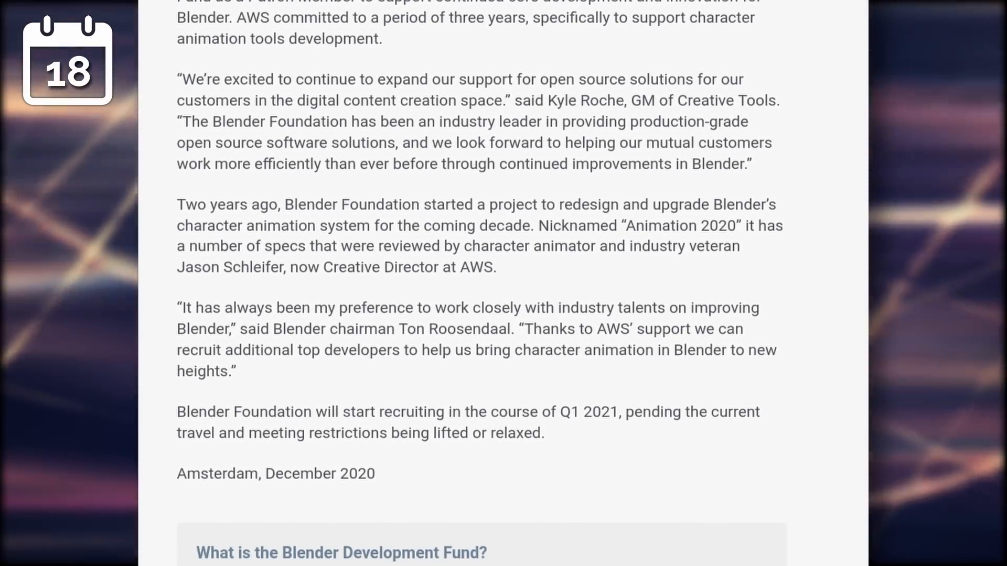
scroll(down, 3)
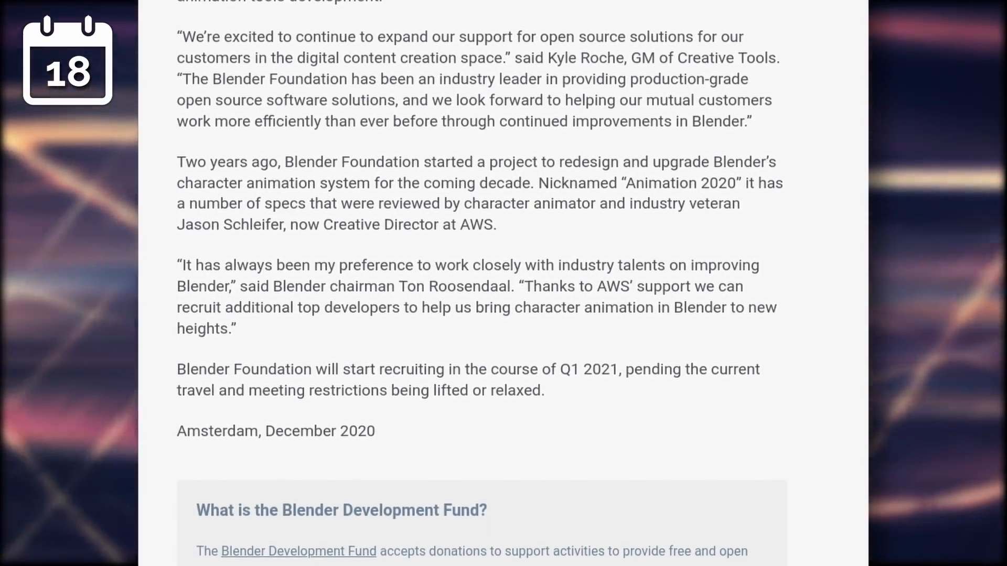
scroll(down, 3)
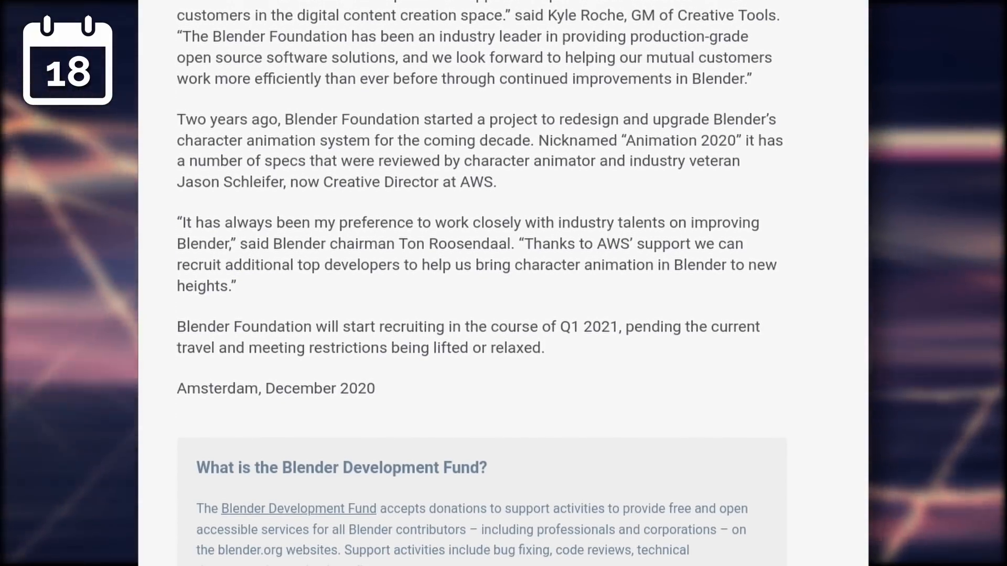
scroll(down, 3)
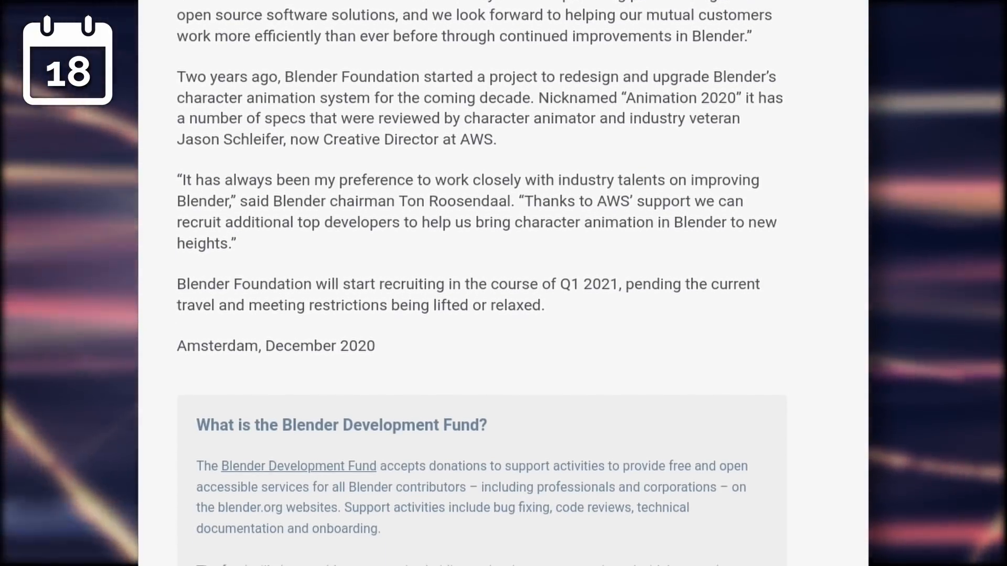
scroll(down, 3)
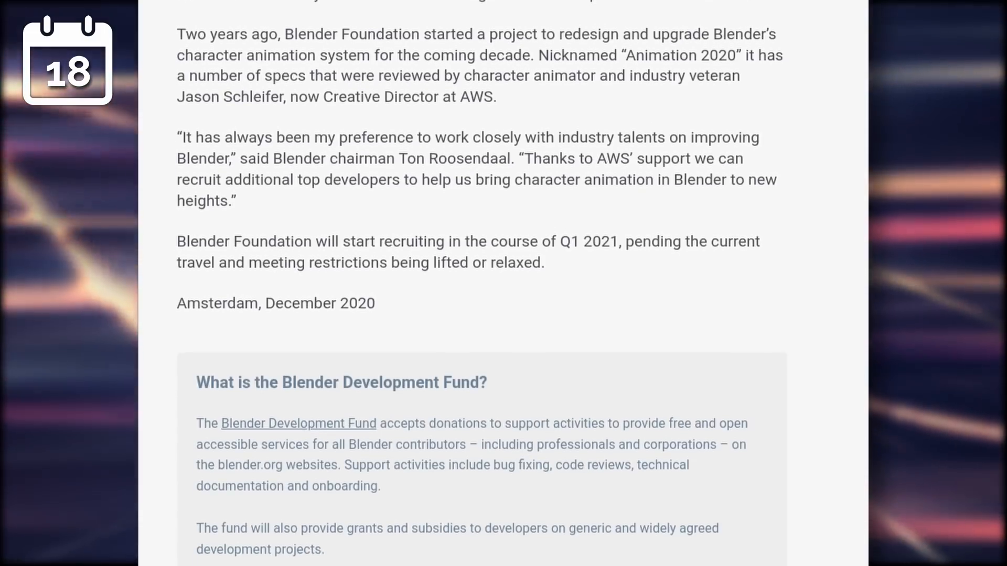
scroll(down, 3)
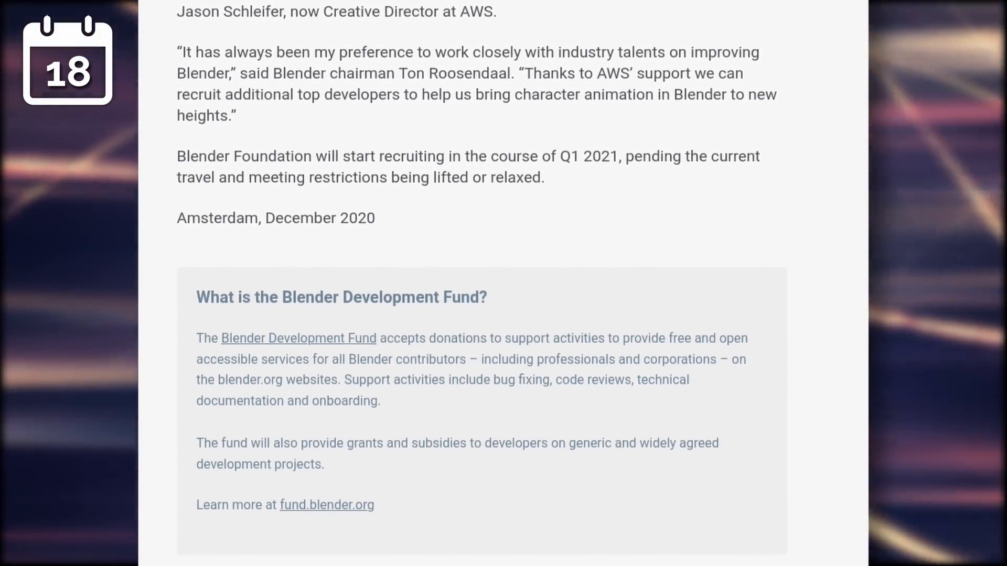
scroll(down, 3)
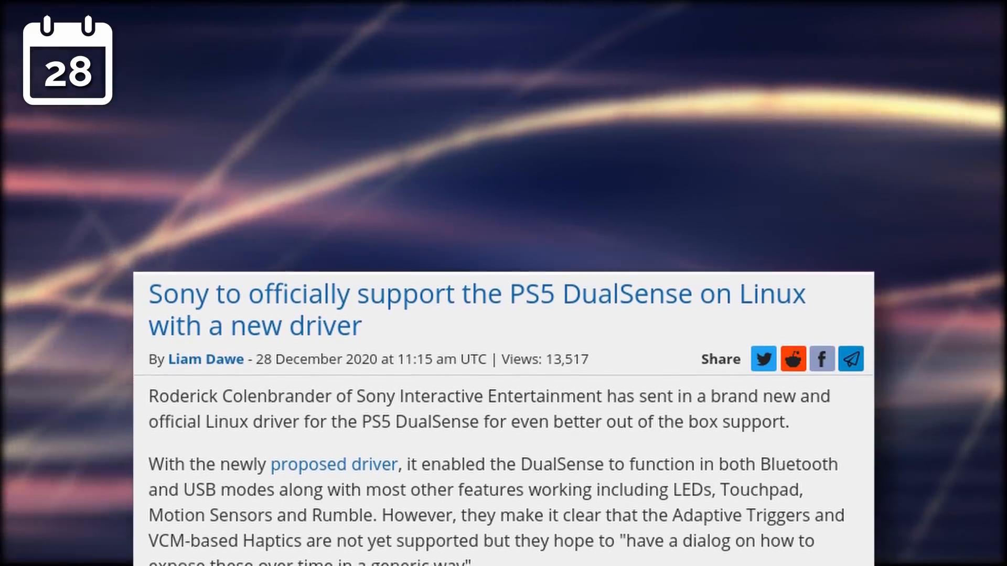
scroll(down, 3)
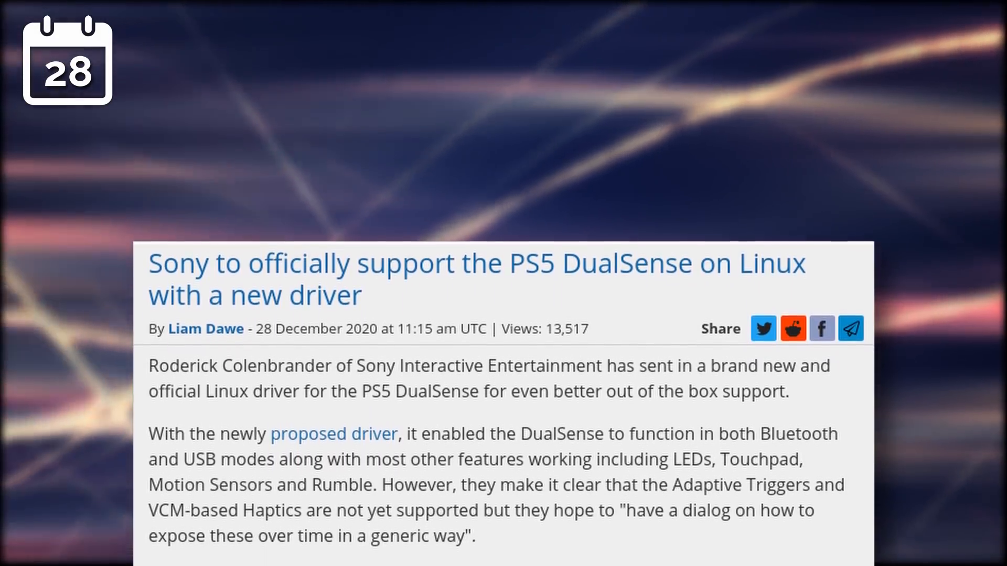
scroll(down, 3)
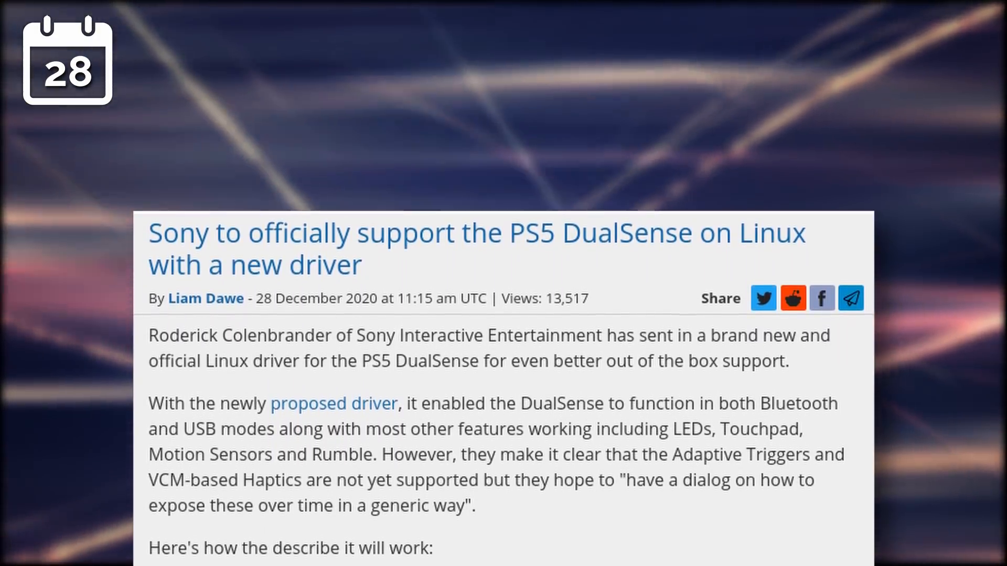
scroll(down, 3)
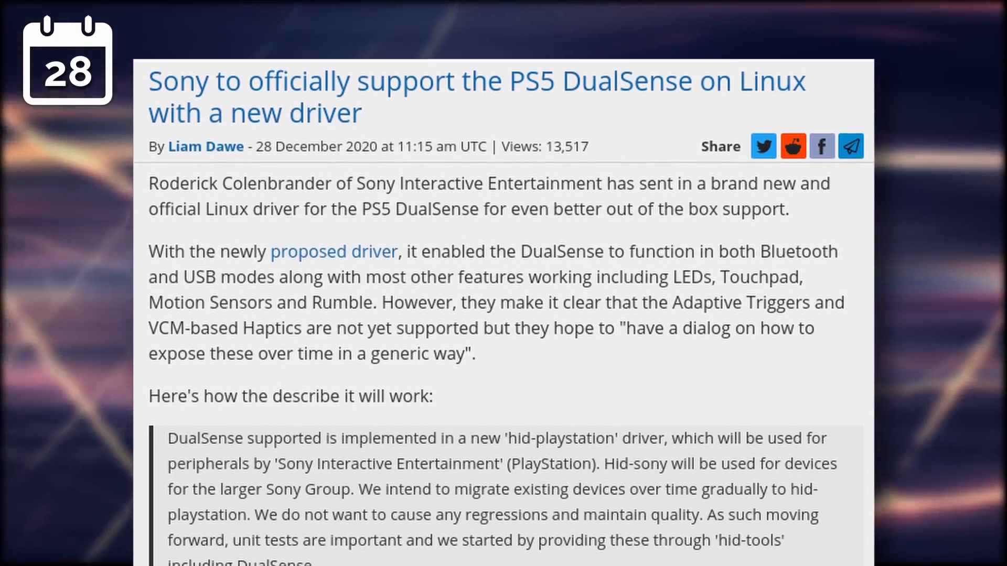
scroll(up, 3)
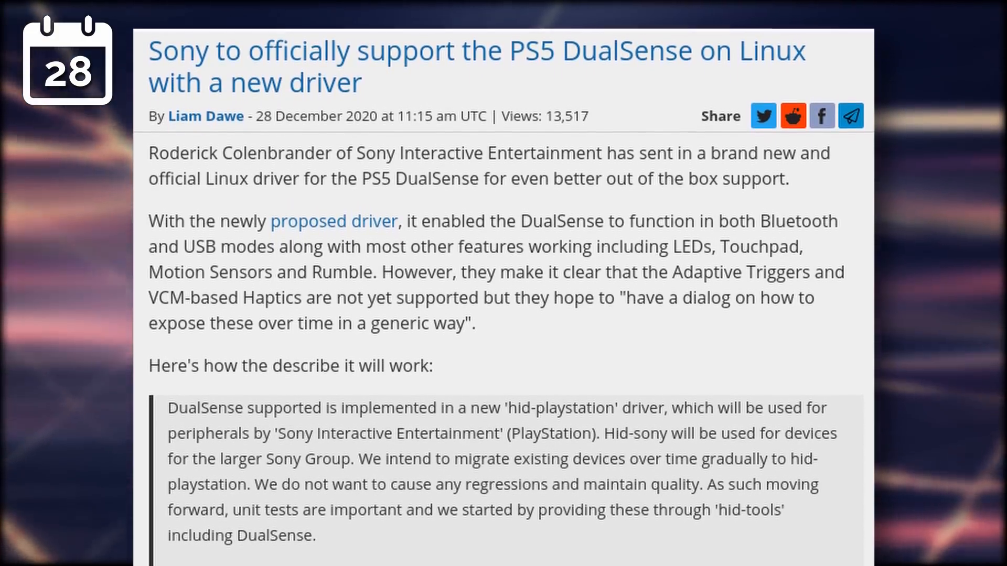
scroll(down, 3)
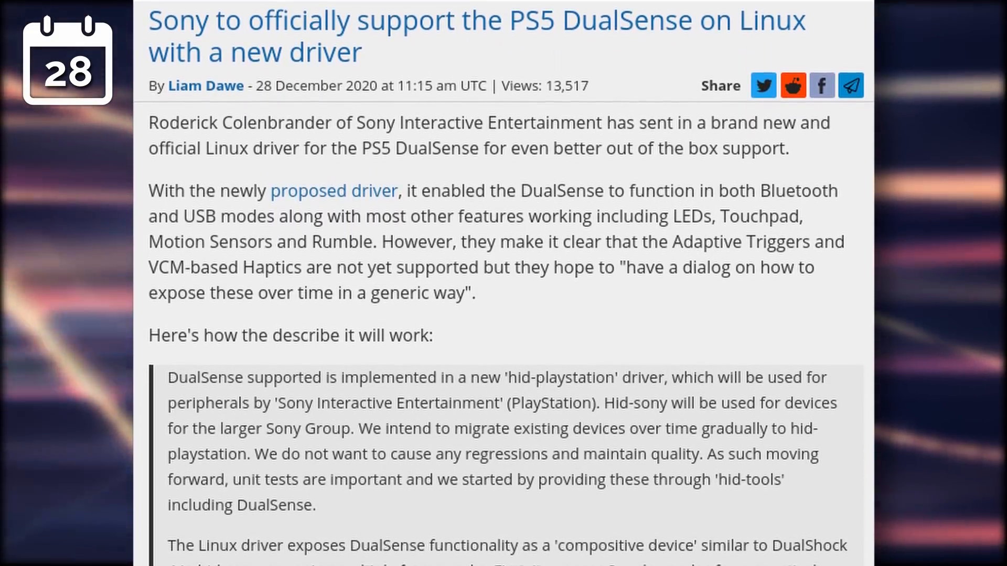
scroll(down, 3)
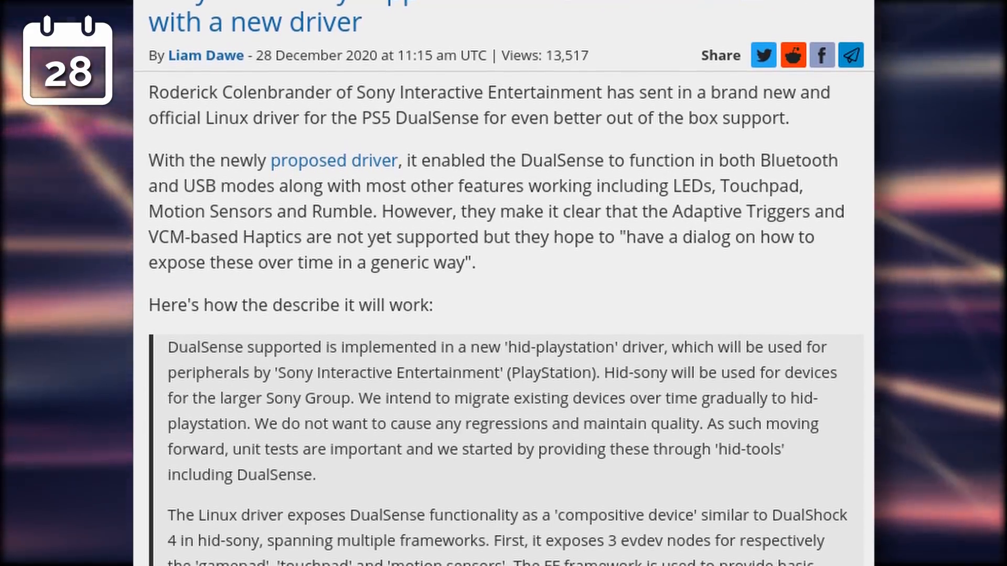
scroll(down, 3)
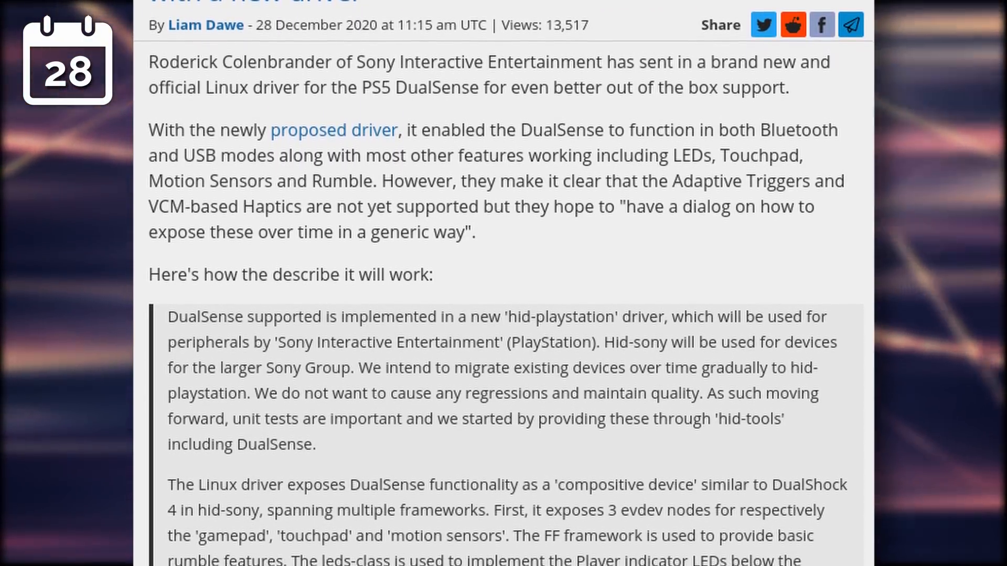
scroll(down, 3)
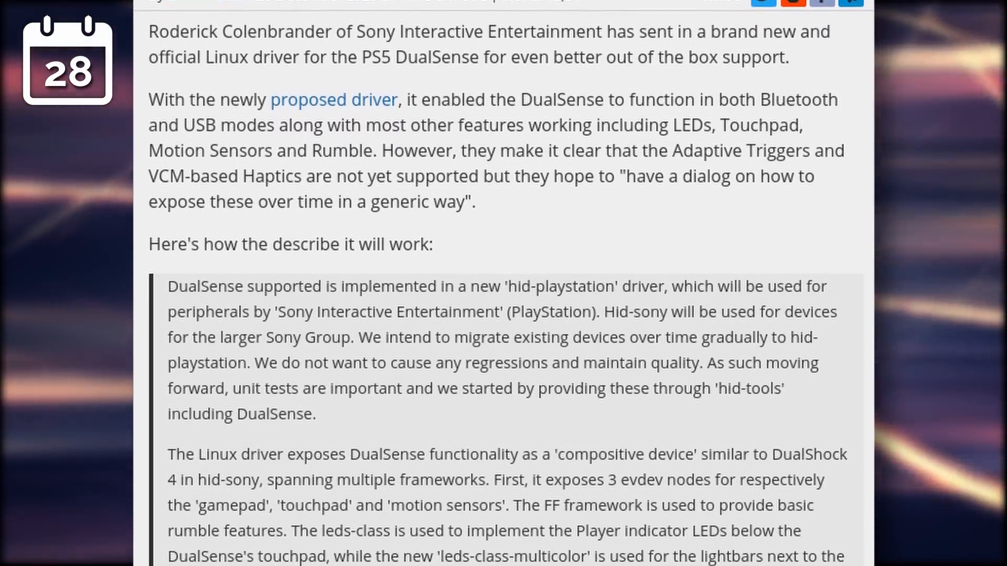
scroll(down, 3)
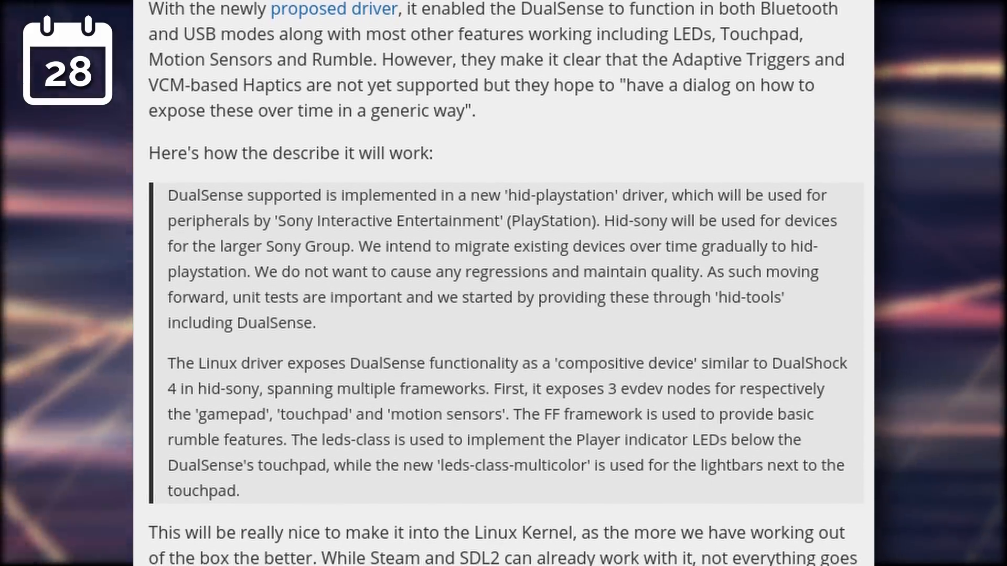
scroll(down, 3)
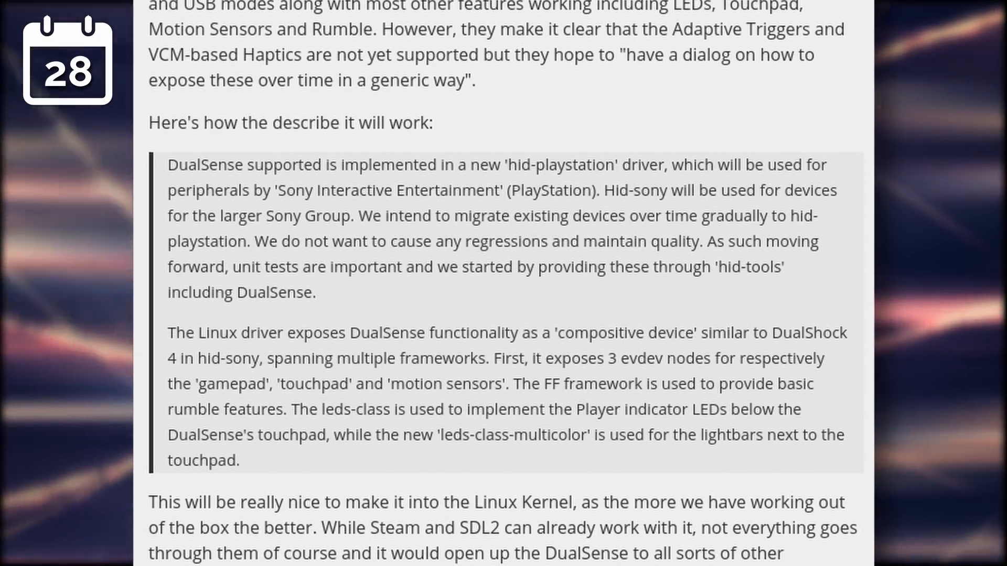
scroll(down, 3)
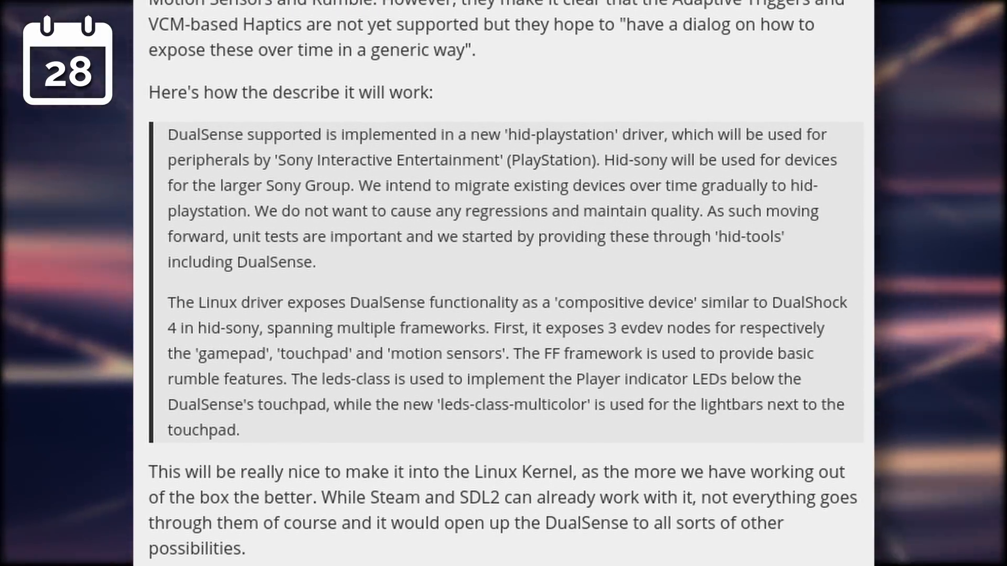
scroll(down, 3)
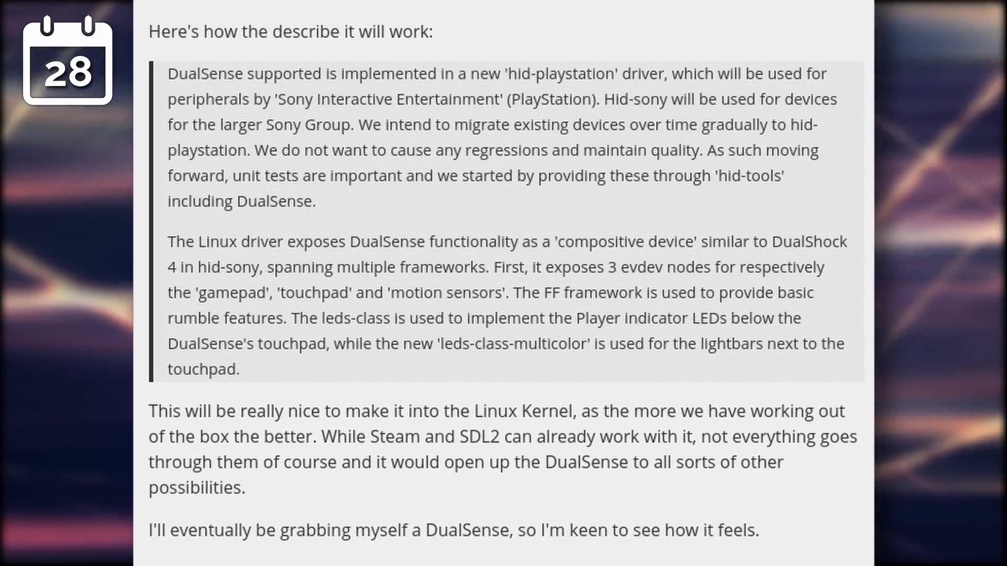
scroll(down, 3)
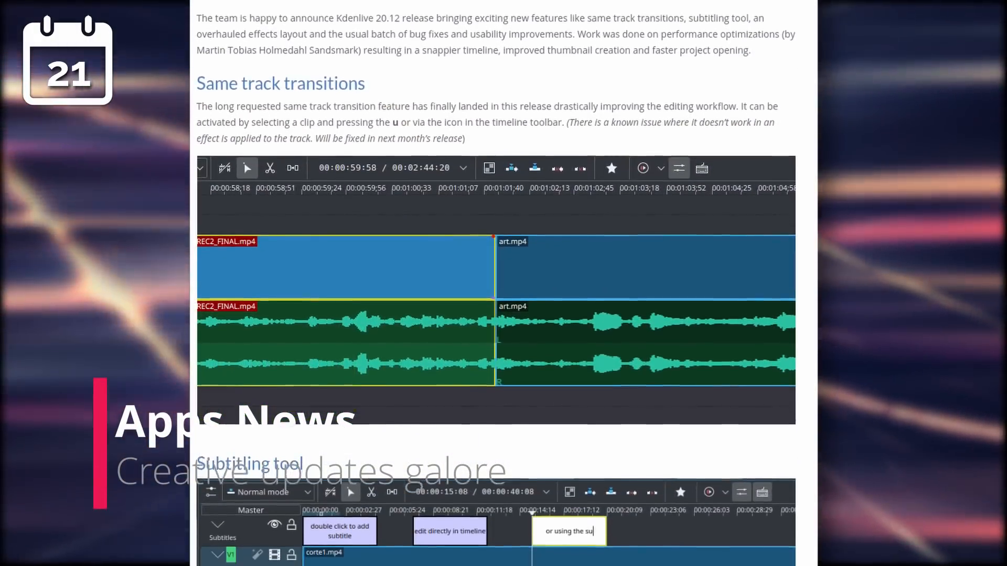
scroll(down, 3)
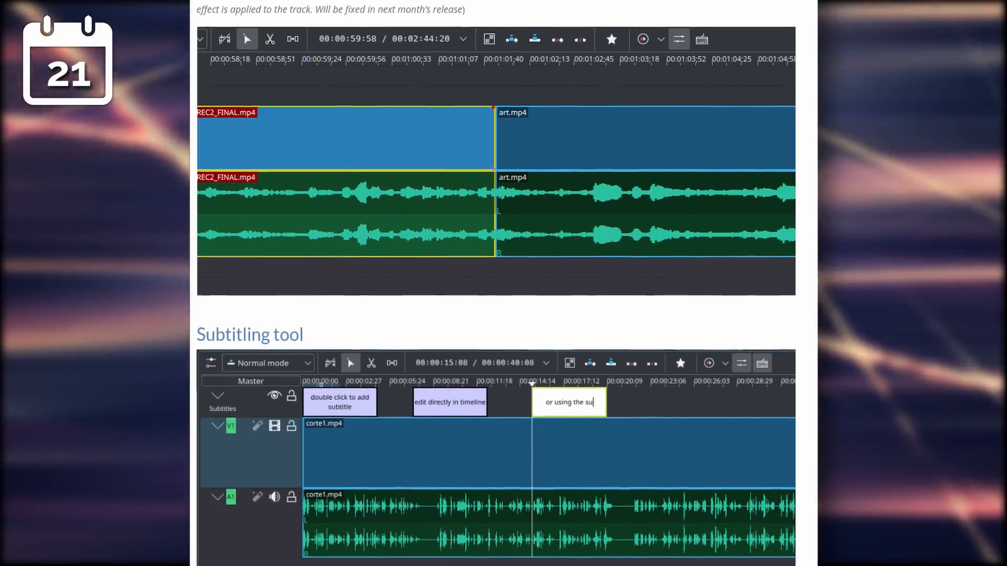
scroll(down, 3)
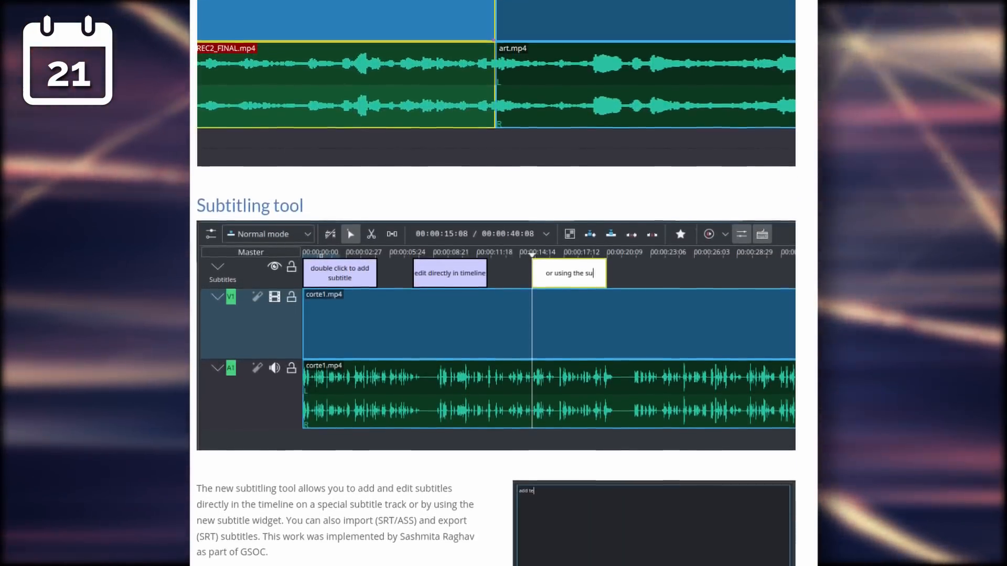
scroll(down, 3)
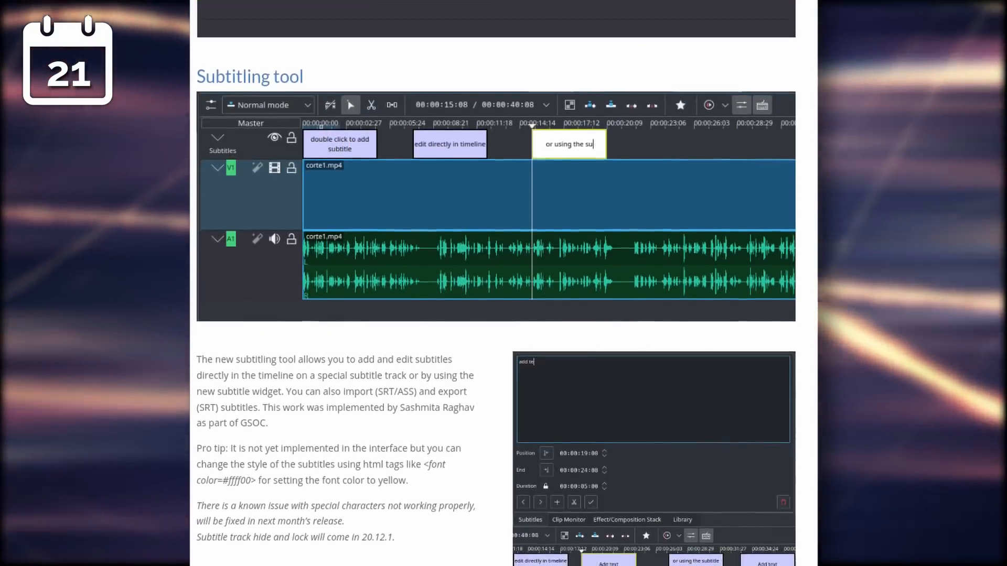
scroll(down, 3)
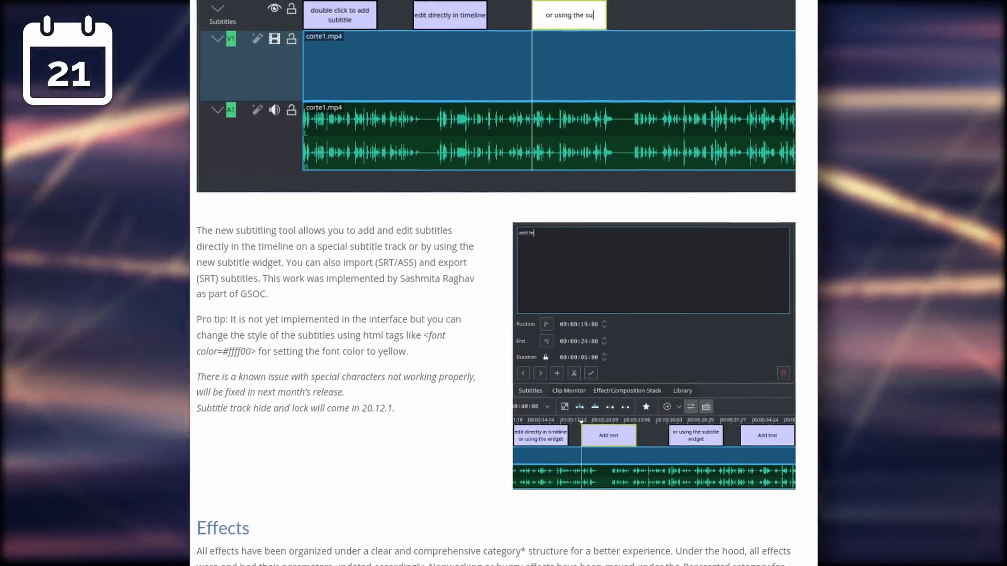
scroll(down, 3)
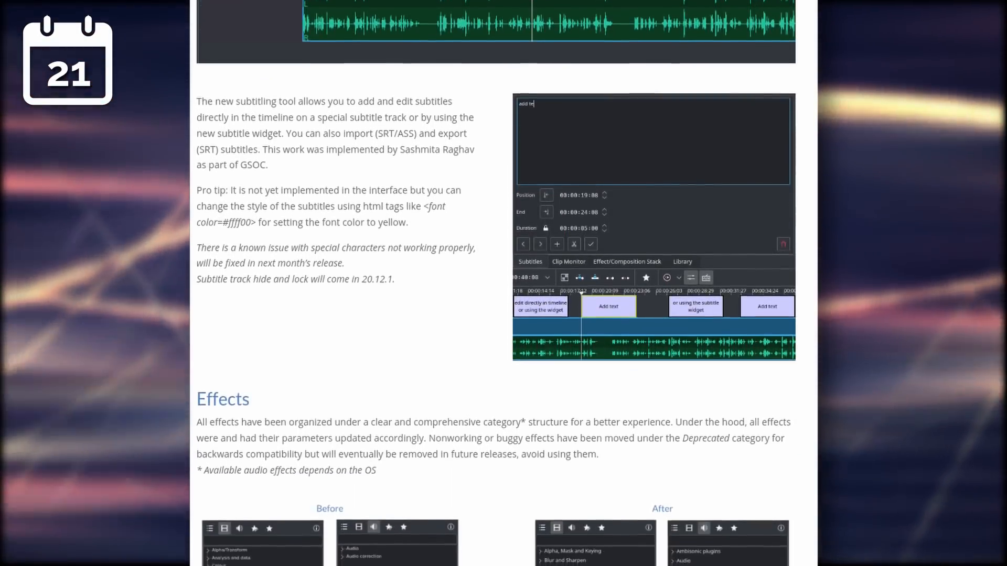
scroll(down, 3)
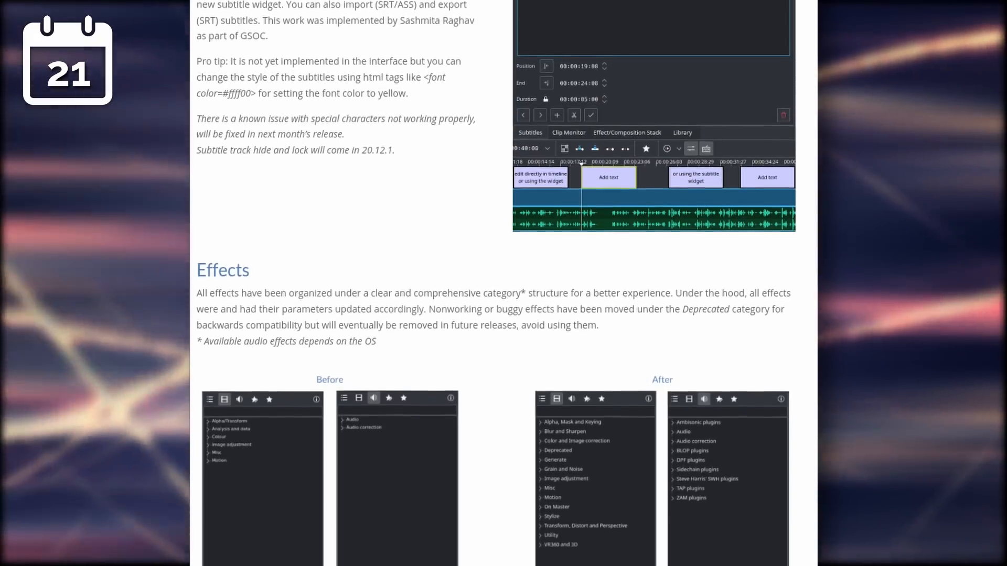
scroll(down, 3)
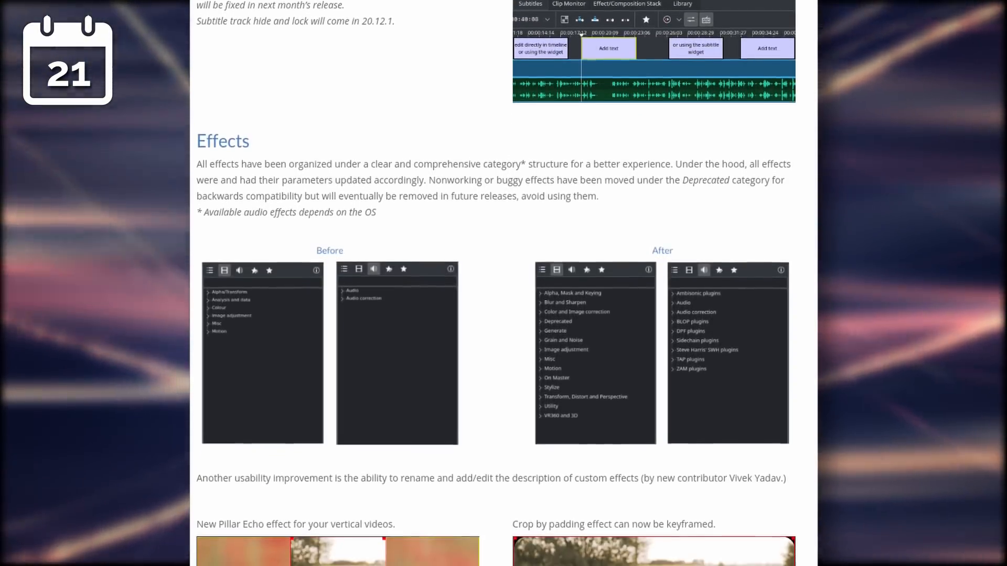
scroll(down, 3)
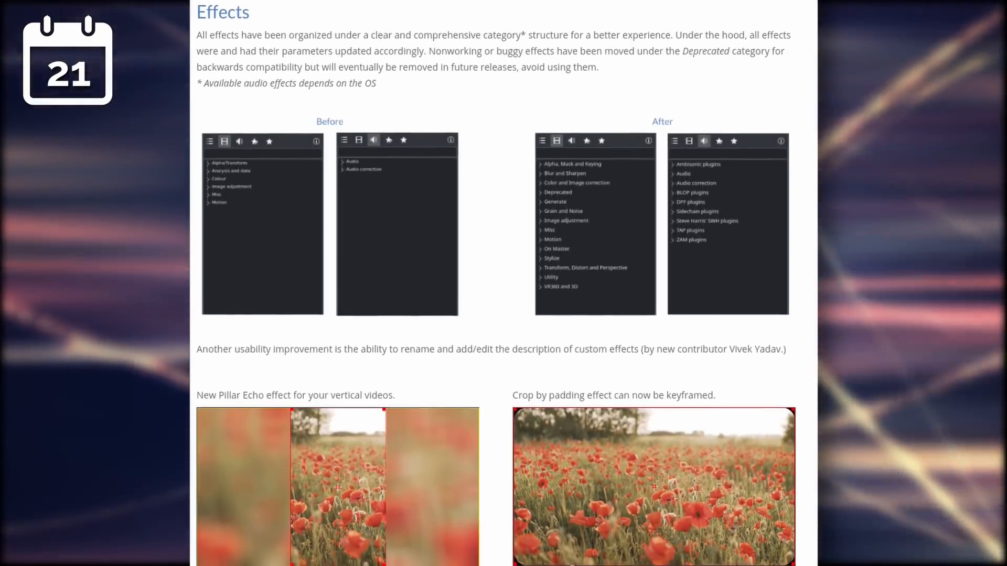
scroll(down, 3)
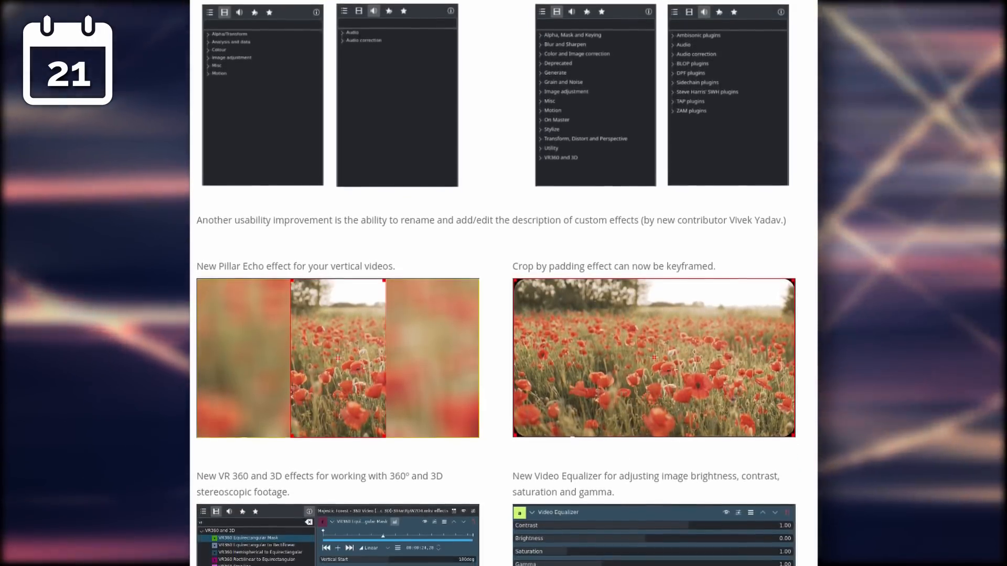
scroll(down, 3)
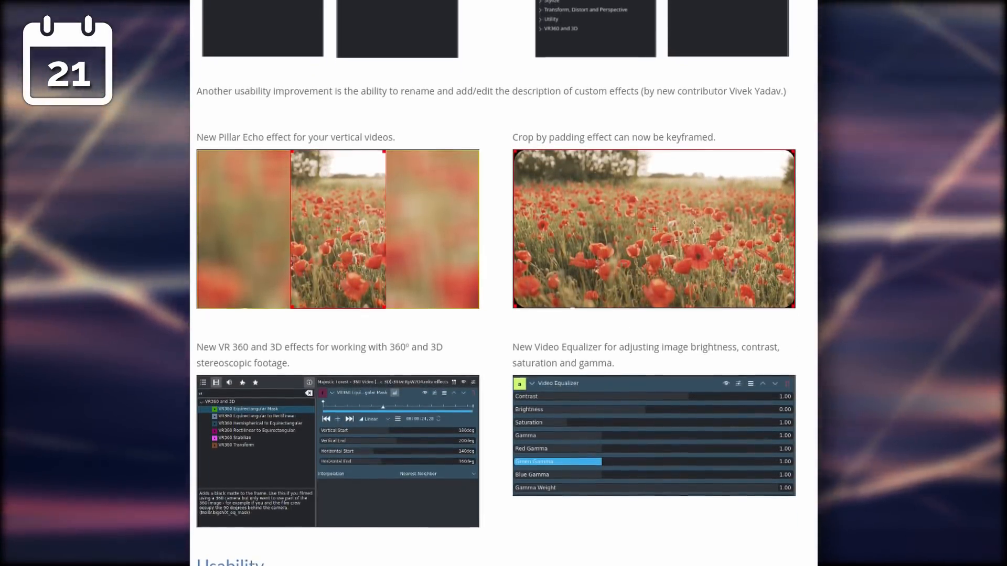
scroll(down, 3)
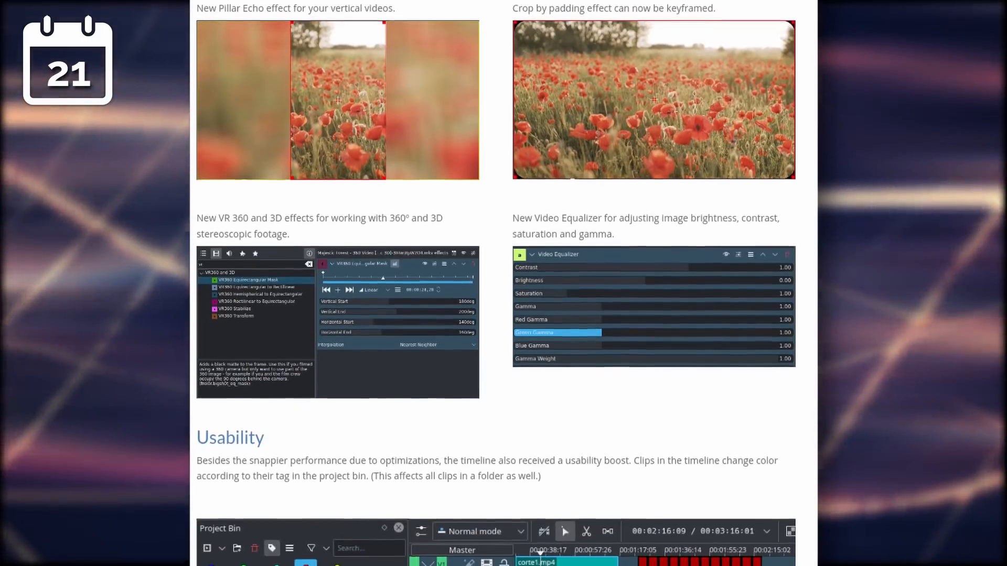
scroll(down, 3)
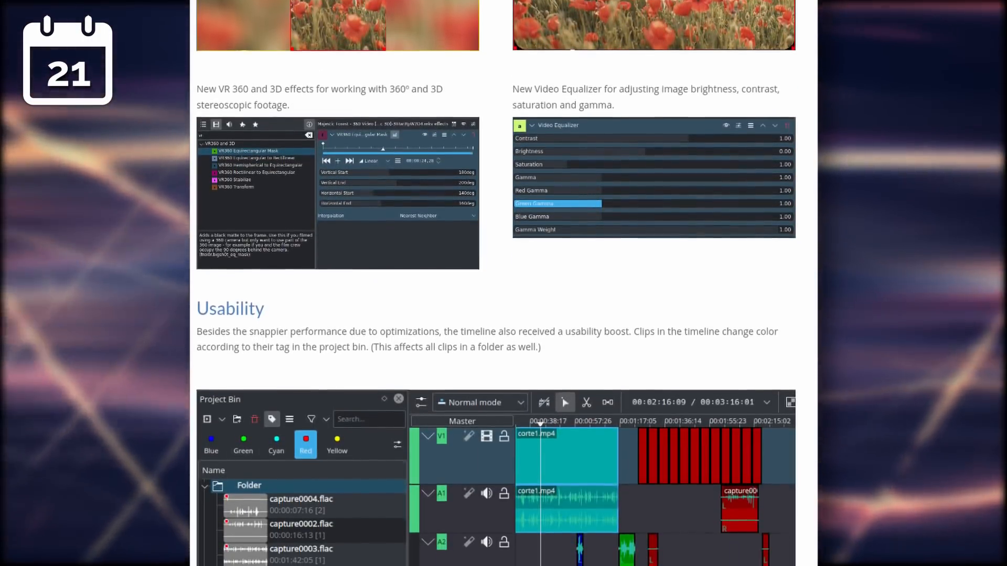
scroll(down, 3)
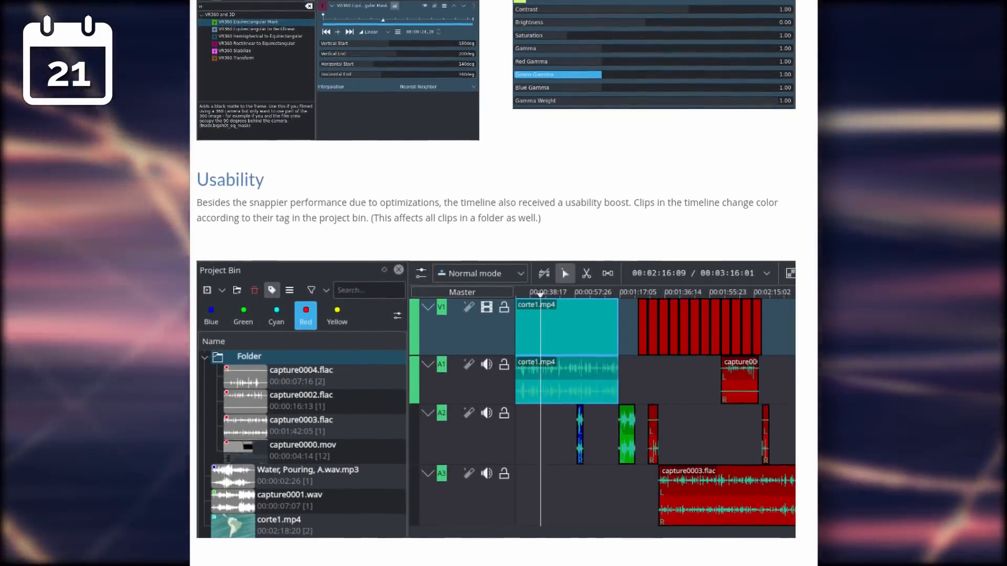
scroll(down, 3)
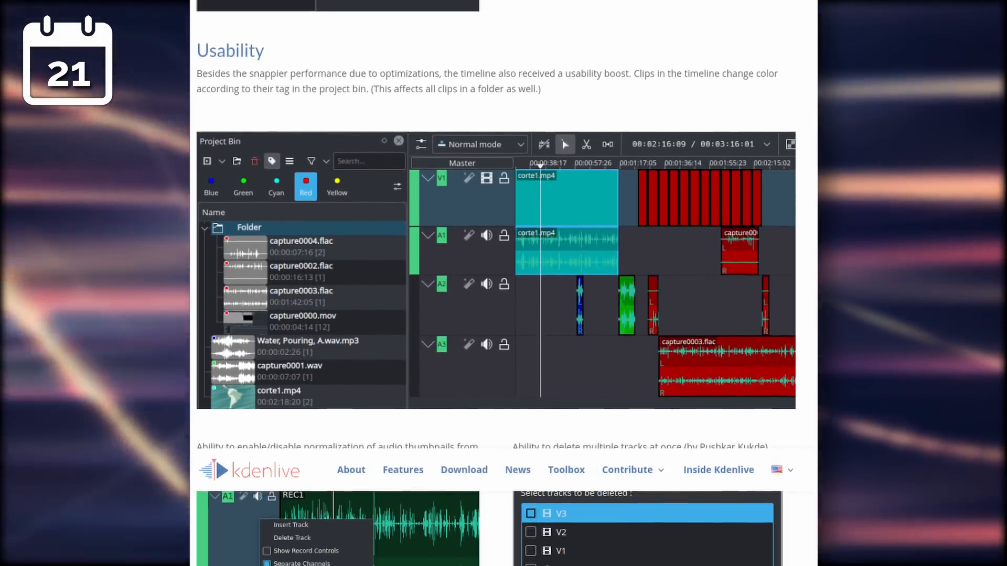
scroll(down, 3)
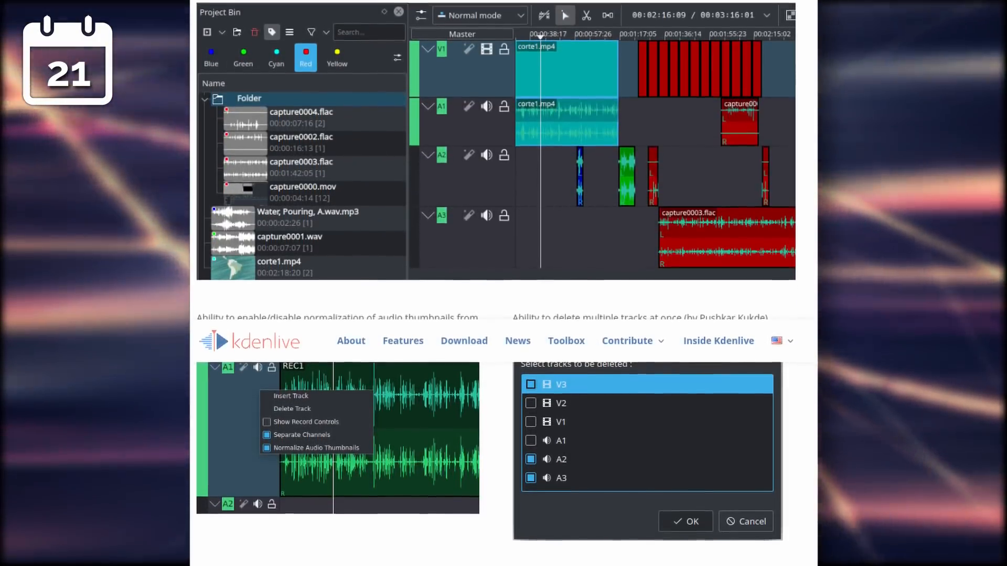
scroll(down, 3)
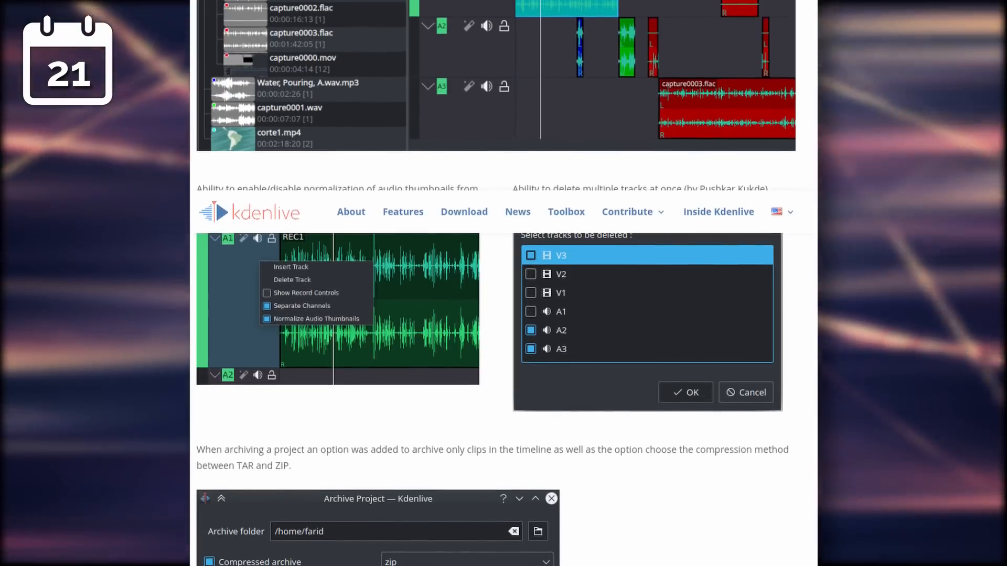
scroll(down, 3)
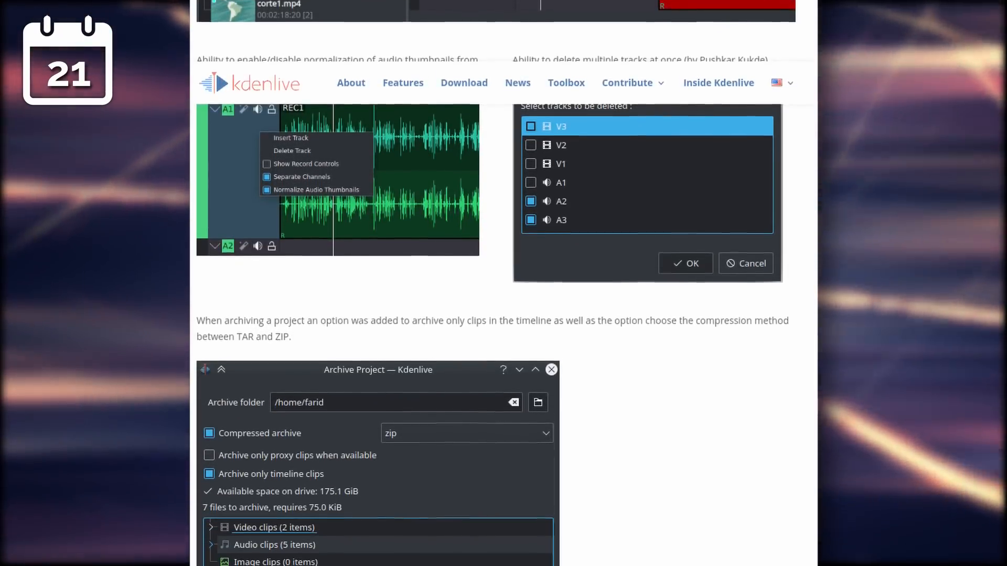
scroll(down, 3)
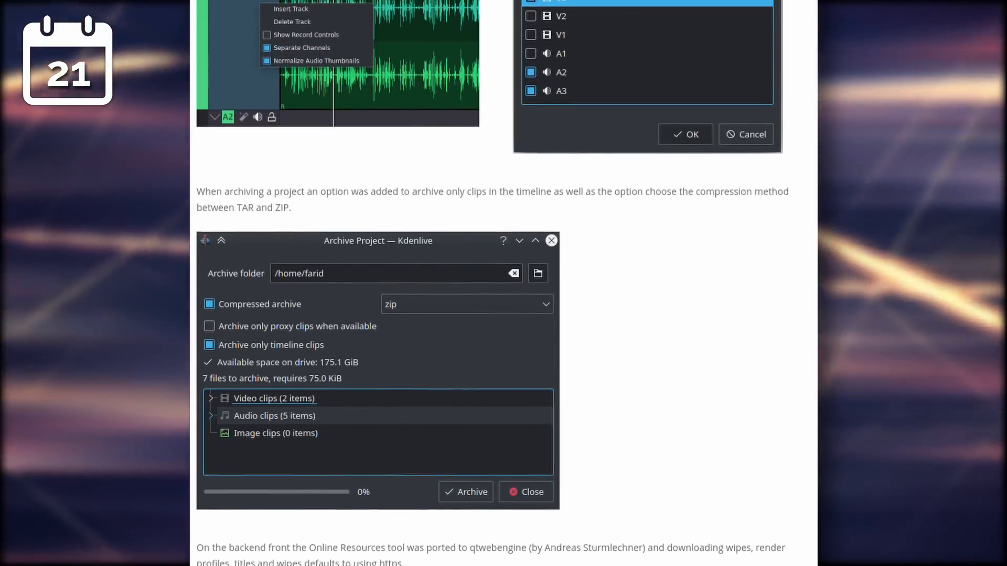
scroll(down, 3)
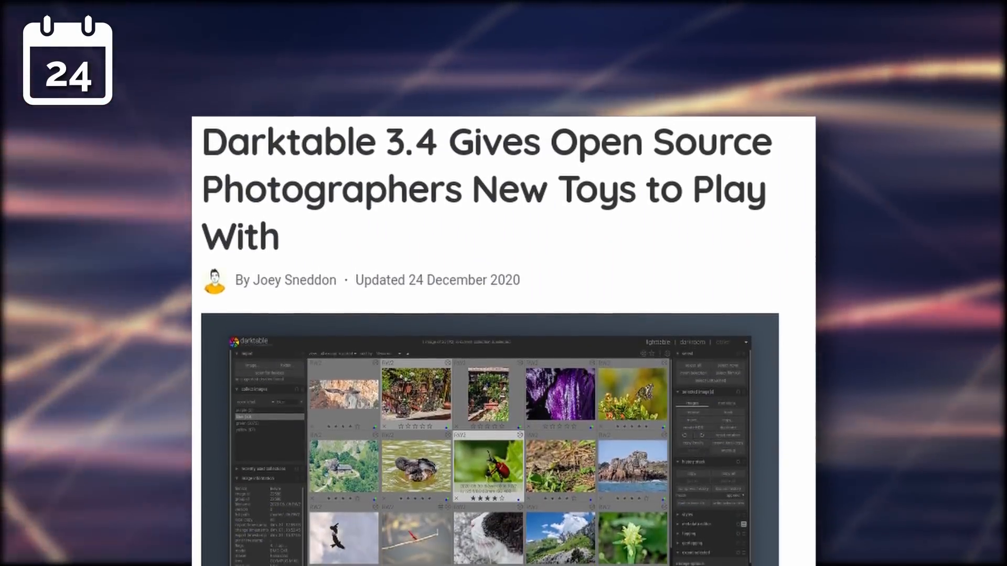
scroll(down, 3)
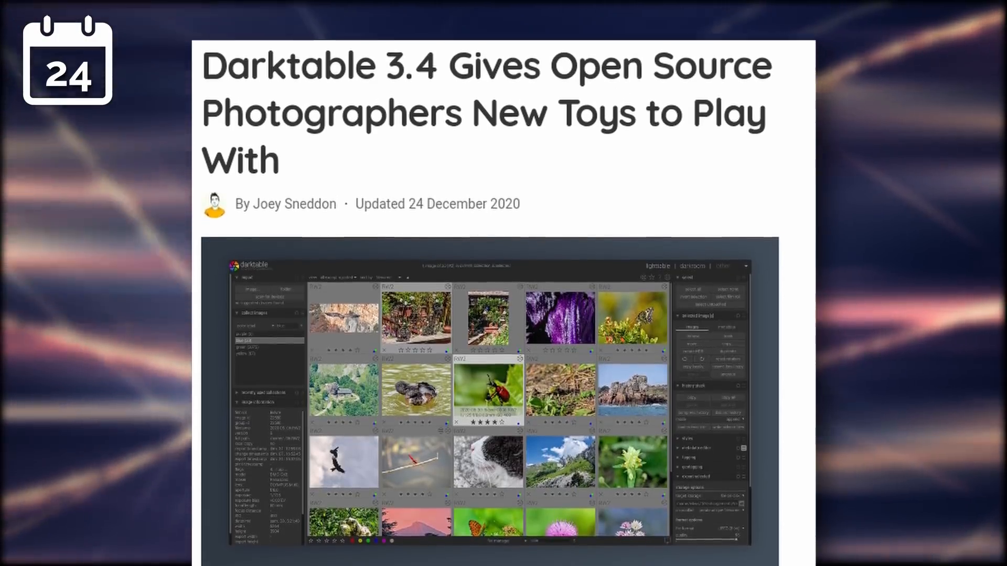
scroll(down, 3)
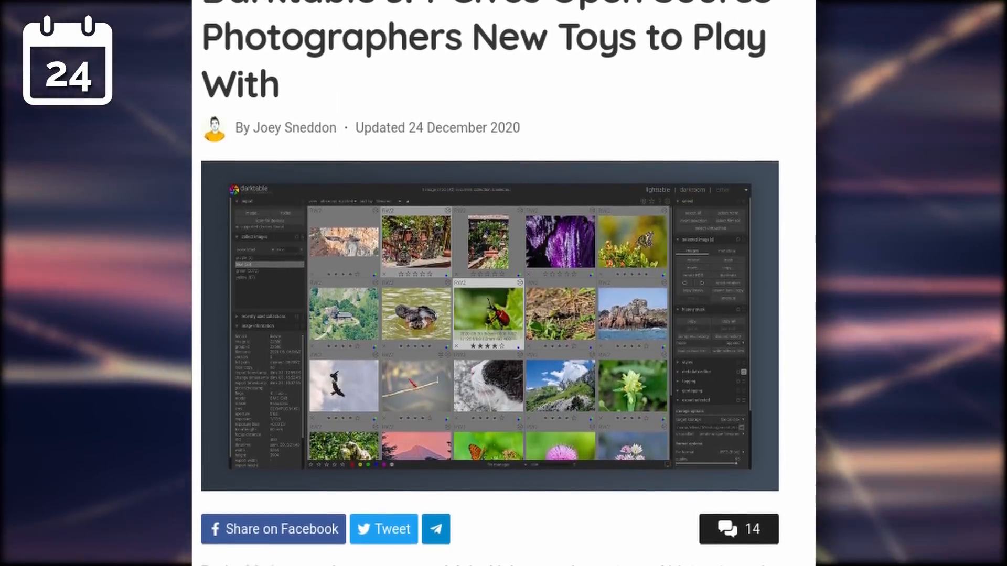
scroll(down, 3)
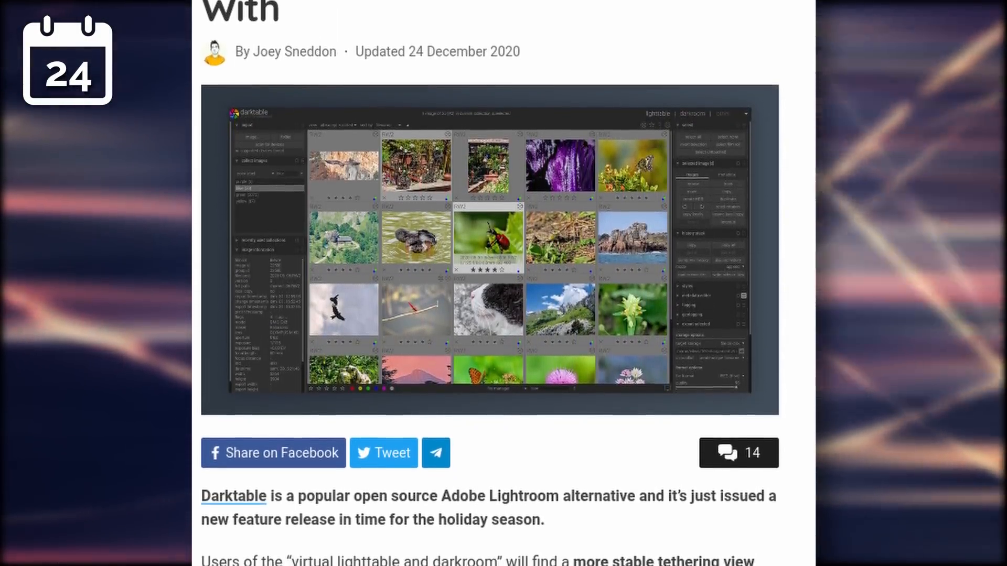
scroll(down, 3)
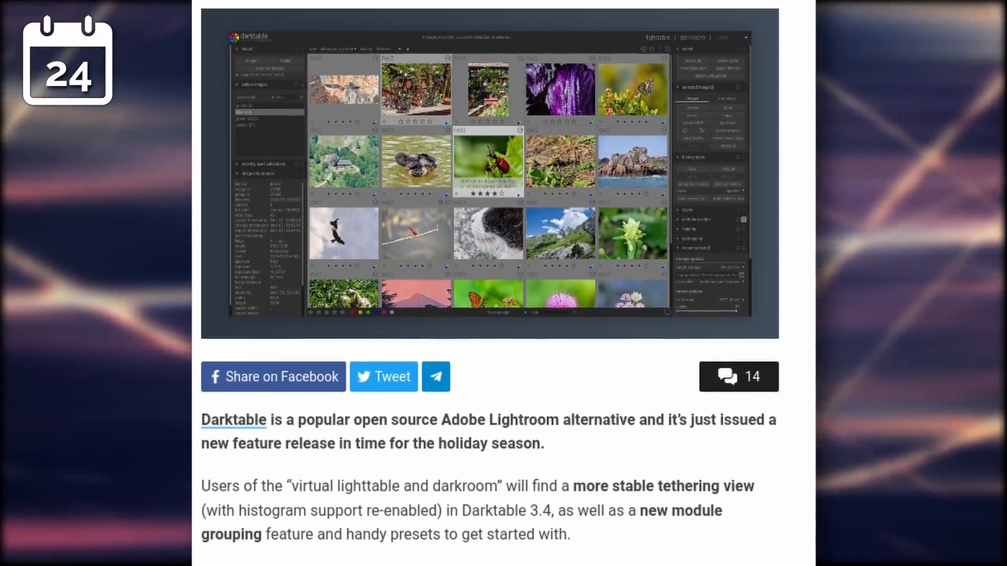
scroll(down, 3)
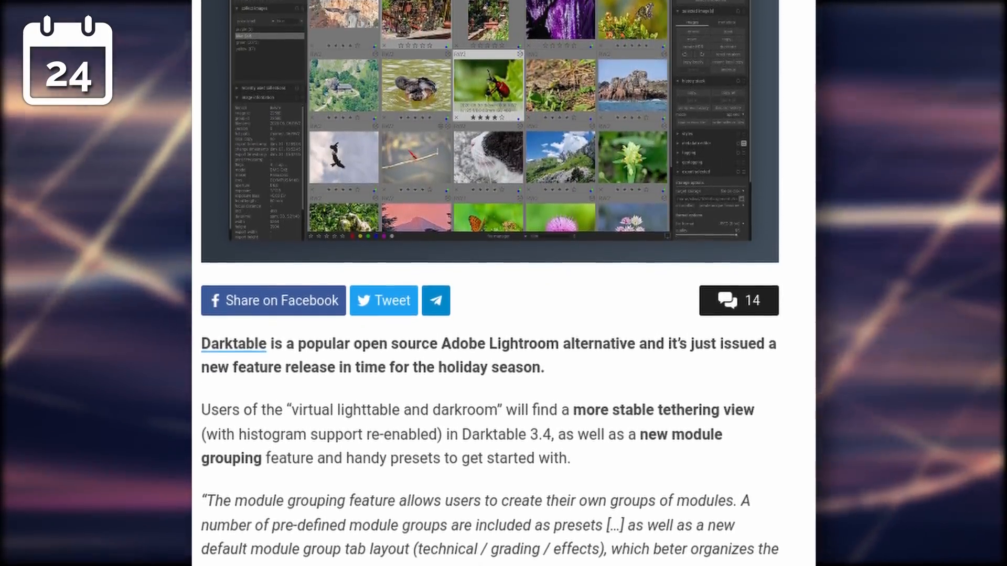
scroll(down, 3)
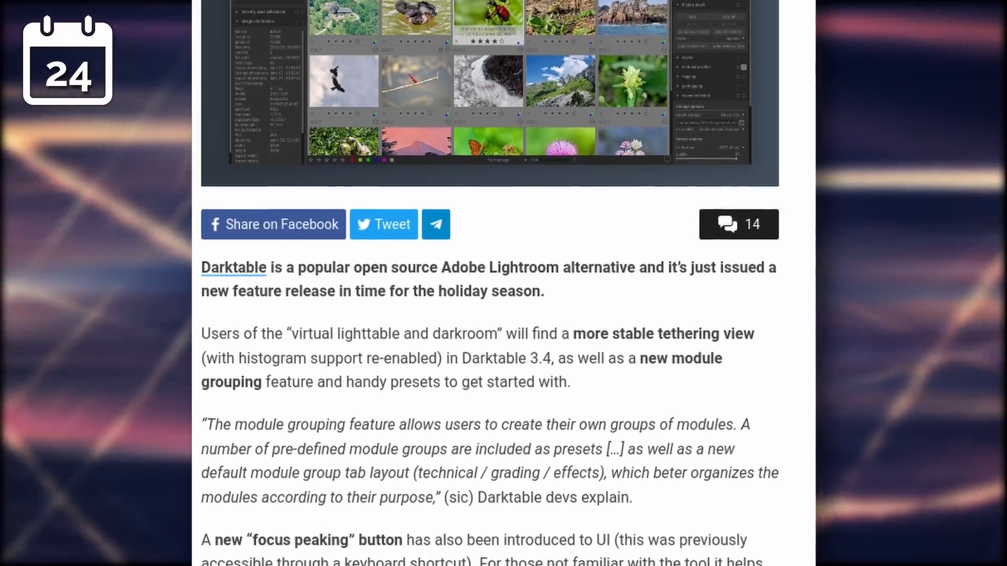
scroll(down, 3)
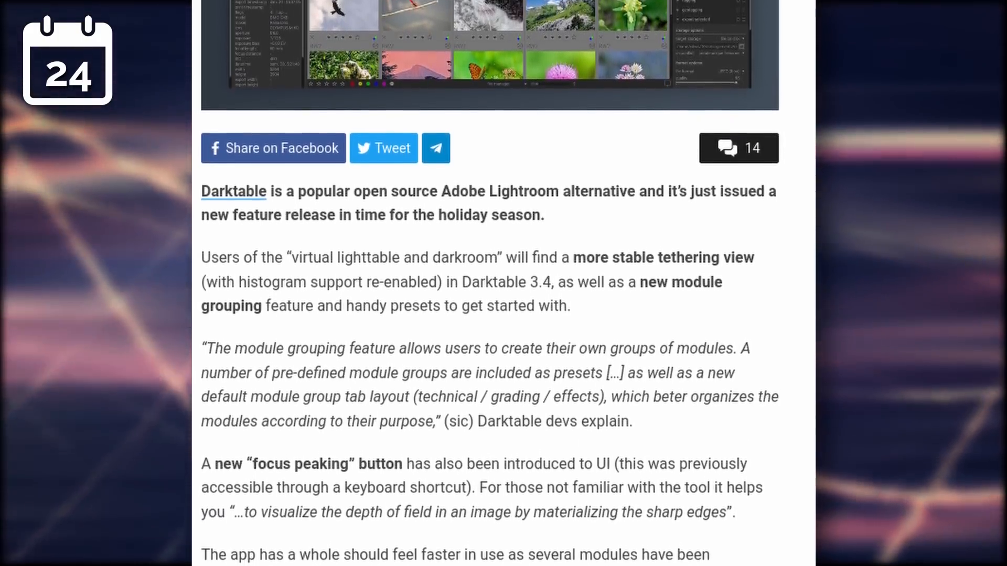
scroll(down, 3)
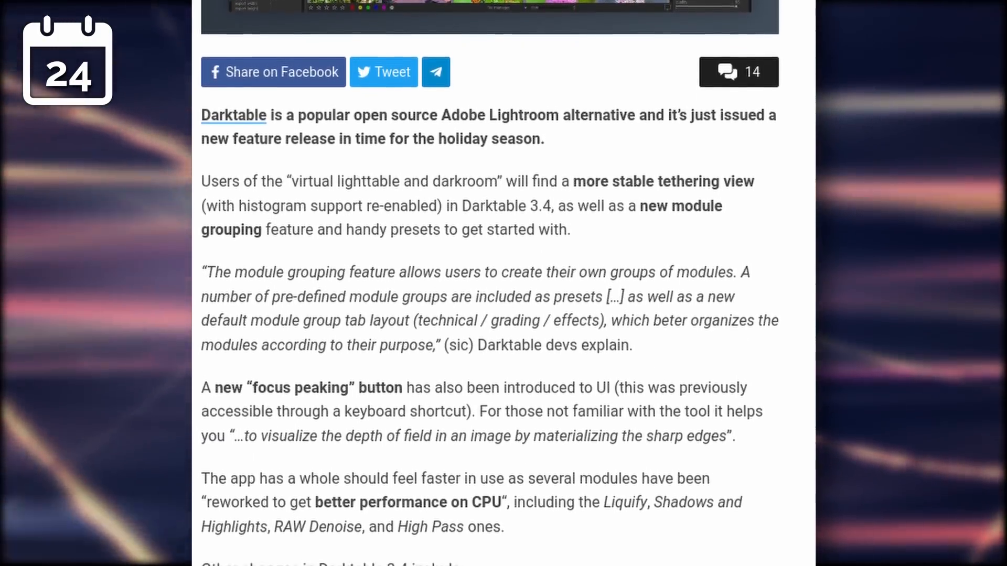
scroll(down, 3)
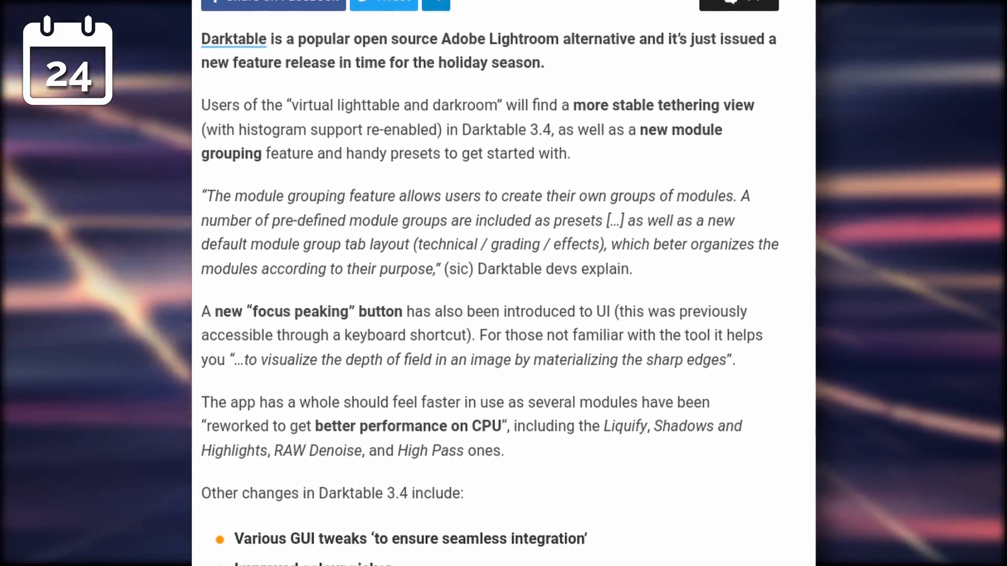
scroll(down, 3)
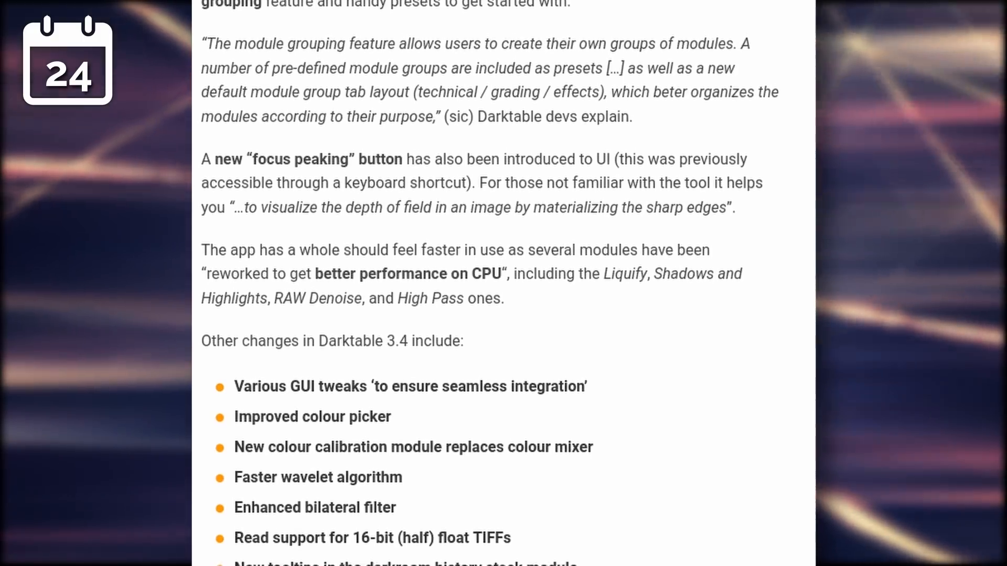
scroll(down, 3)
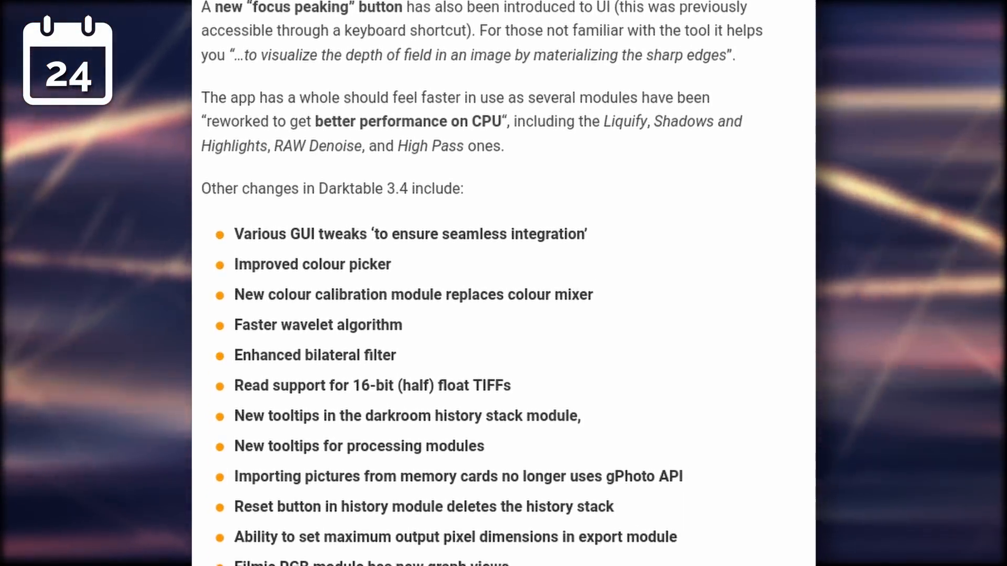
scroll(down, 3)
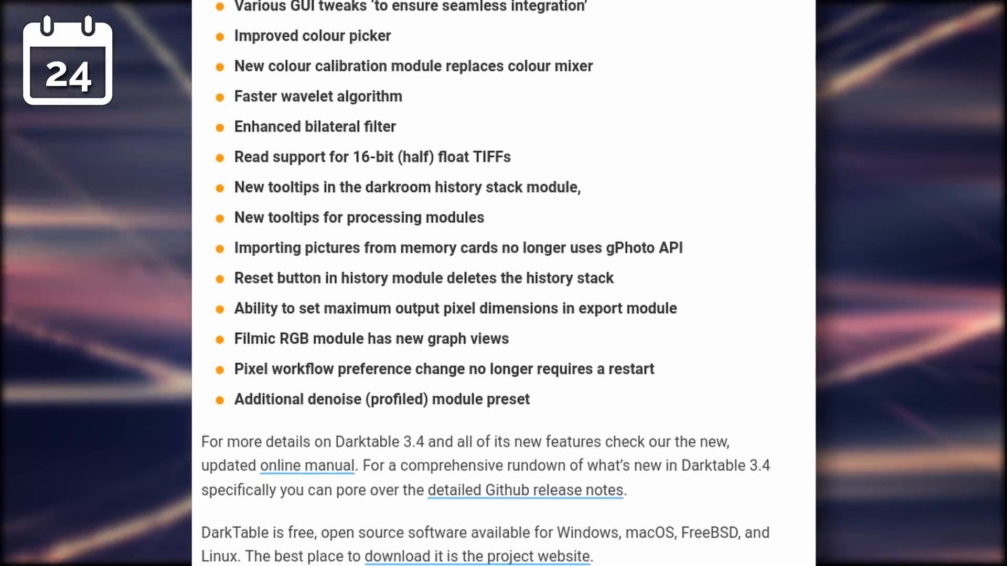
scroll(down, 3)
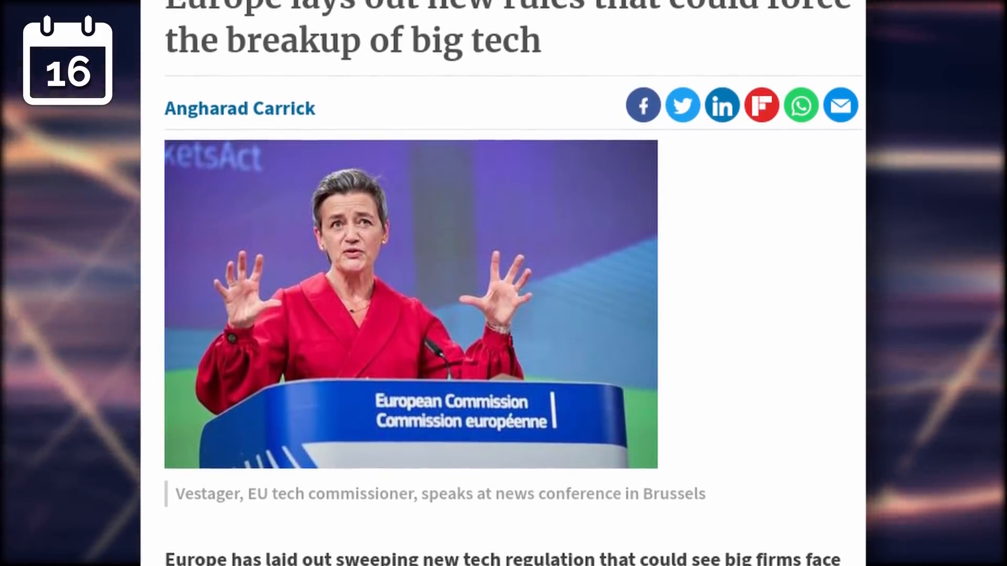
scroll(down, 3)
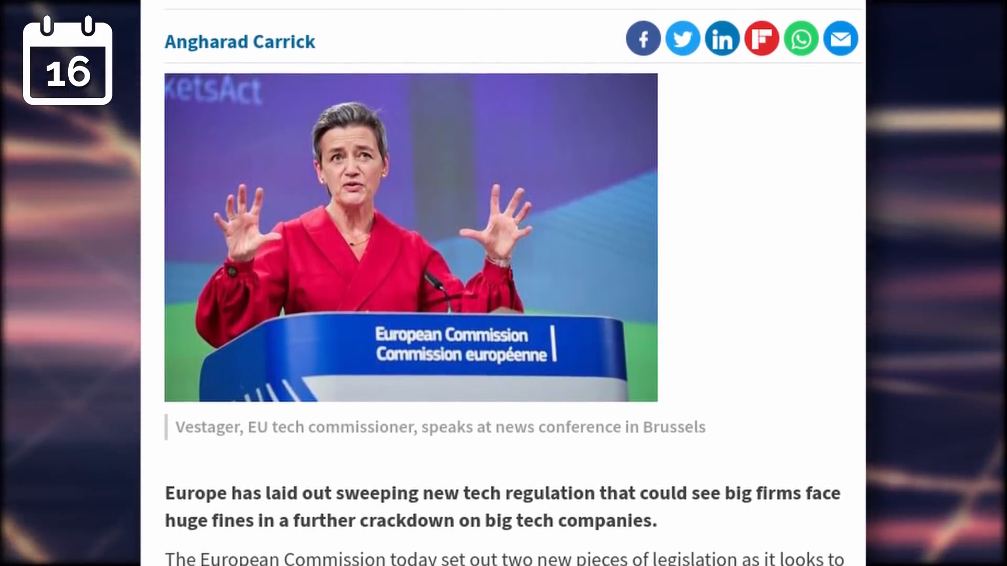
scroll(down, 3)
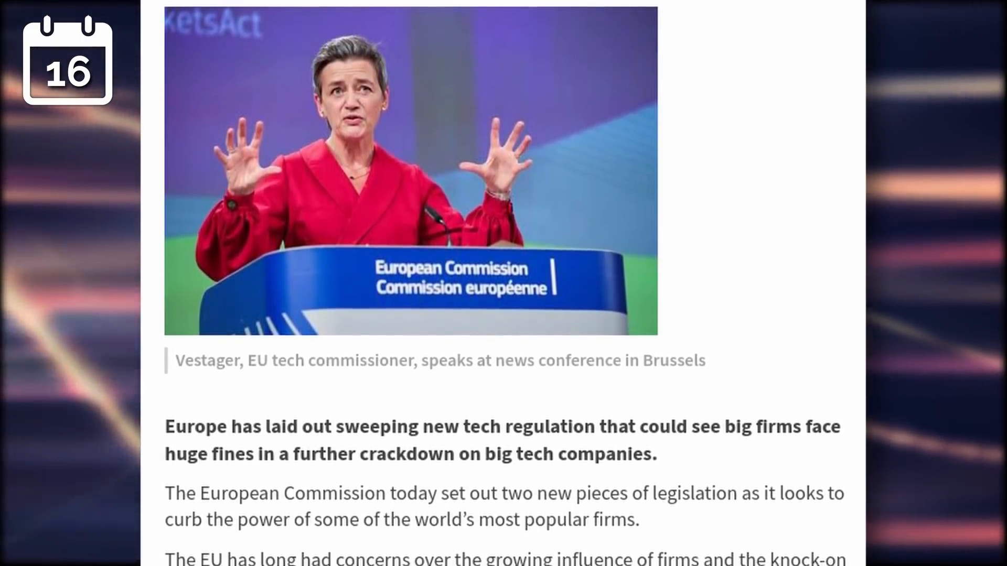
scroll(down, 3)
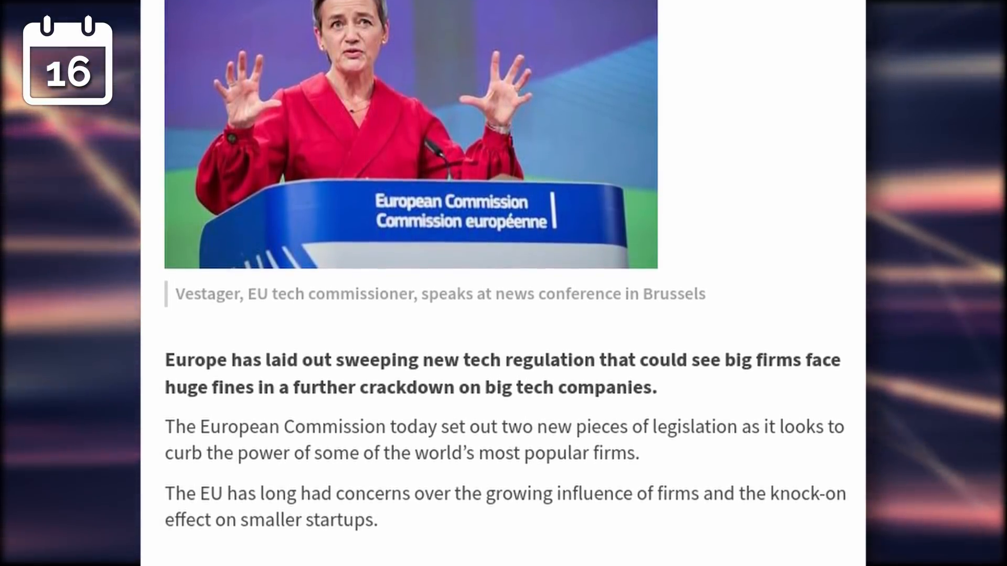
scroll(down, 3)
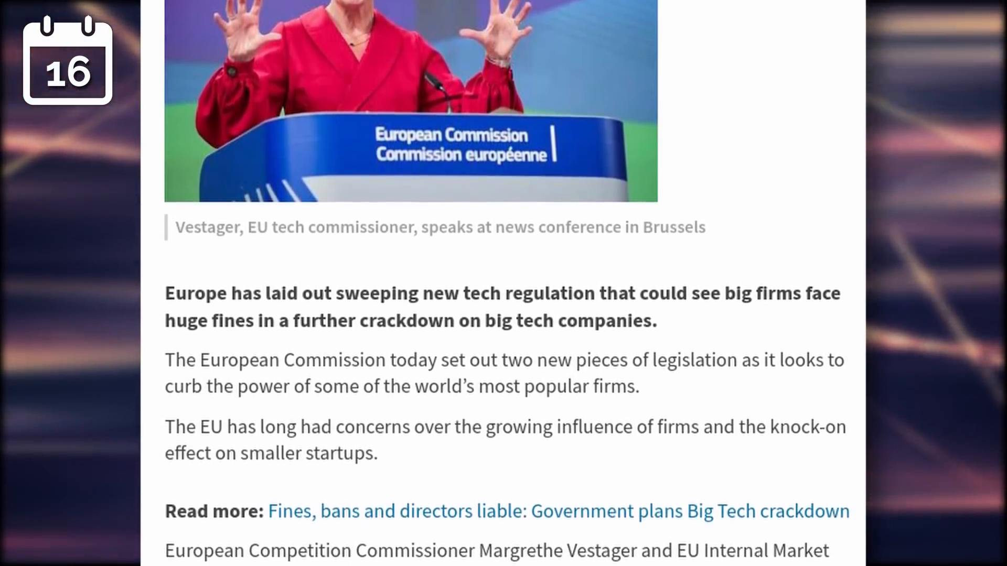
scroll(down, 3)
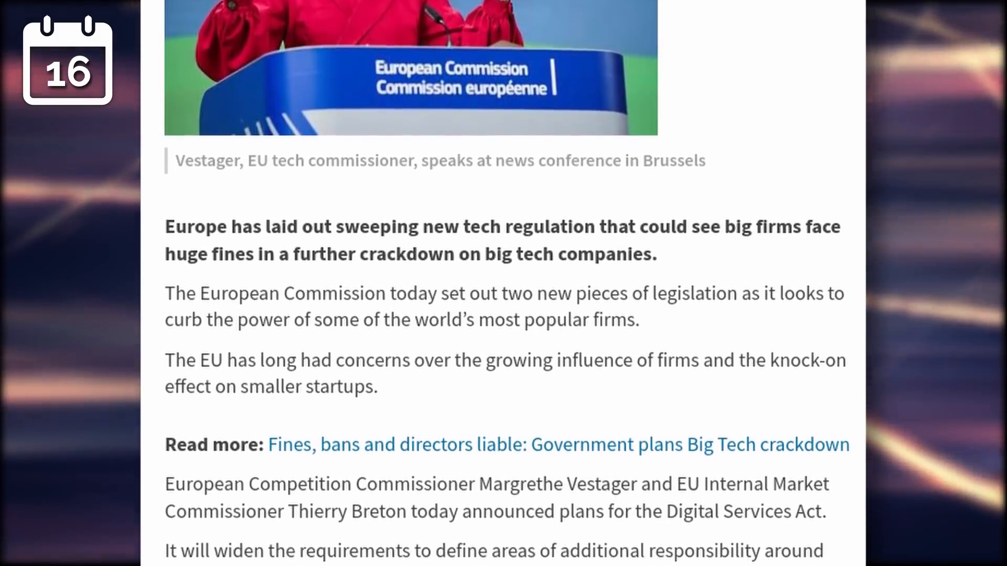
scroll(down, 3)
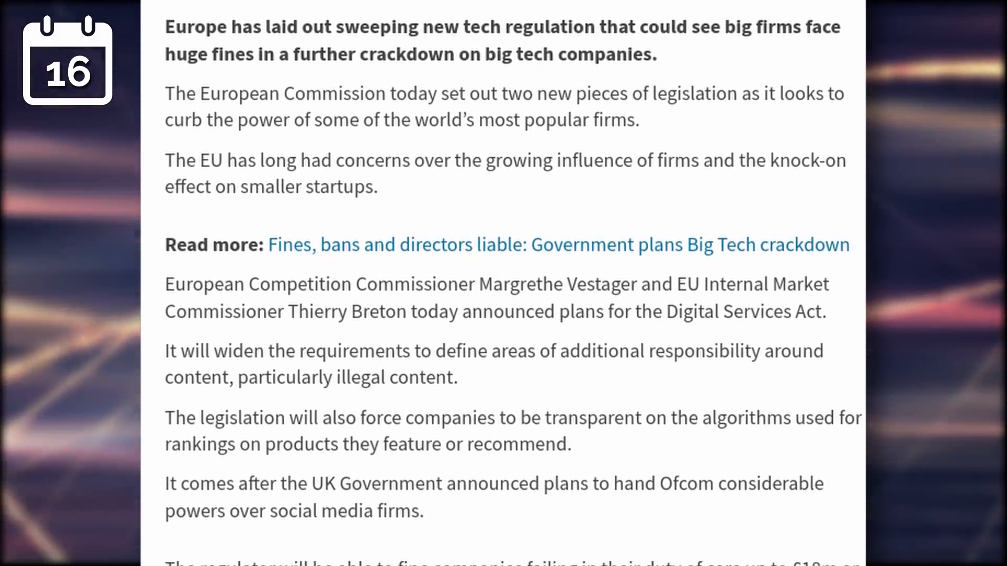
scroll(down, 3)
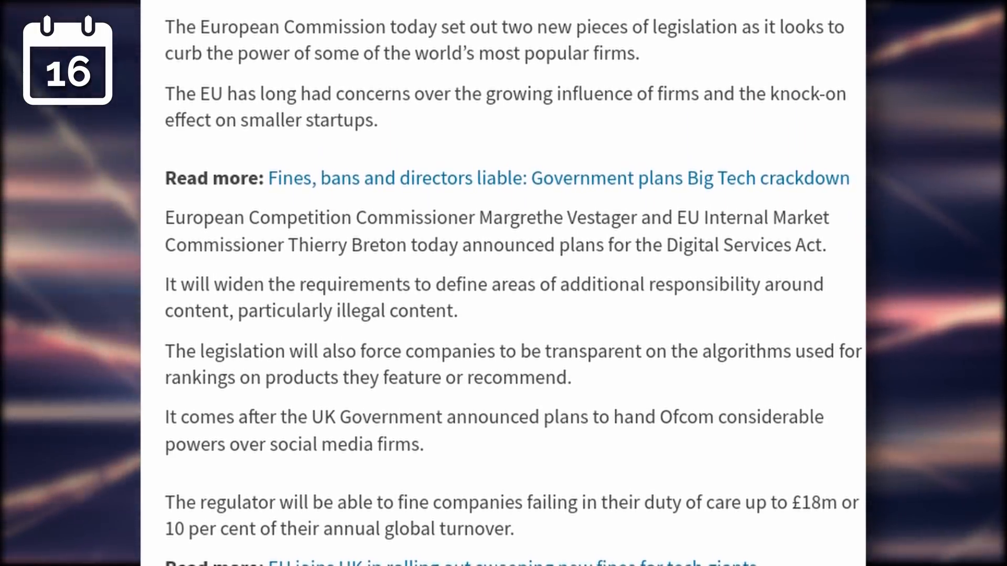
scroll(down, 3)
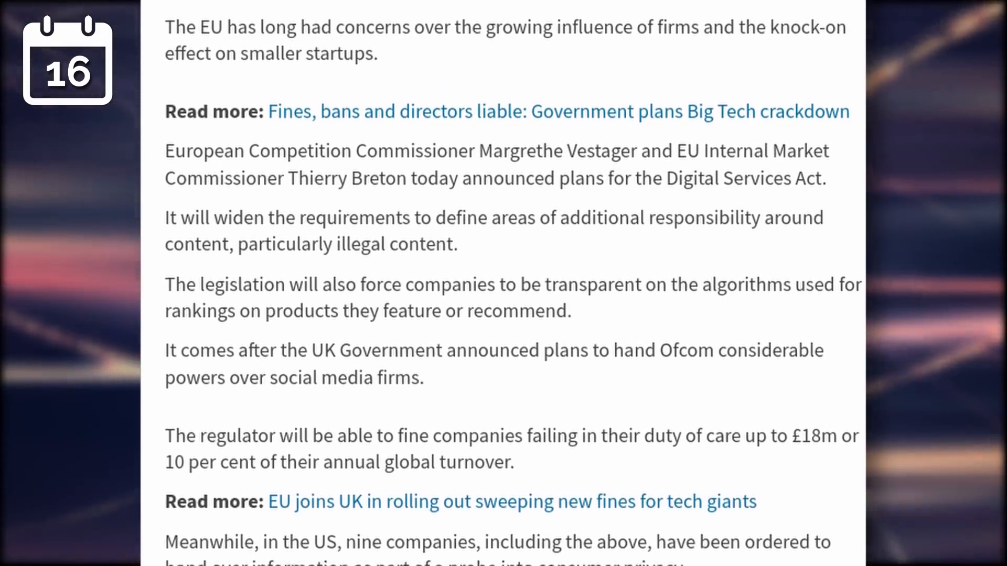
scroll(down, 3)
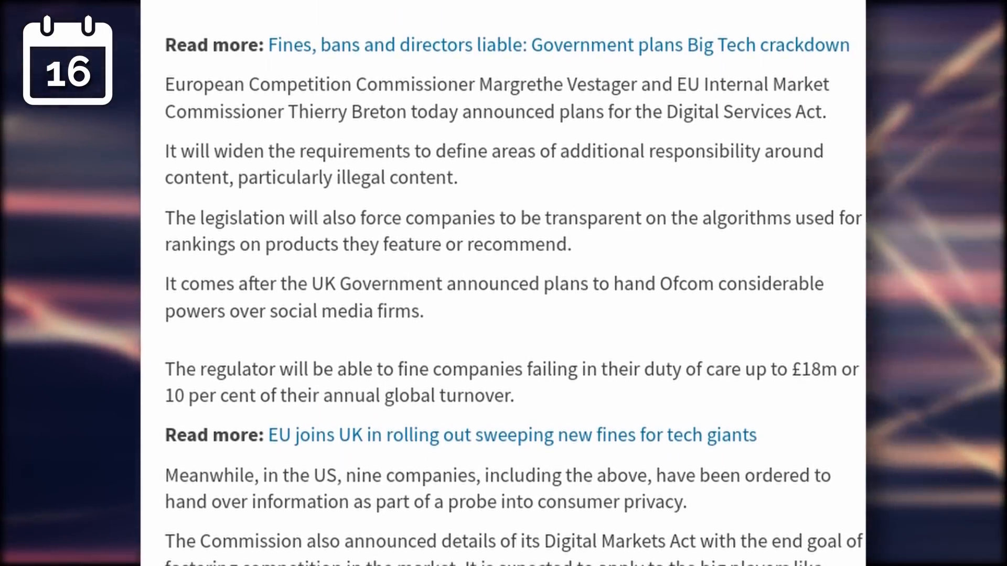
scroll(down, 3)
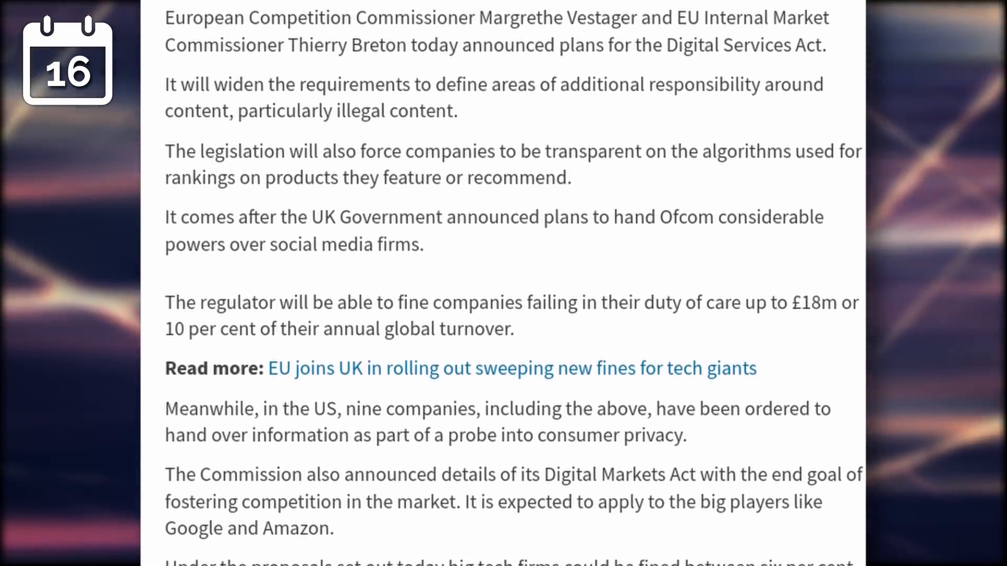
scroll(down, 3)
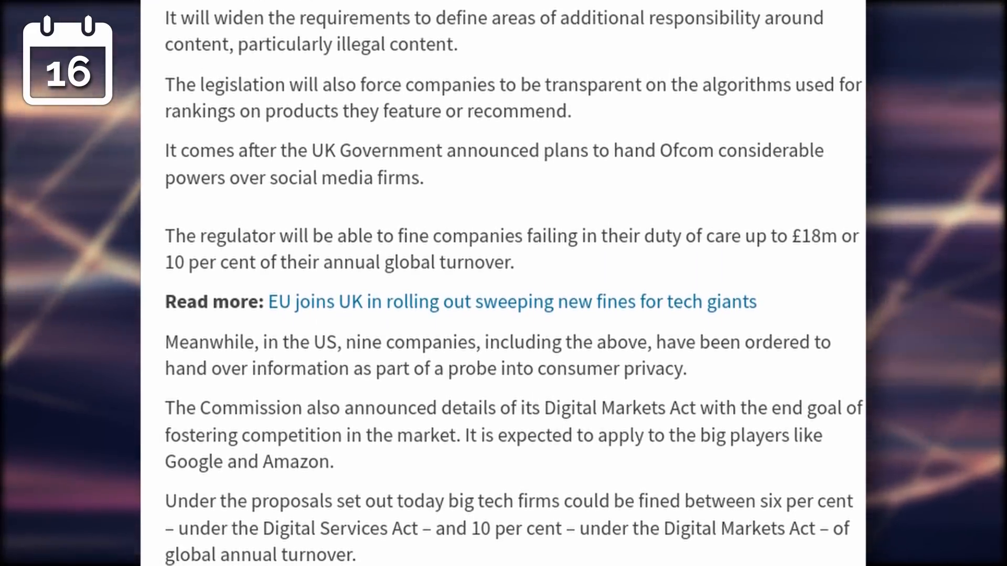
scroll(down, 3)
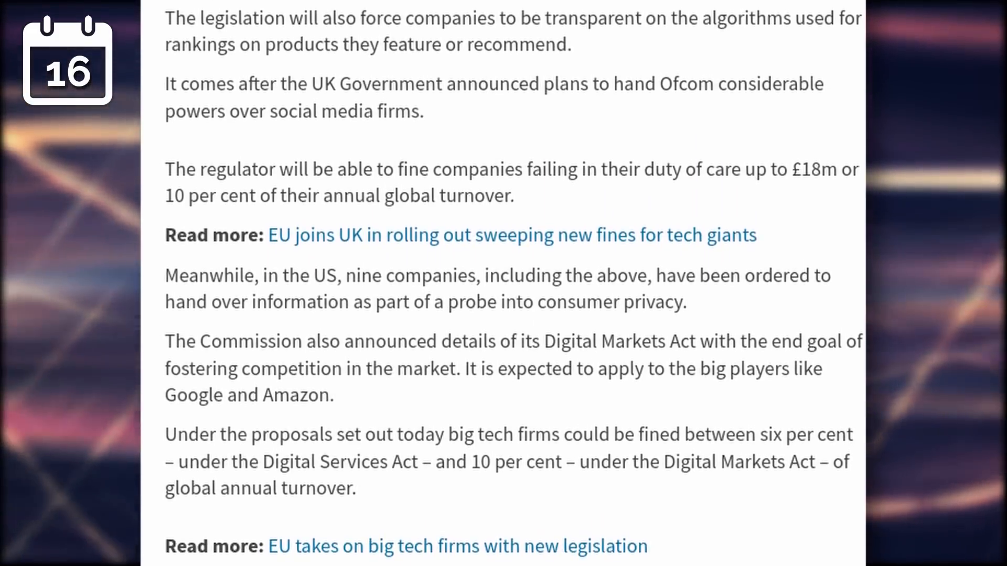
scroll(down, 3)
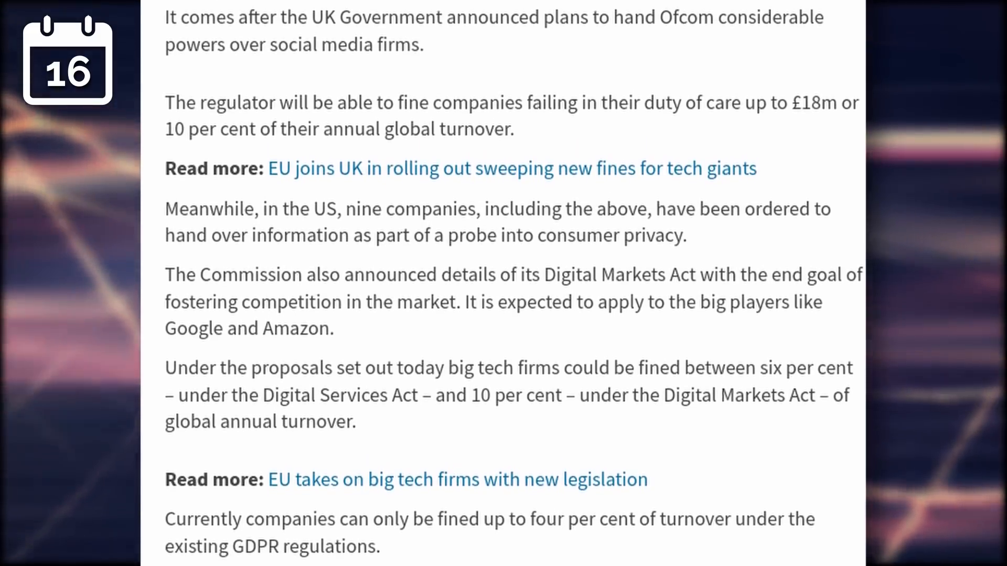
scroll(down, 3)
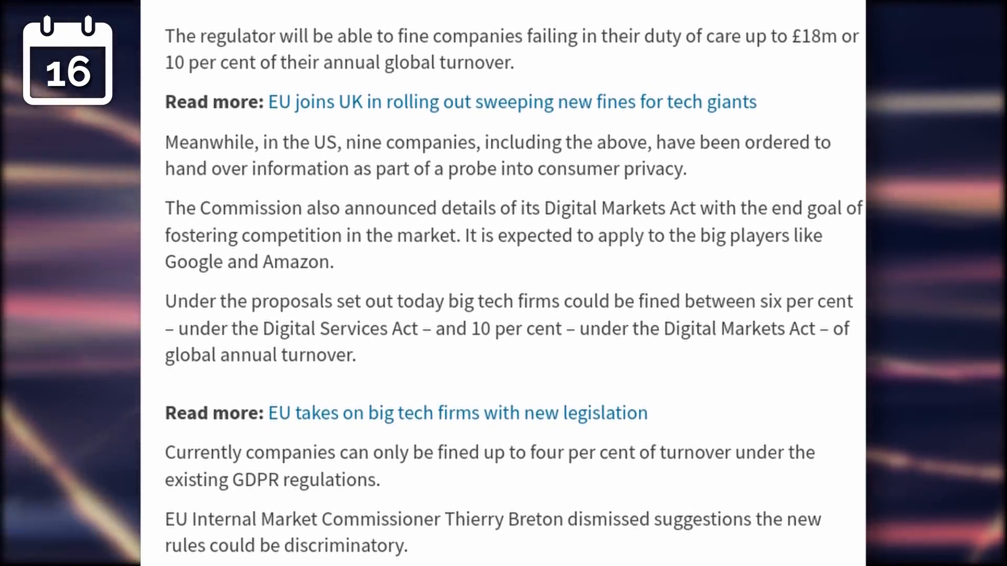
scroll(down, 3)
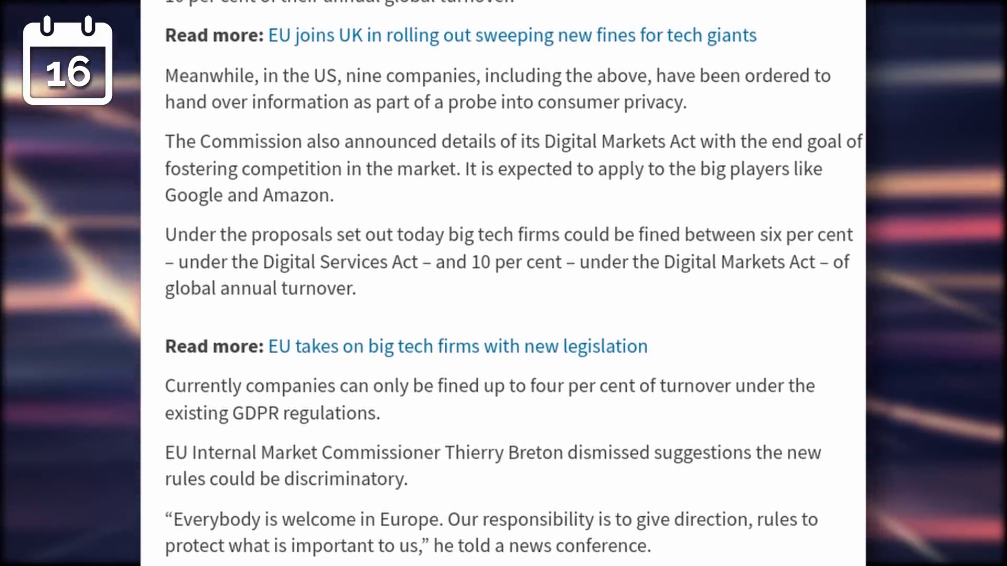
scroll(down, 3)
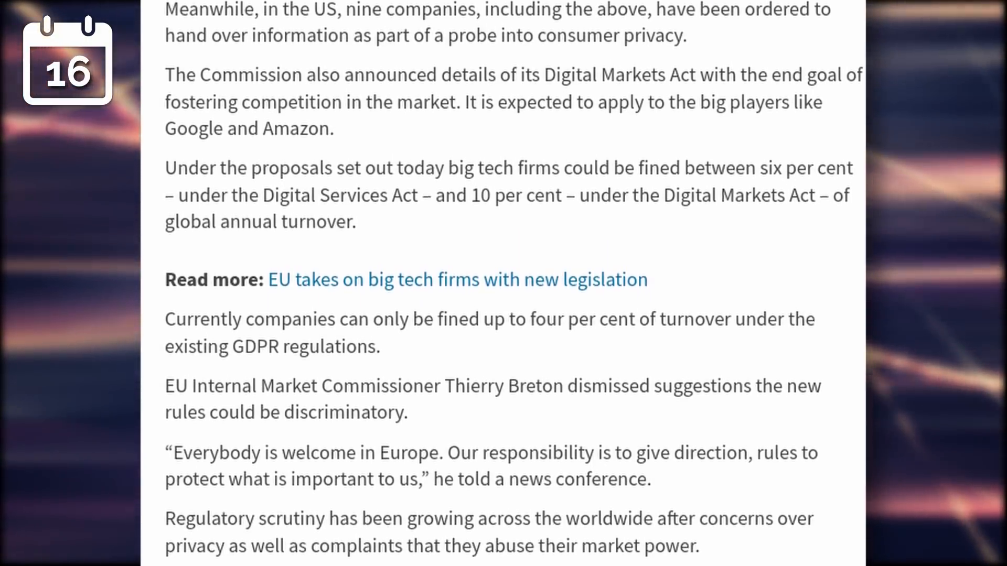
scroll(down, 3)
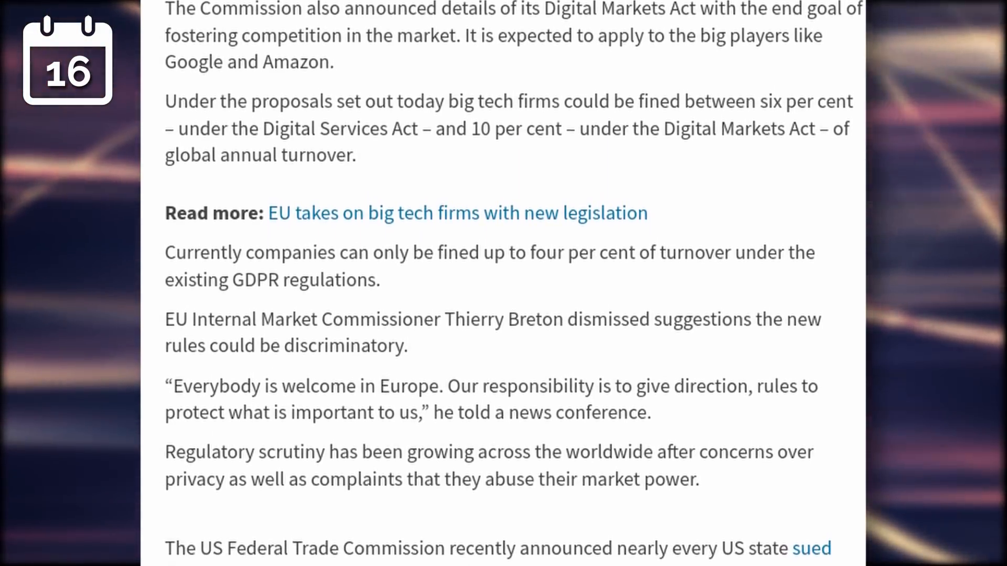
scroll(down, 3)
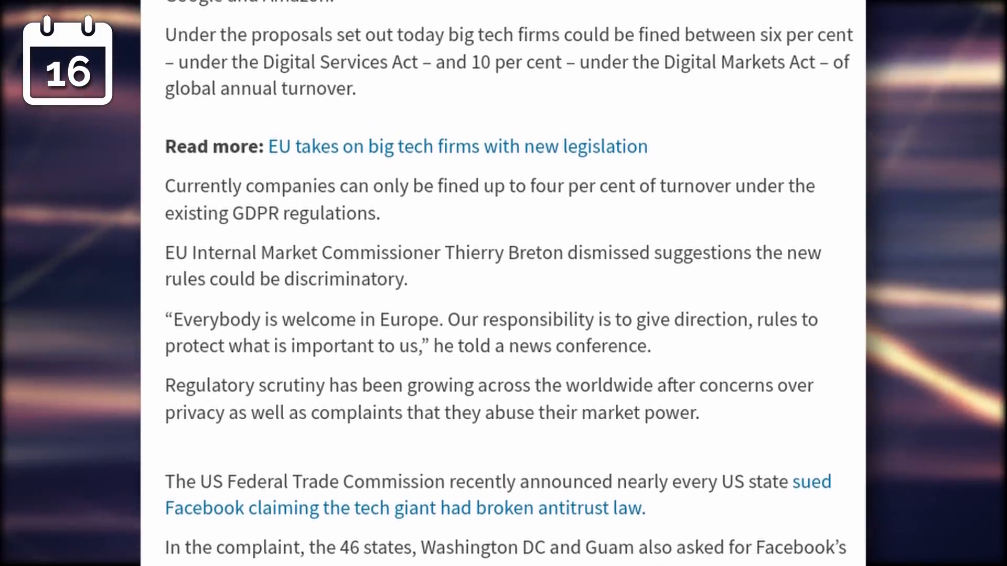
scroll(down, 3)
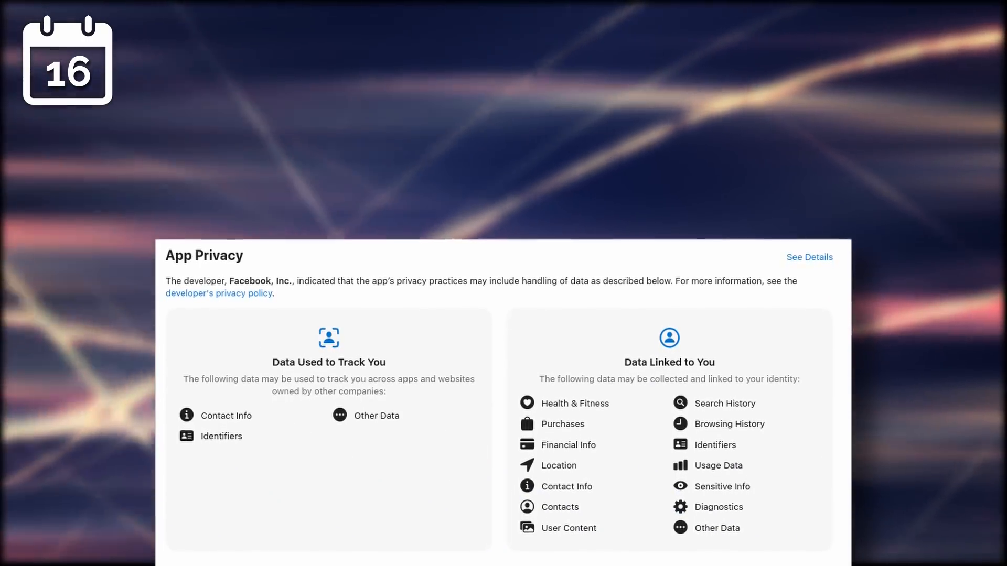
scroll(down, 3)
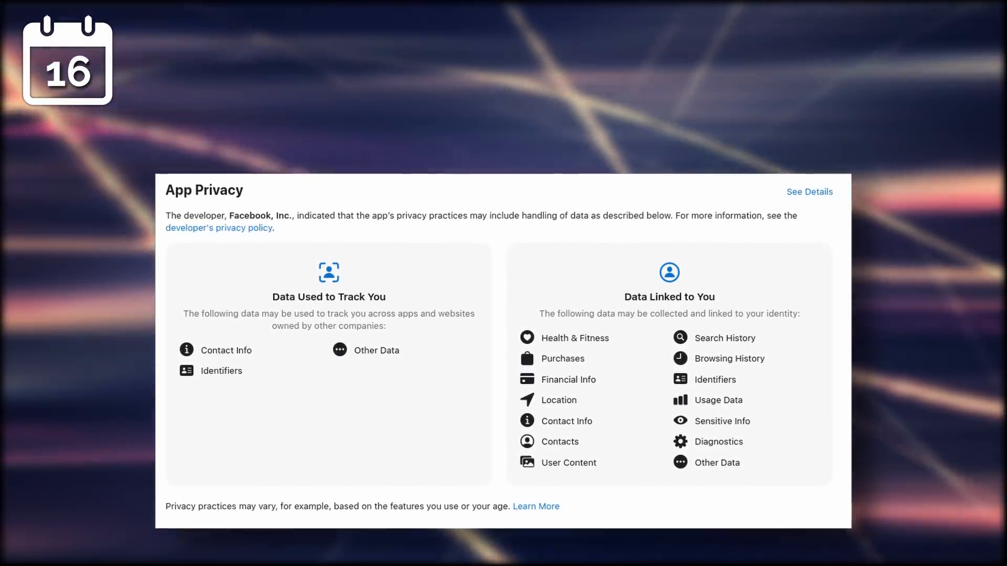
scroll(down, 3)
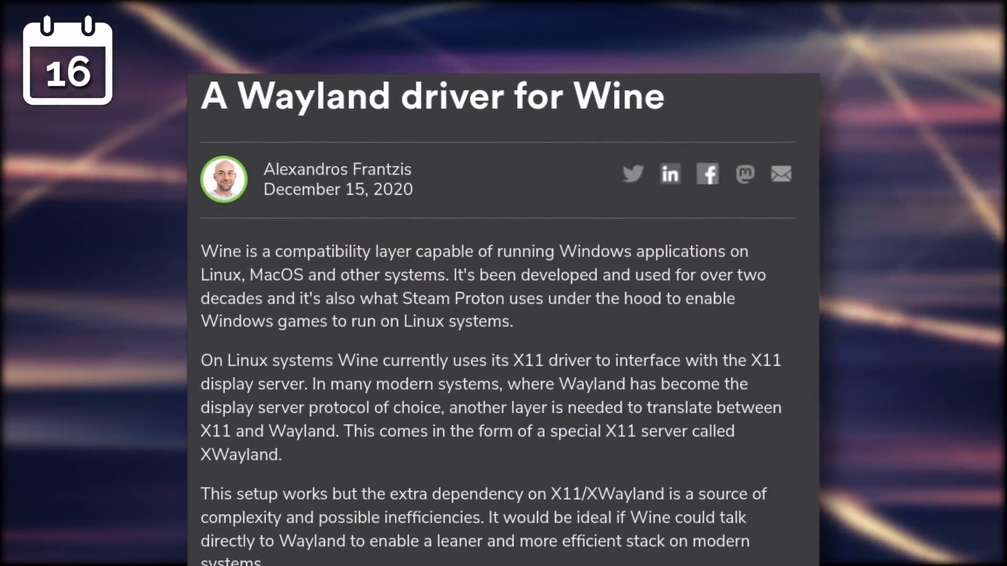
scroll(down, 3)
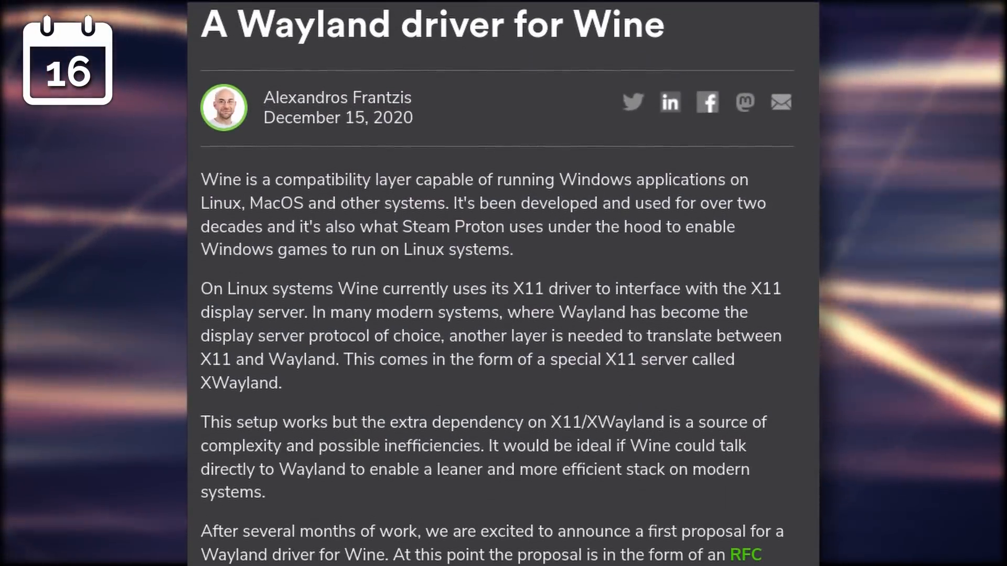
scroll(down, 3)
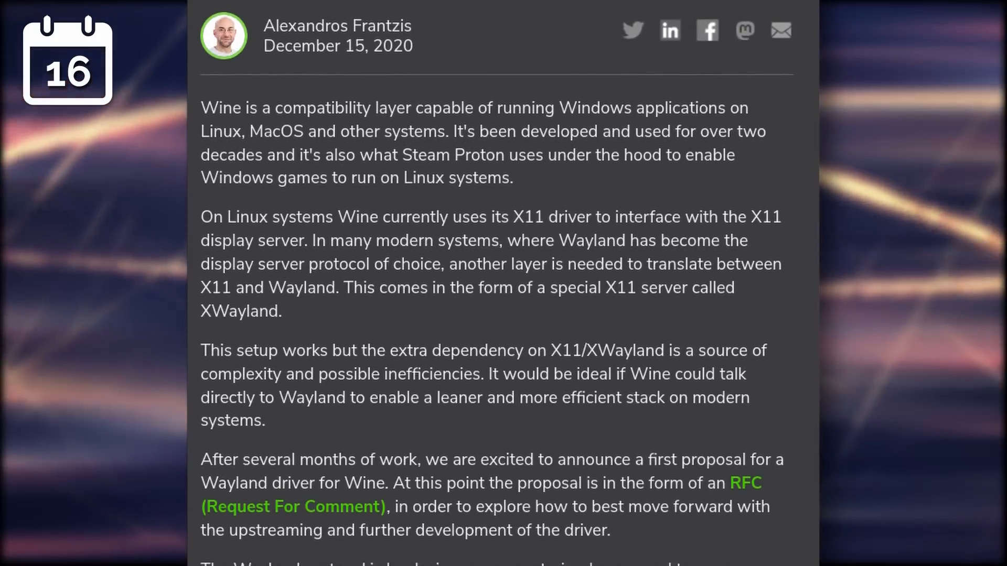
scroll(down, 3)
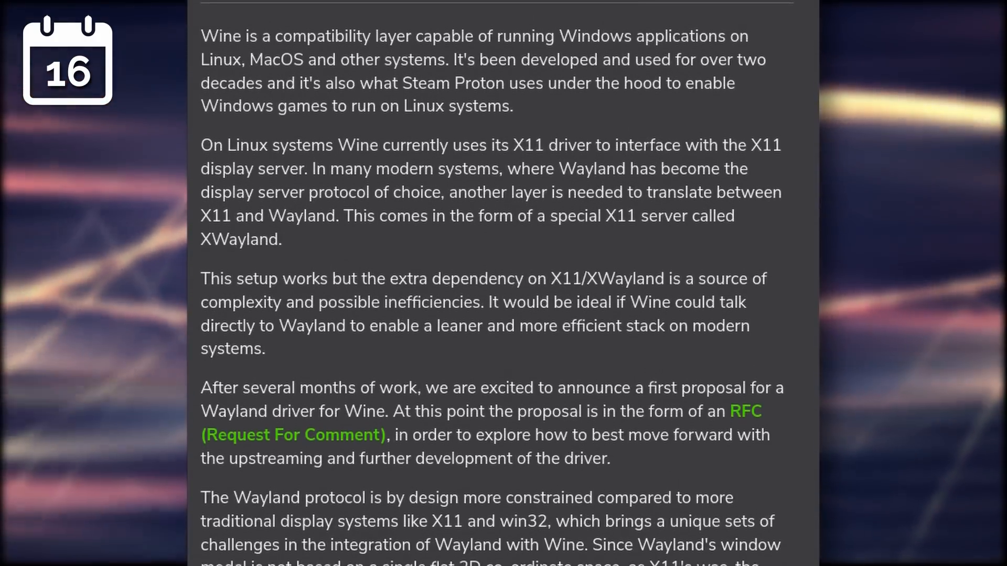
scroll(down, 3)
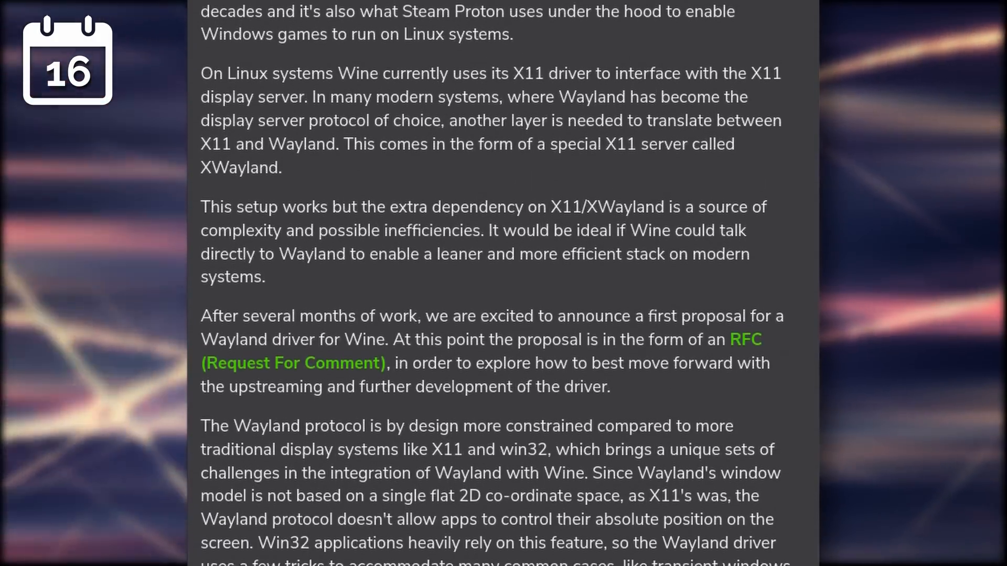
scroll(down, 3)
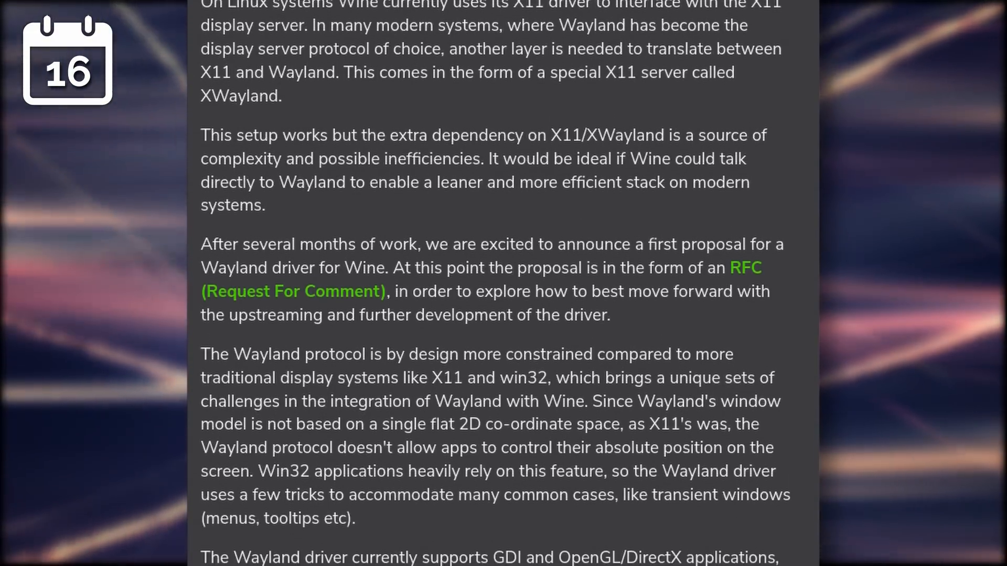
scroll(down, 3)
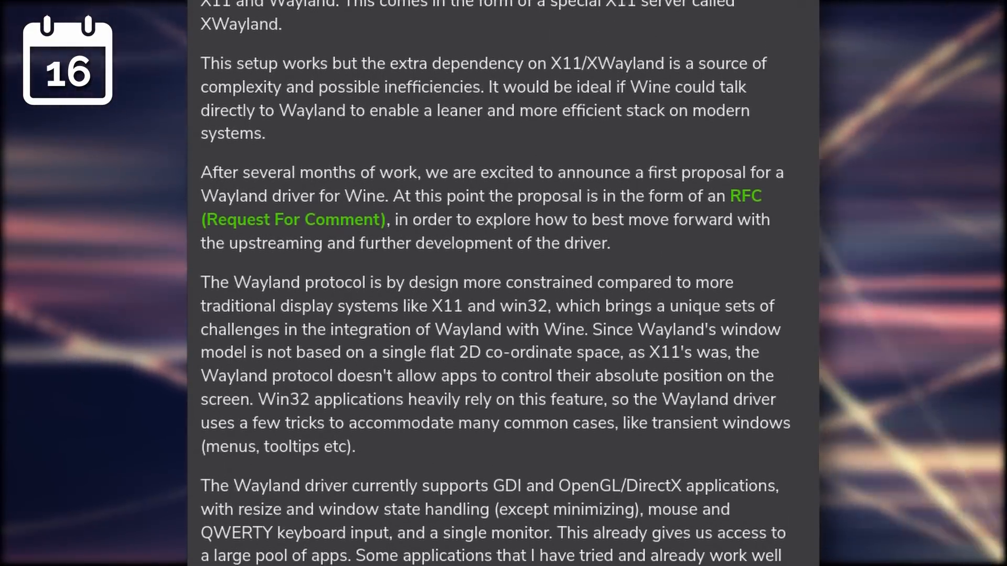
scroll(down, 3)
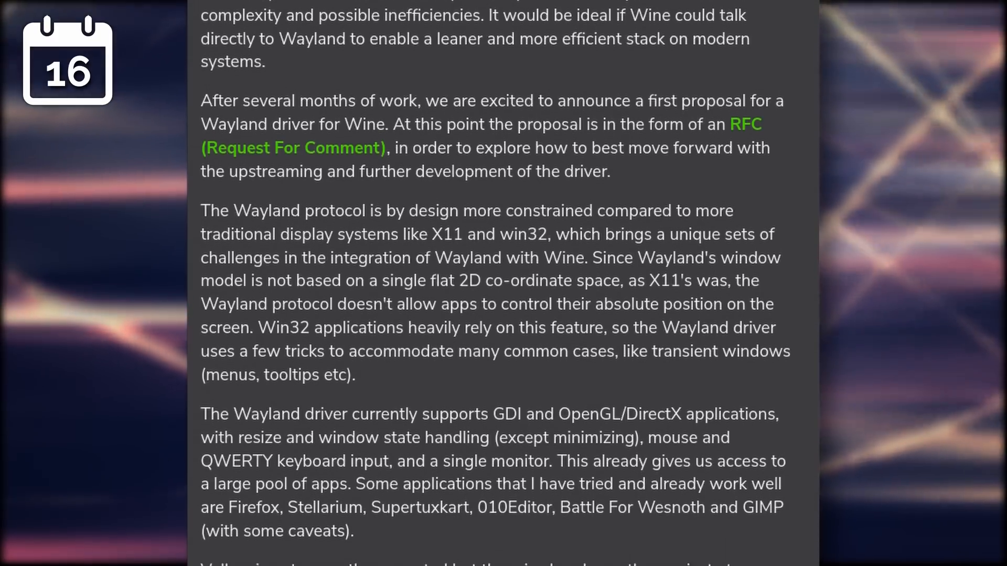
scroll(down, 3)
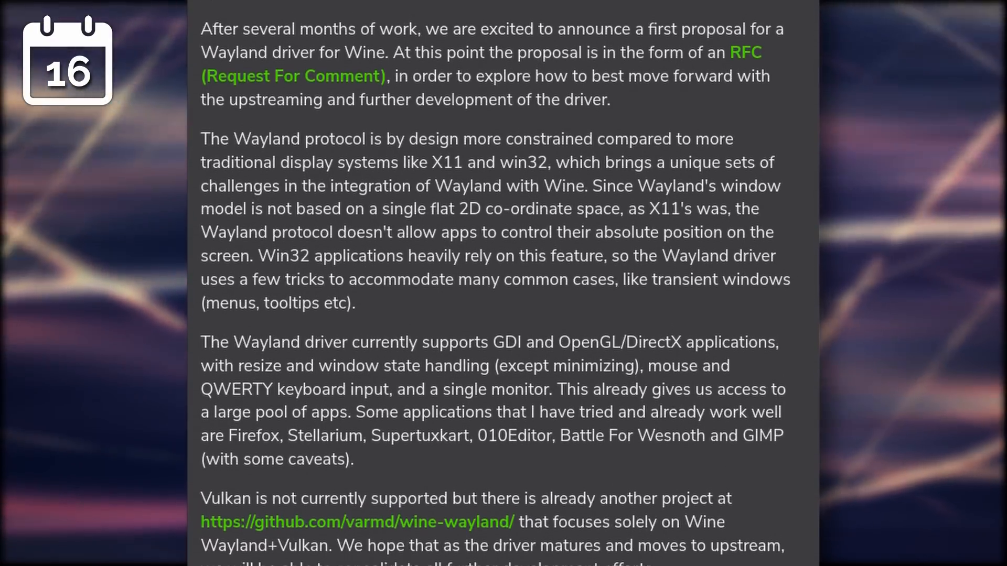
scroll(down, 3)
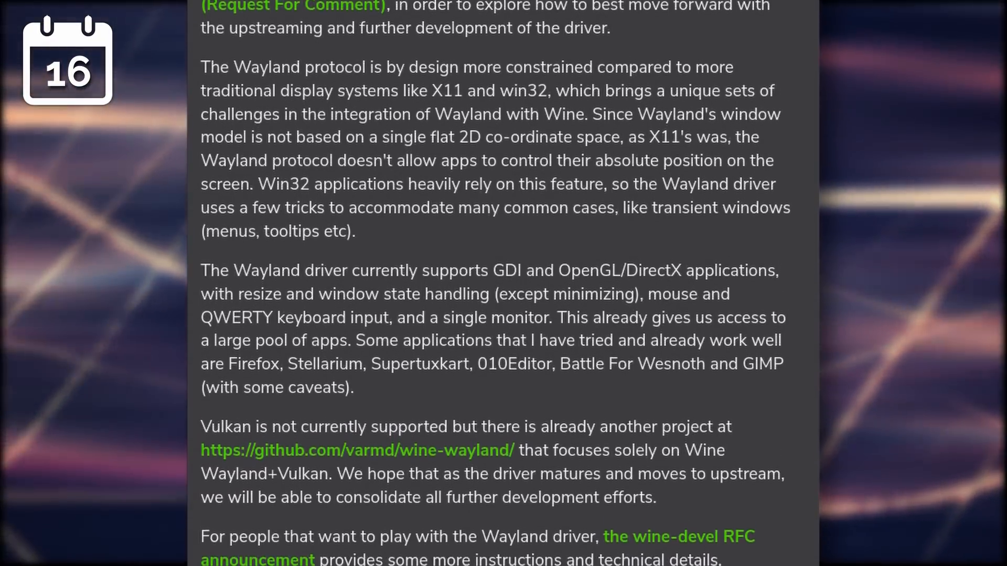
scroll(down, 3)
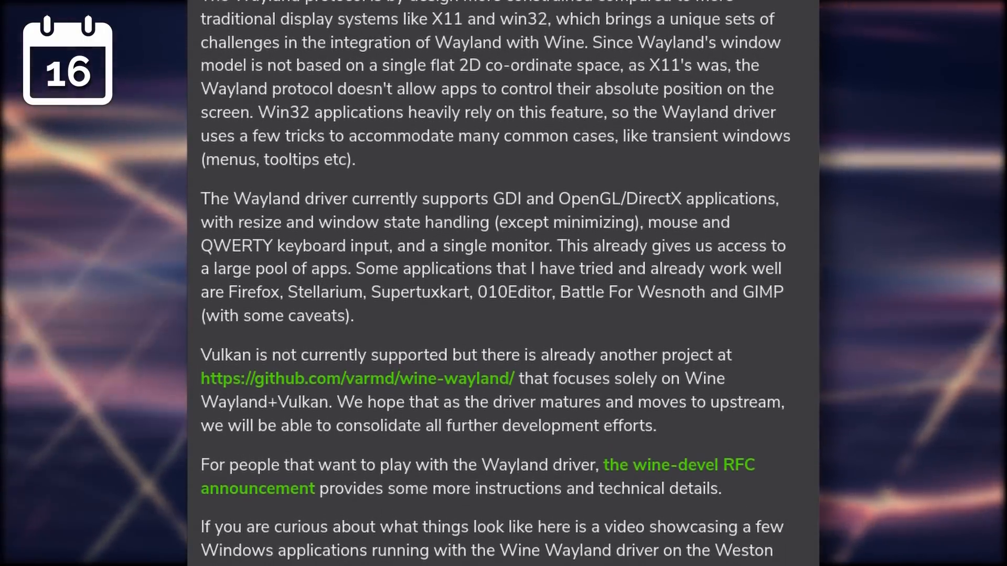
scroll(down, 3)
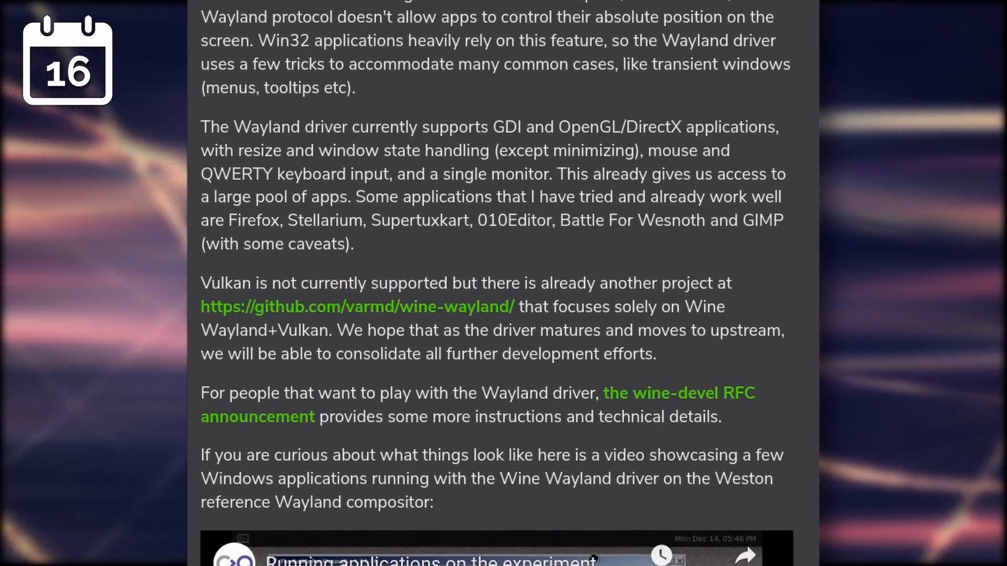
scroll(down, 3)
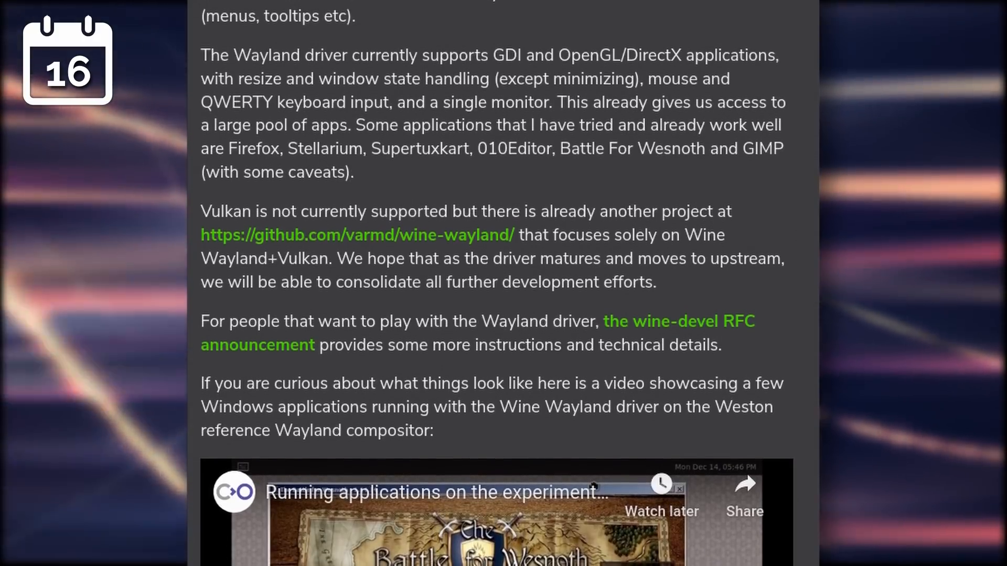
scroll(down, 3)
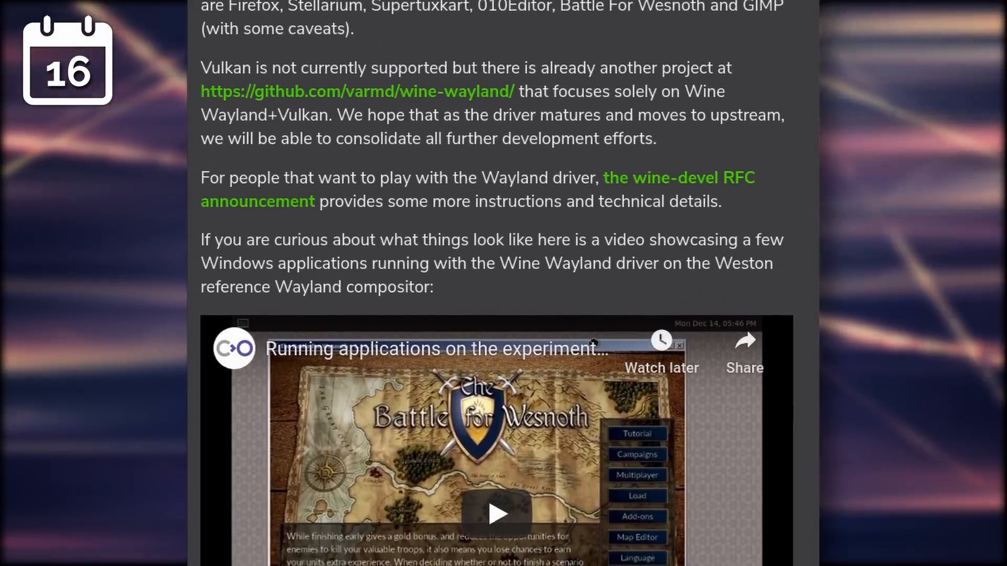
scroll(down, 3)
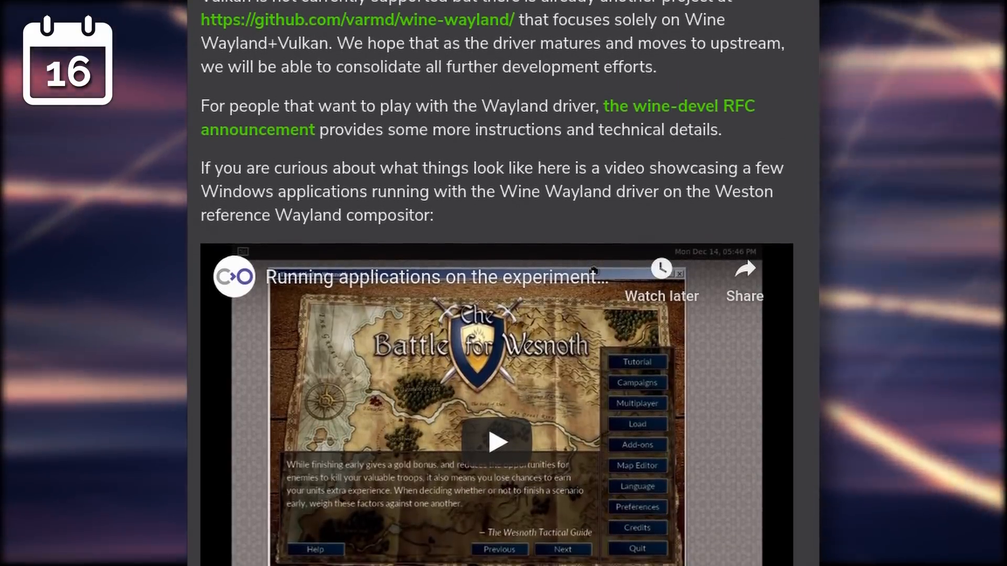
scroll(down, 3)
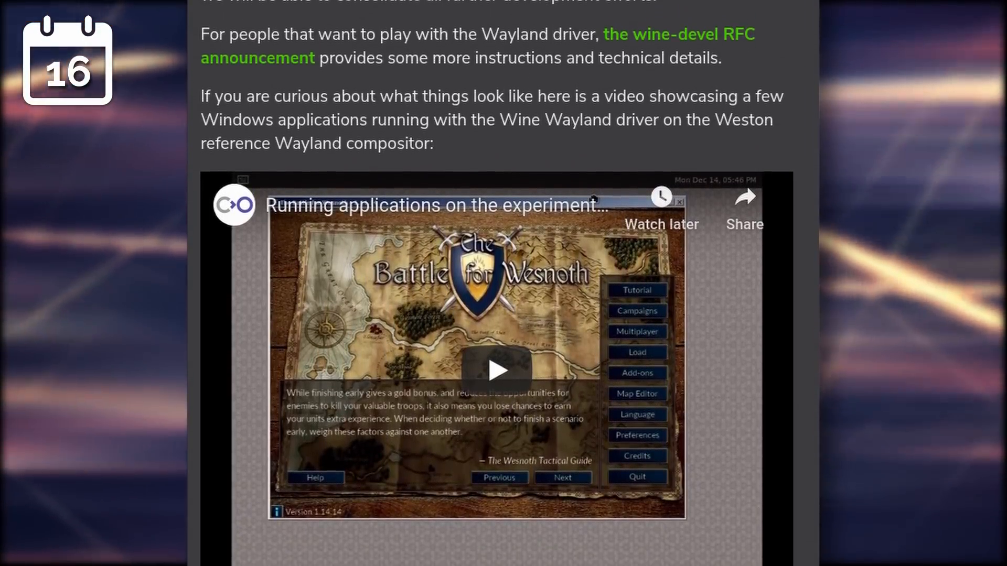
scroll(down, 3)
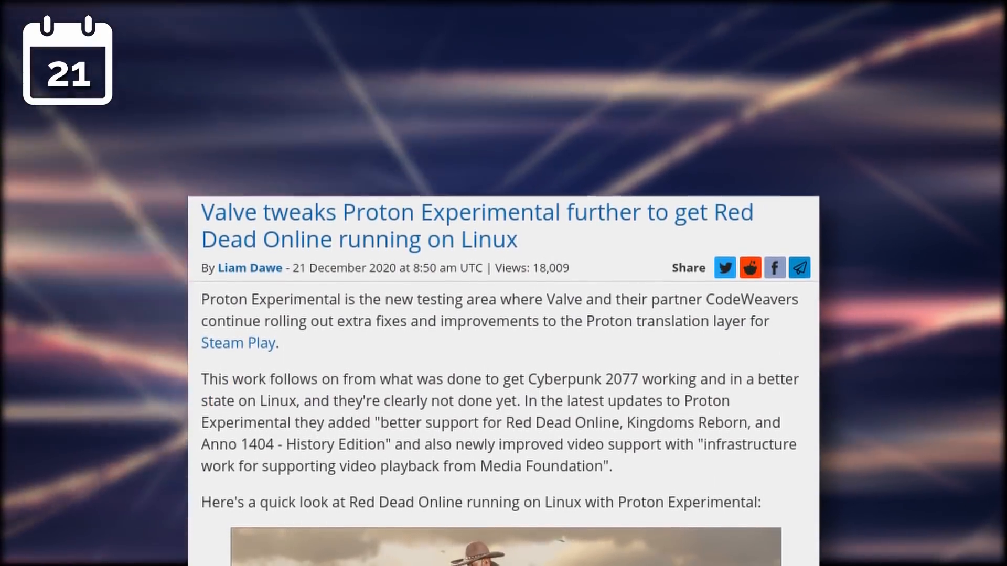
scroll(up, 3)
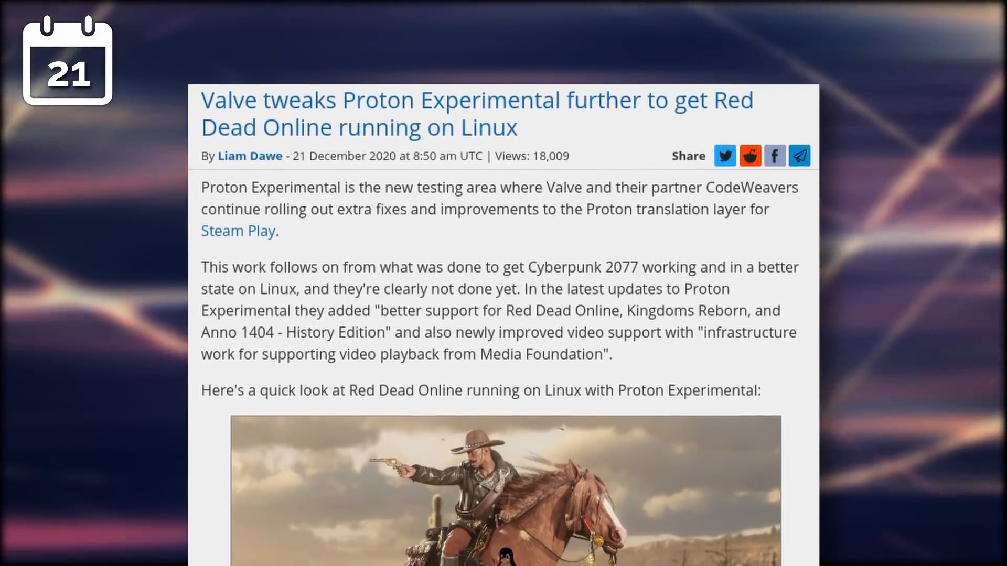
scroll(up, 3)
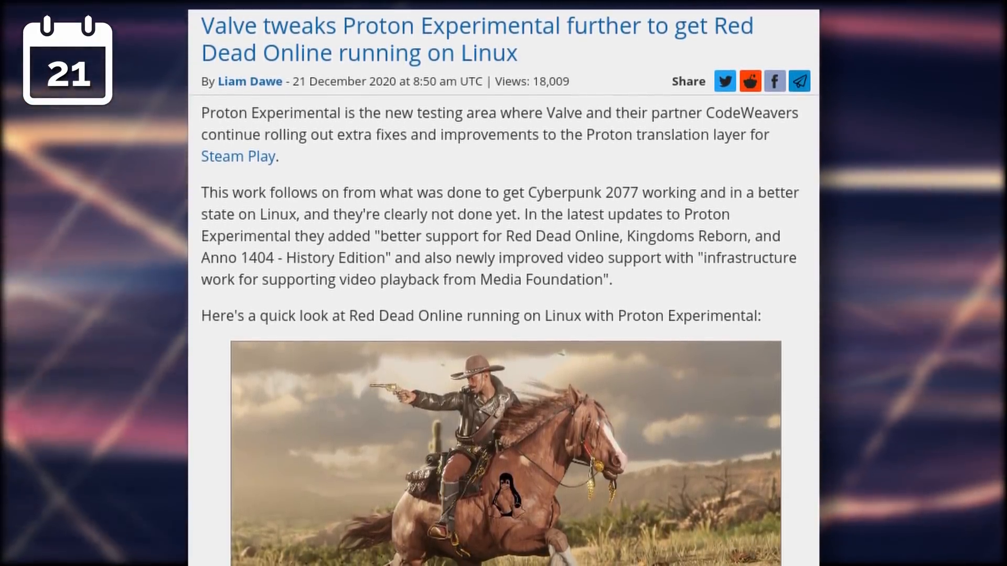
scroll(down, 3)
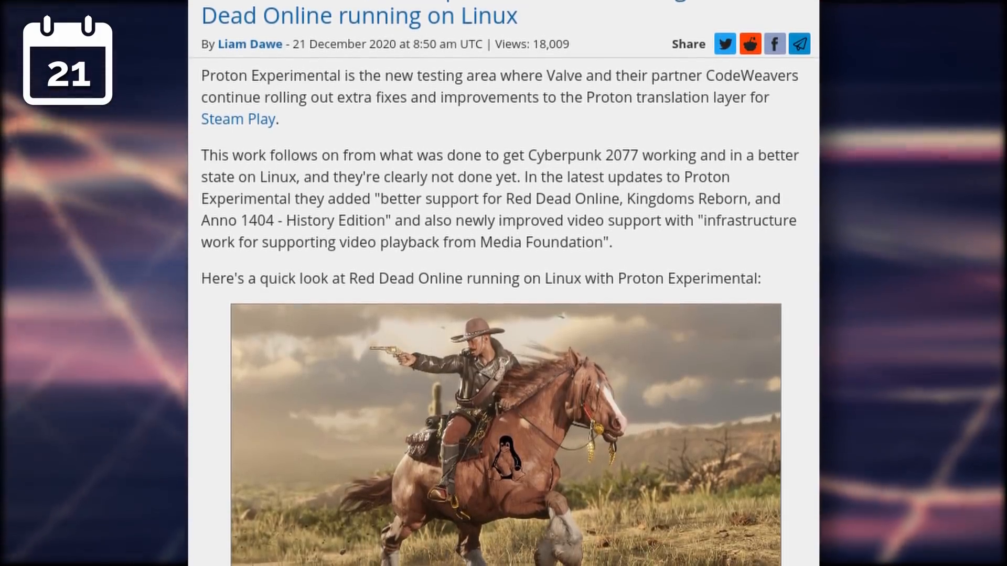
scroll(down, 3)
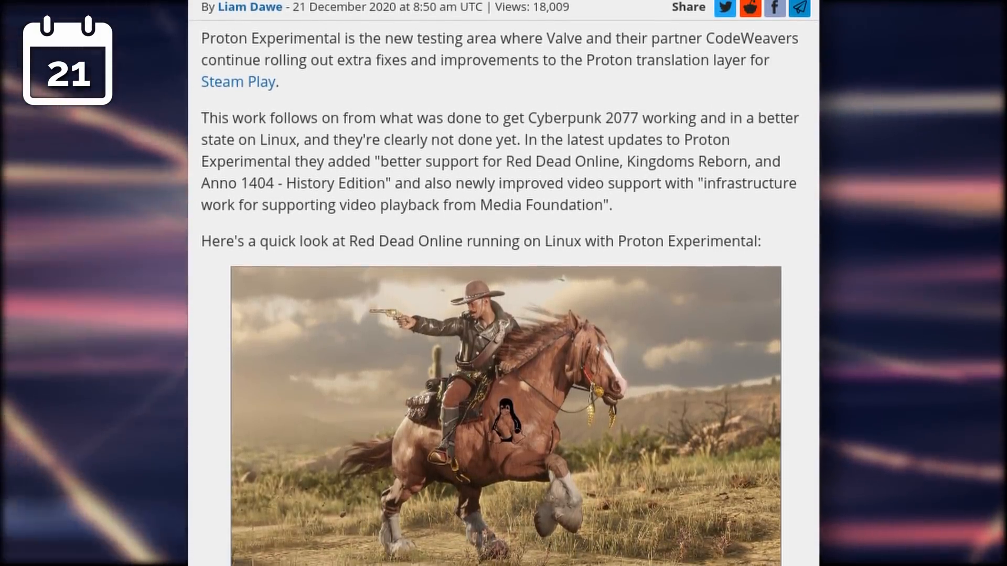
scroll(down, 3)
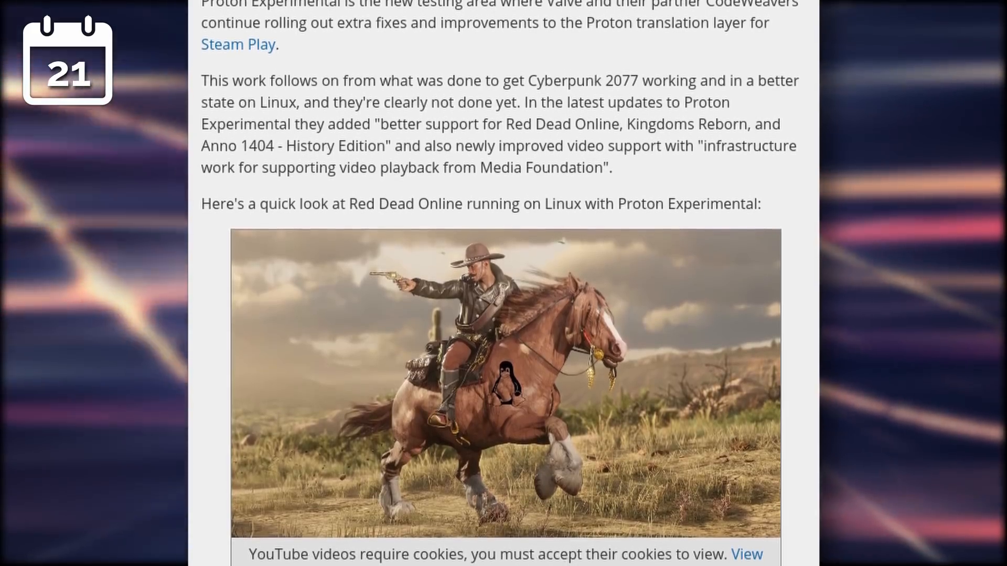
scroll(down, 3)
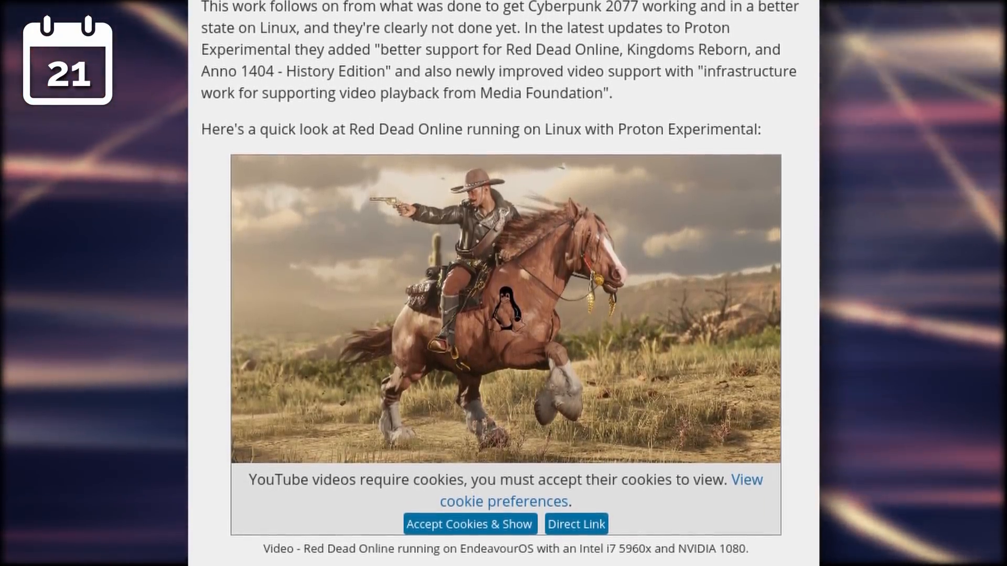
scroll(down, 3)
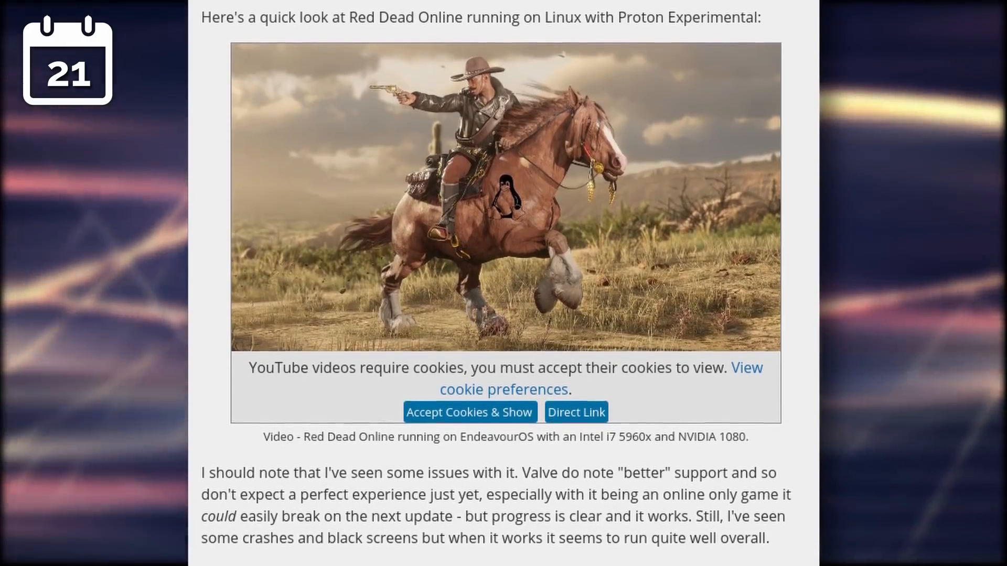
scroll(down, 3)
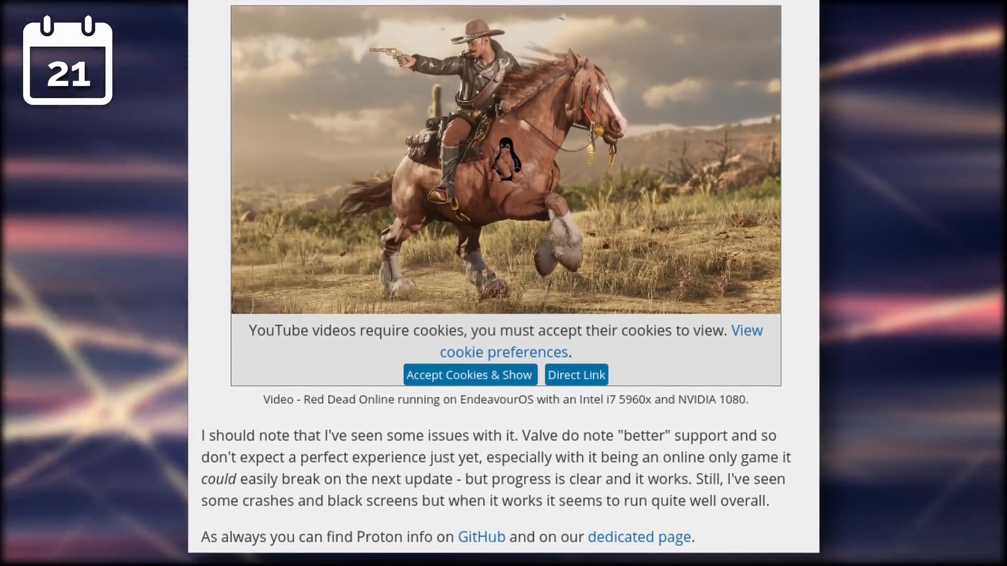
scroll(down, 3)
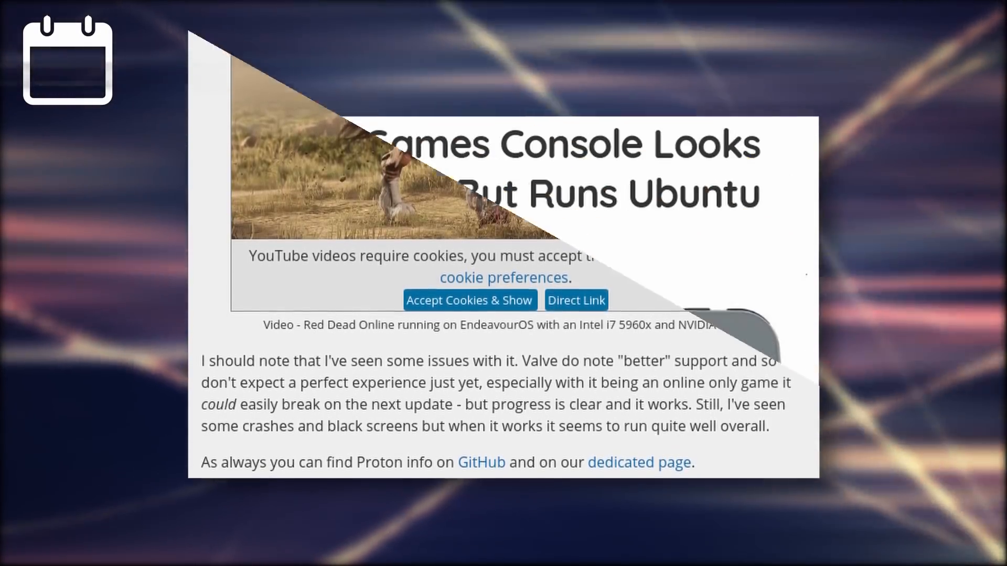
scroll(up, 3)
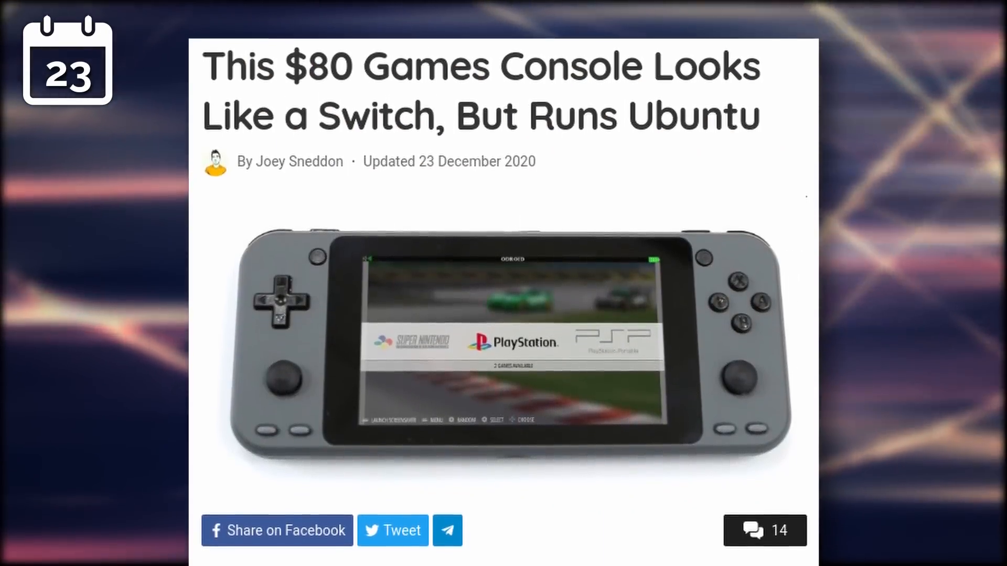
scroll(down, 3)
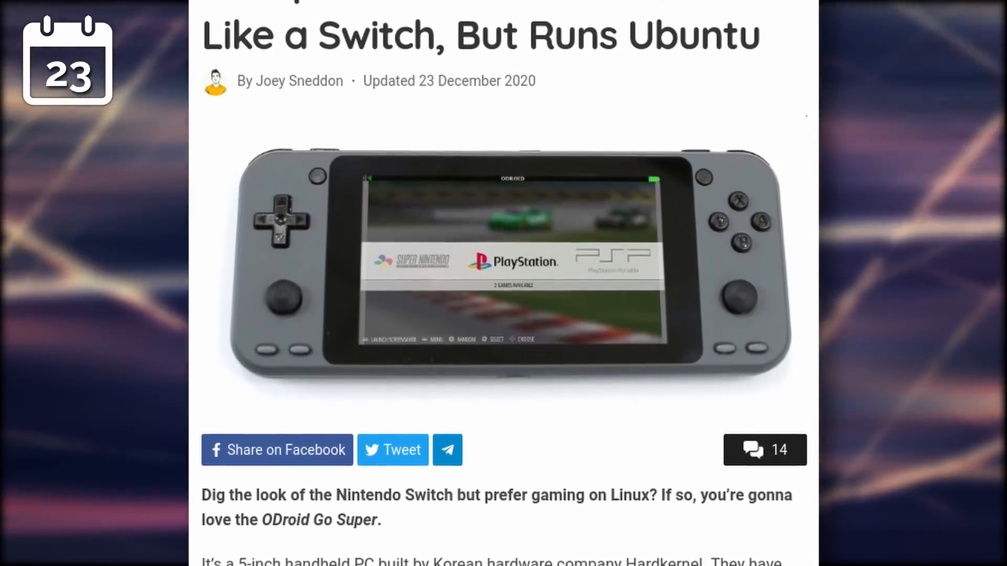
scroll(down, 3)
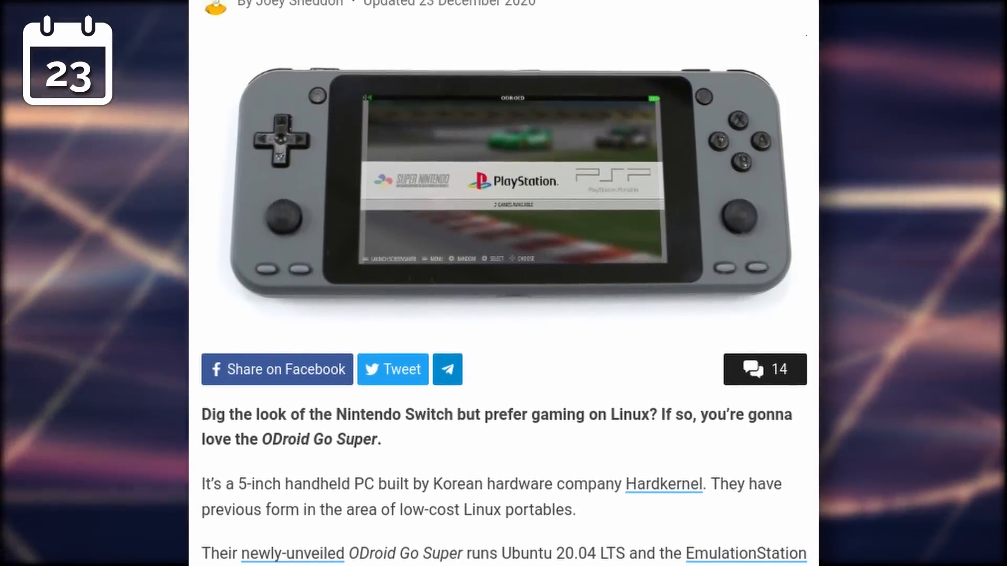
scroll(down, 3)
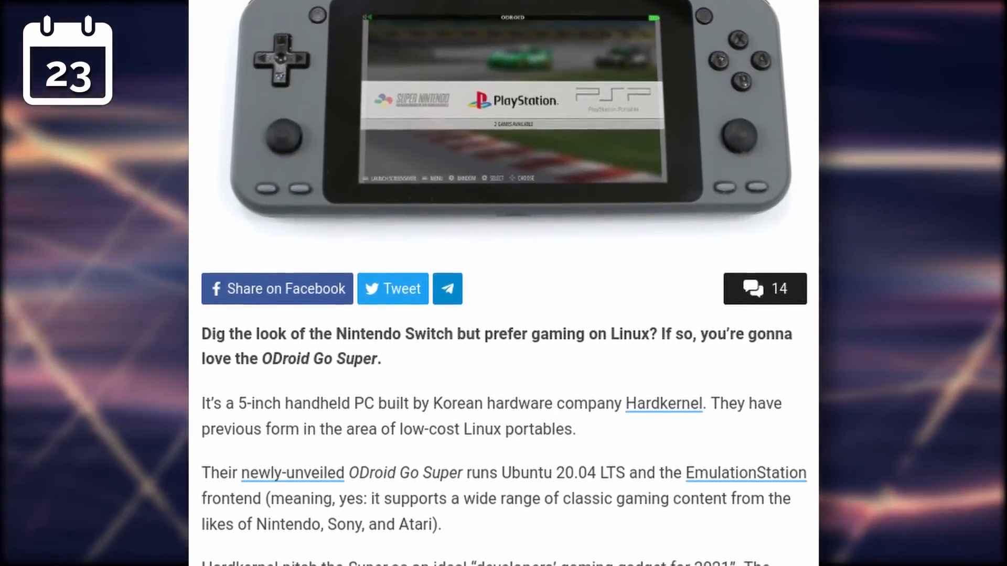
scroll(down, 3)
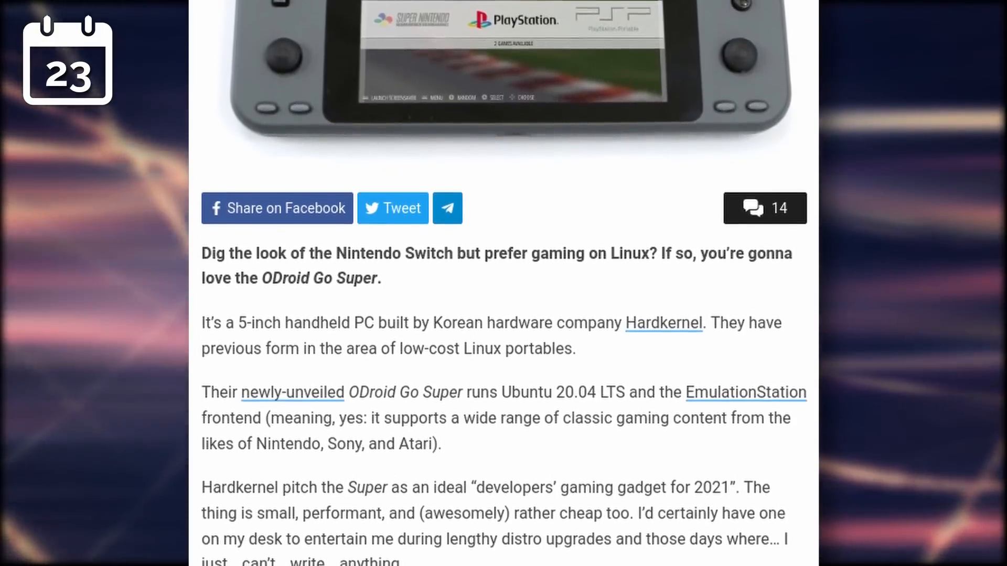
scroll(down, 3)
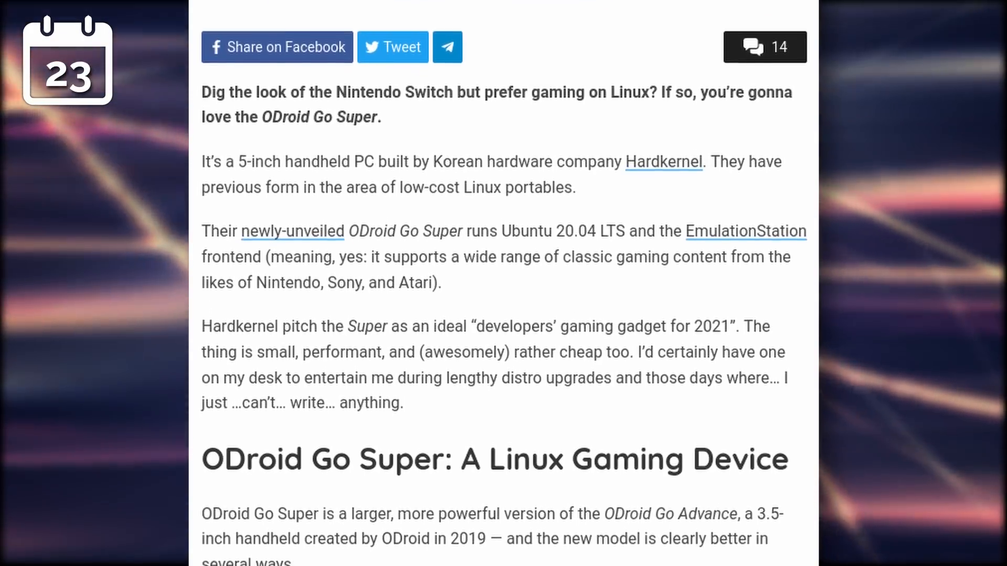
scroll(down, 3)
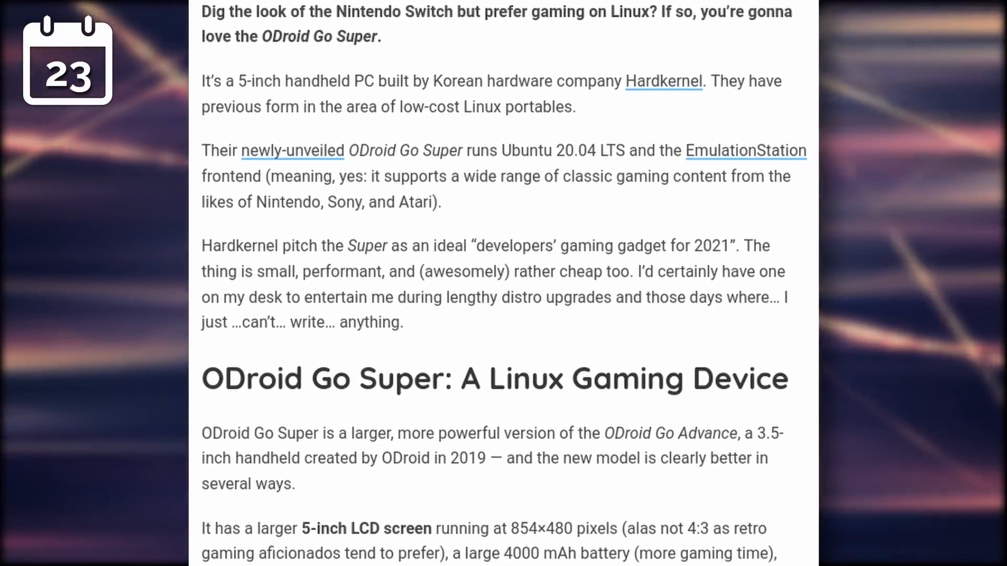
scroll(down, 3)
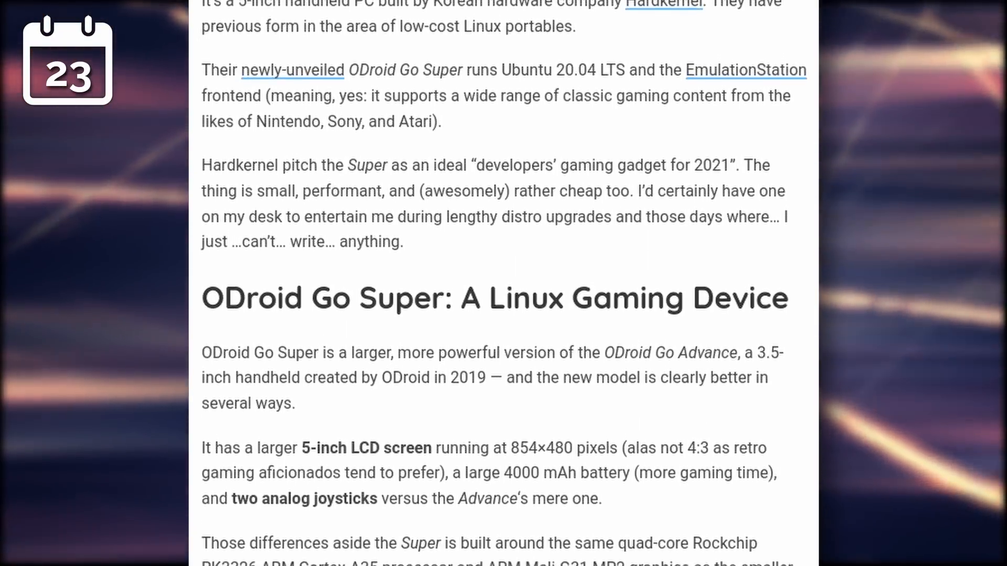
scroll(down, 3)
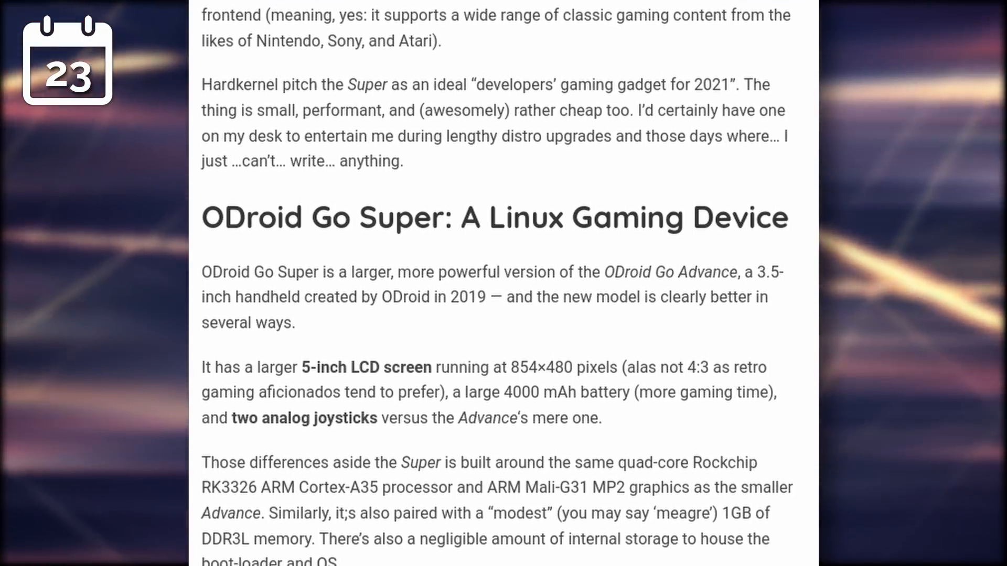
scroll(down, 3)
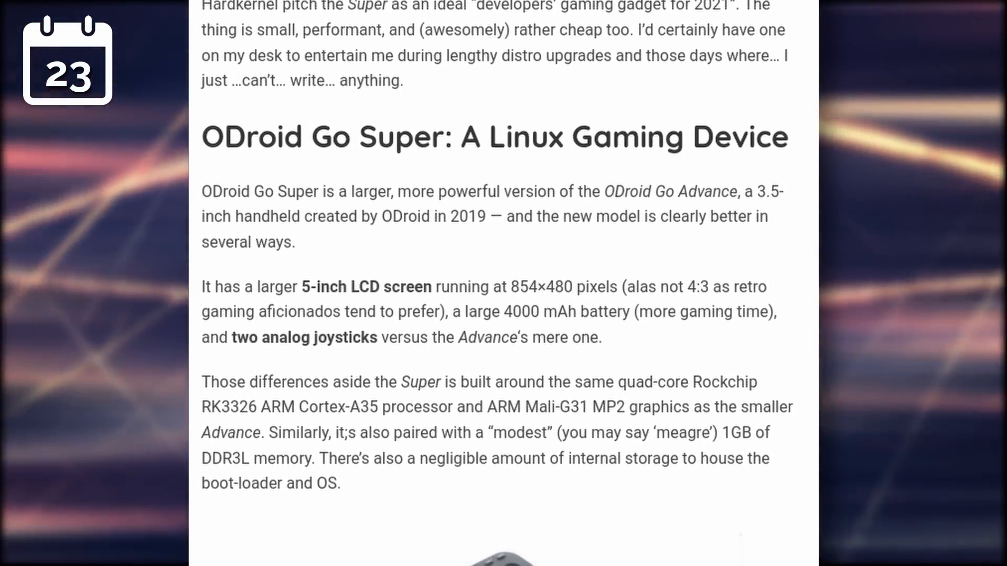
scroll(down, 3)
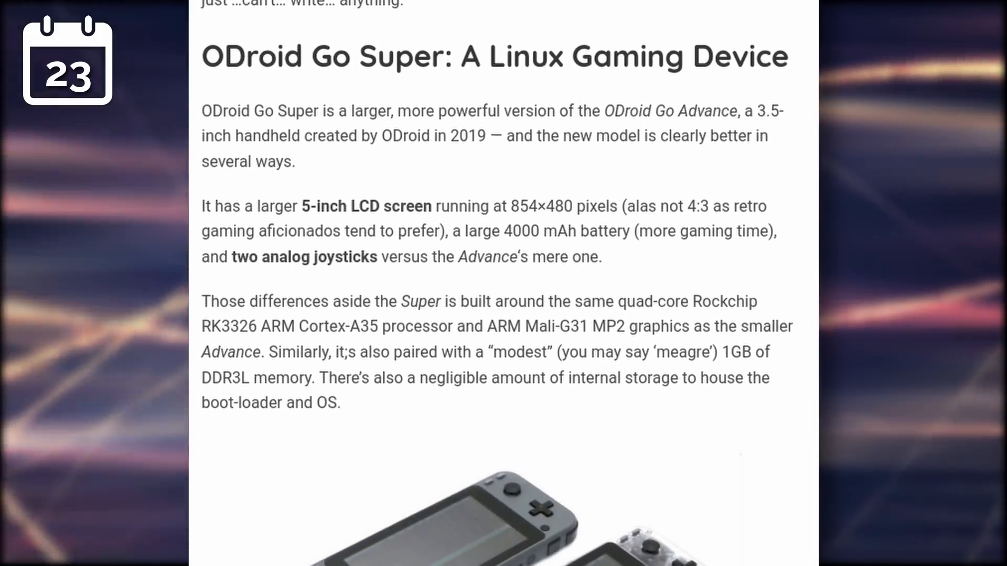
scroll(down, 3)
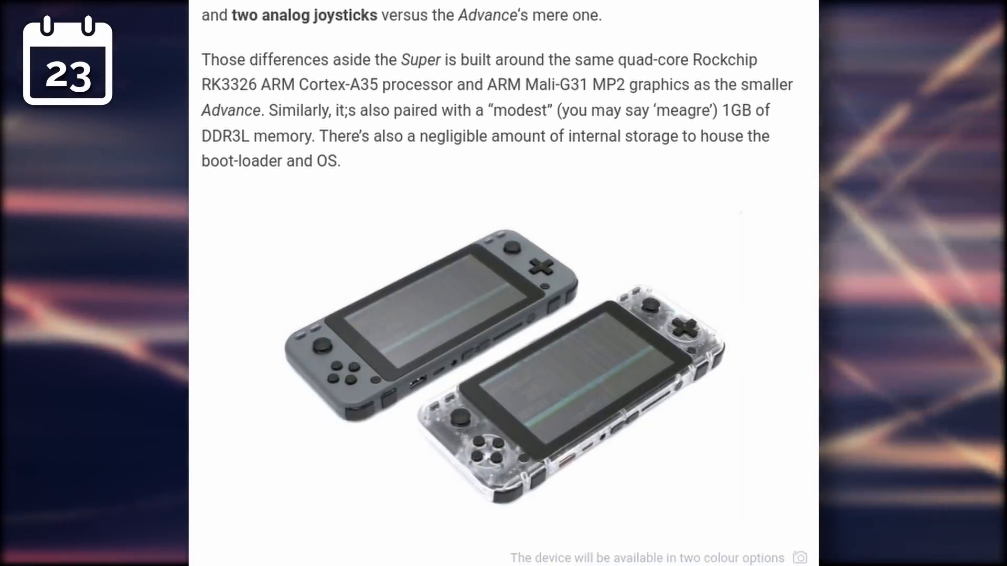
scroll(down, 3)
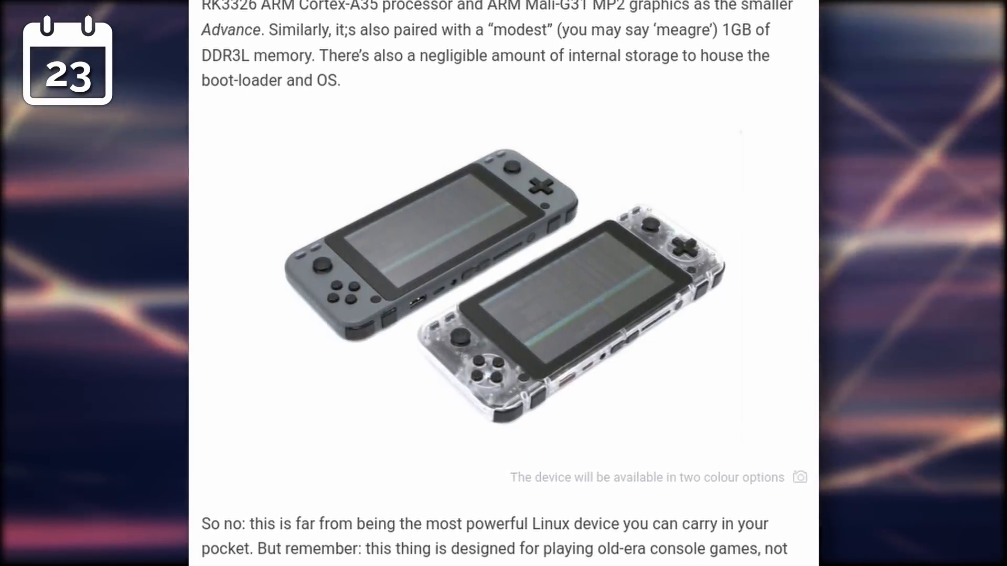
scroll(down, 3)
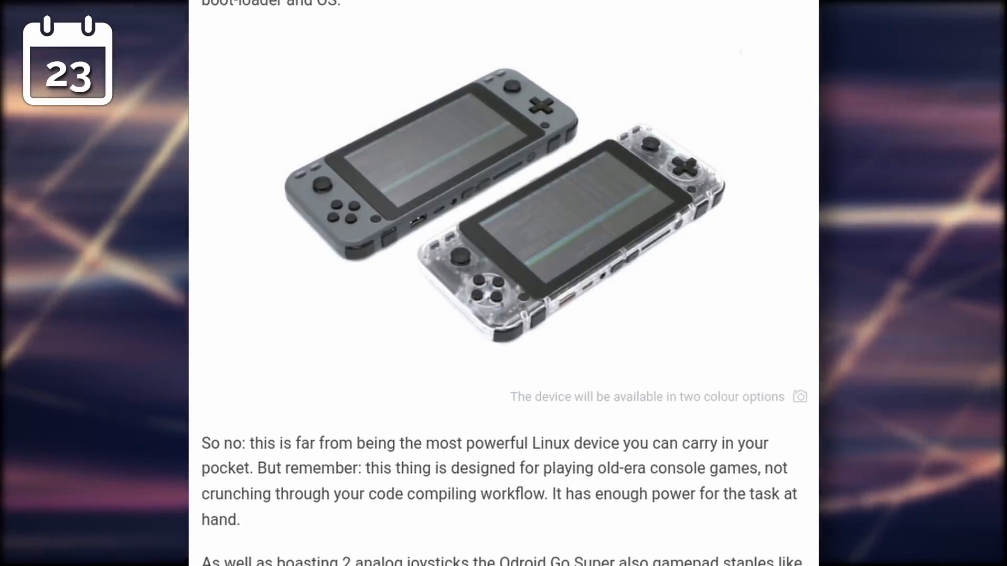
scroll(down, 3)
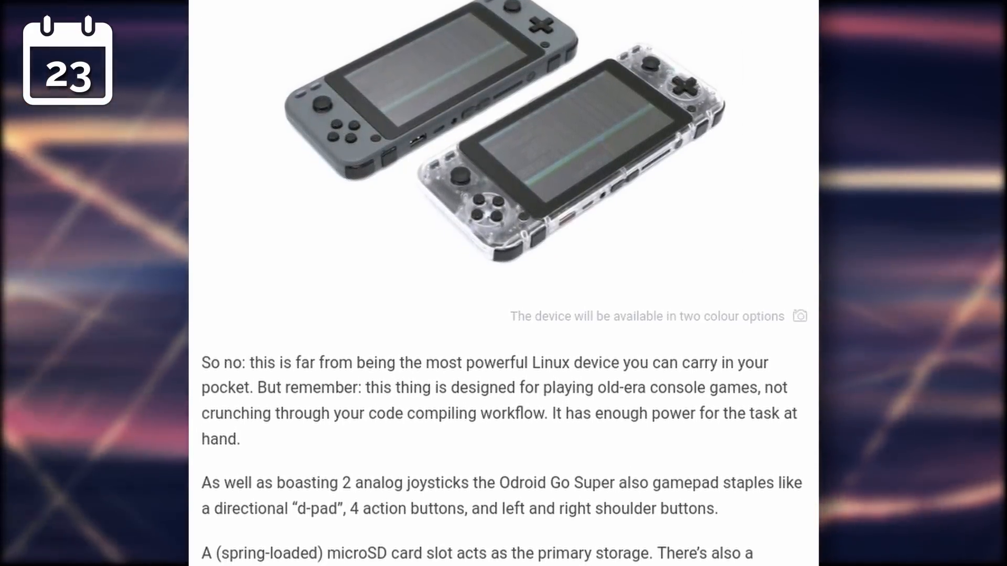
scroll(down, 3)
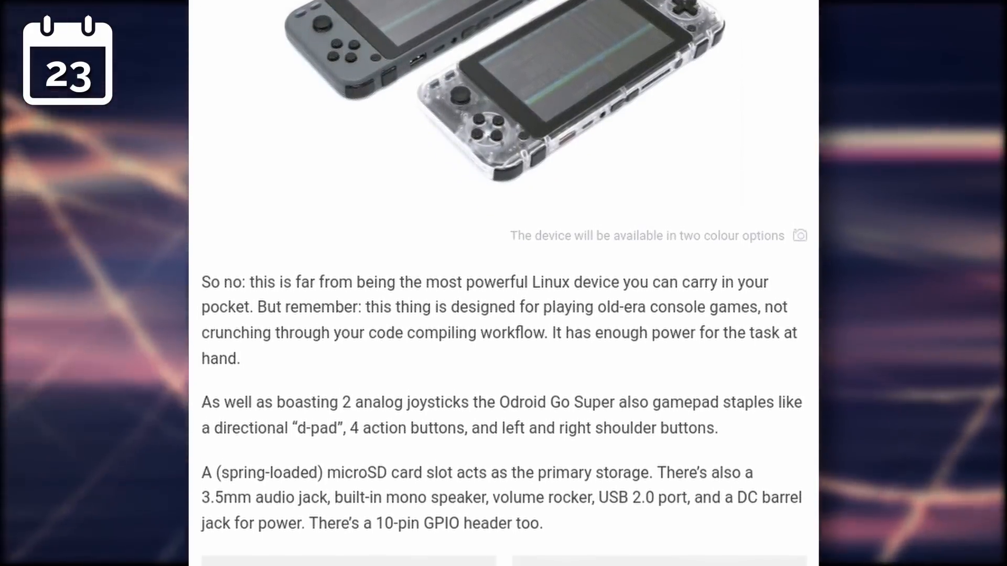
scroll(down, 3)
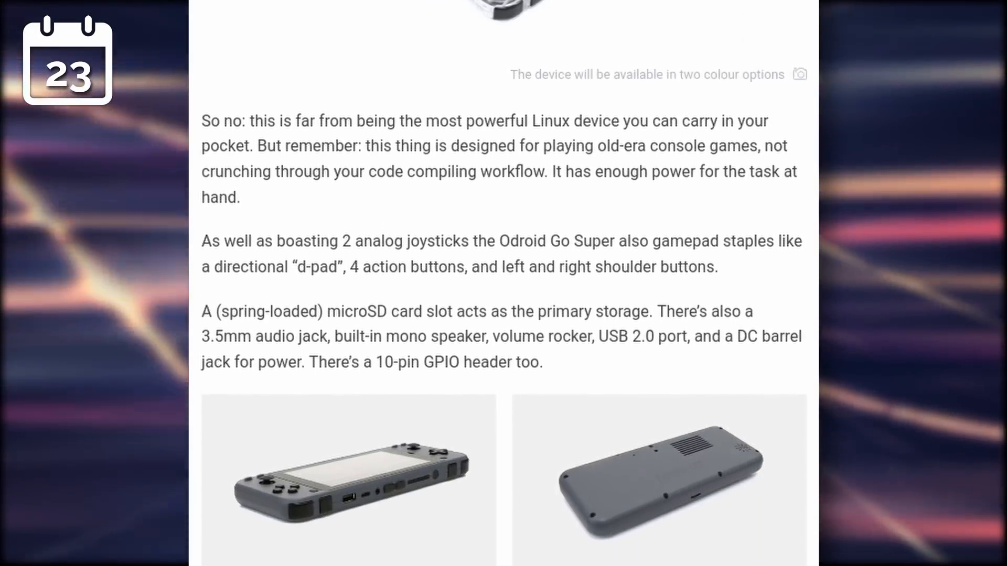
scroll(down, 3)
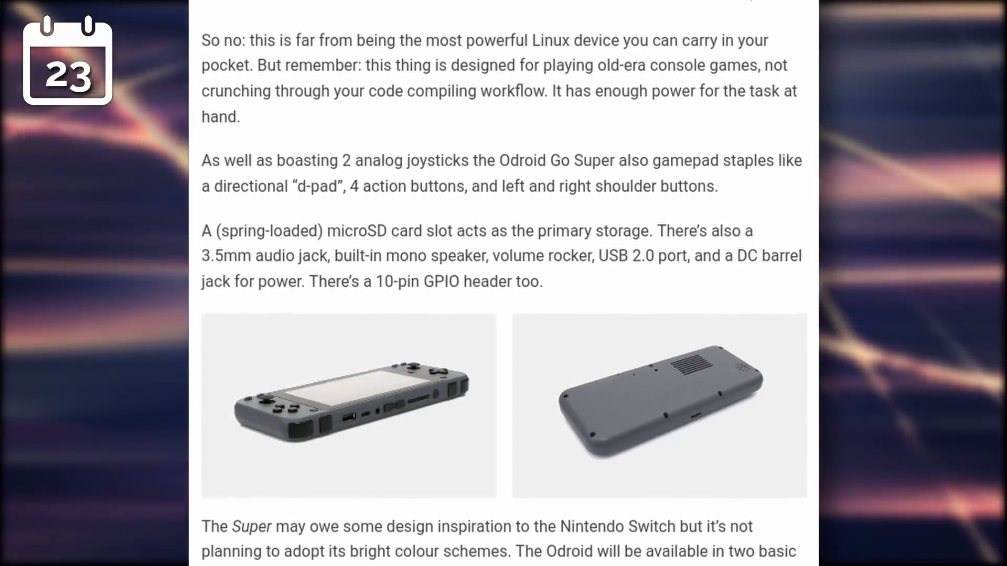
scroll(down, 3)
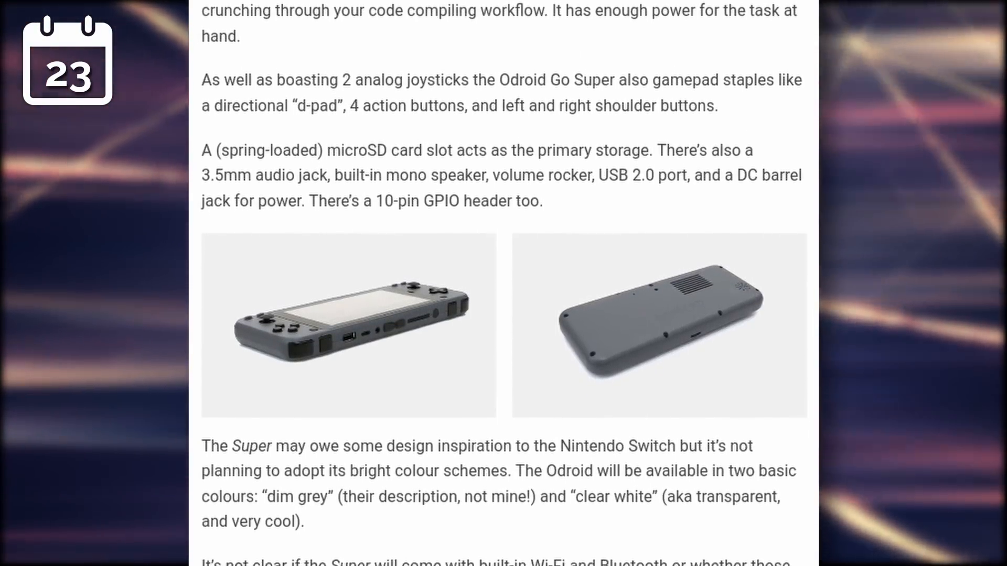
scroll(down, 3)
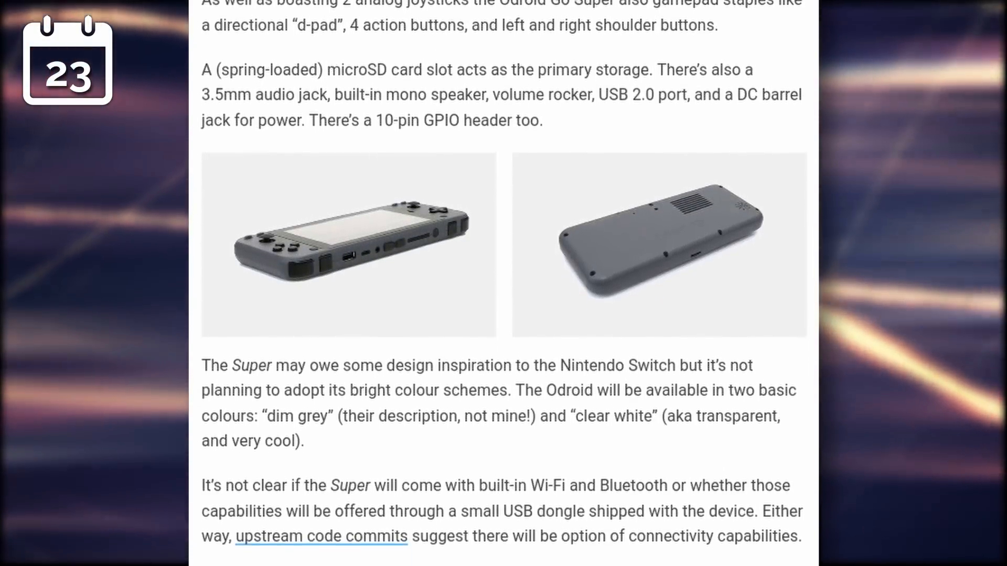